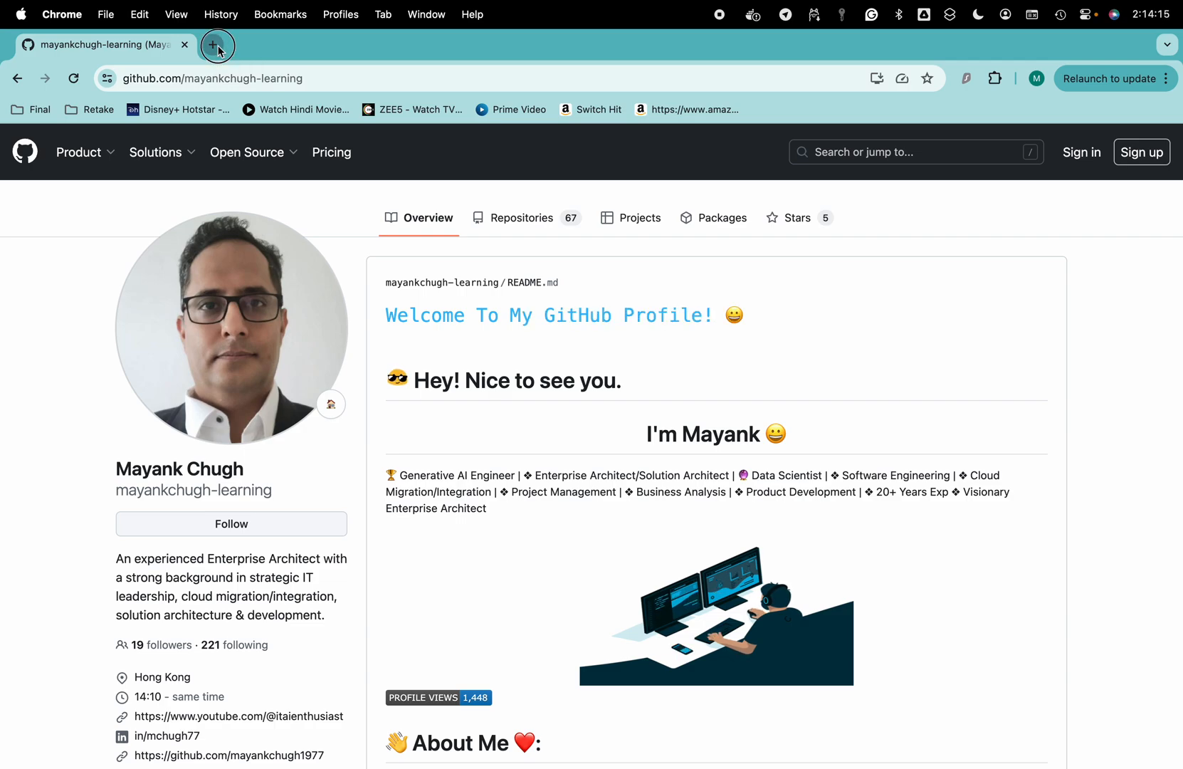
- Search Google for 'gradio' in a new tab so the official Gradio site is listed
left_click(218, 46)
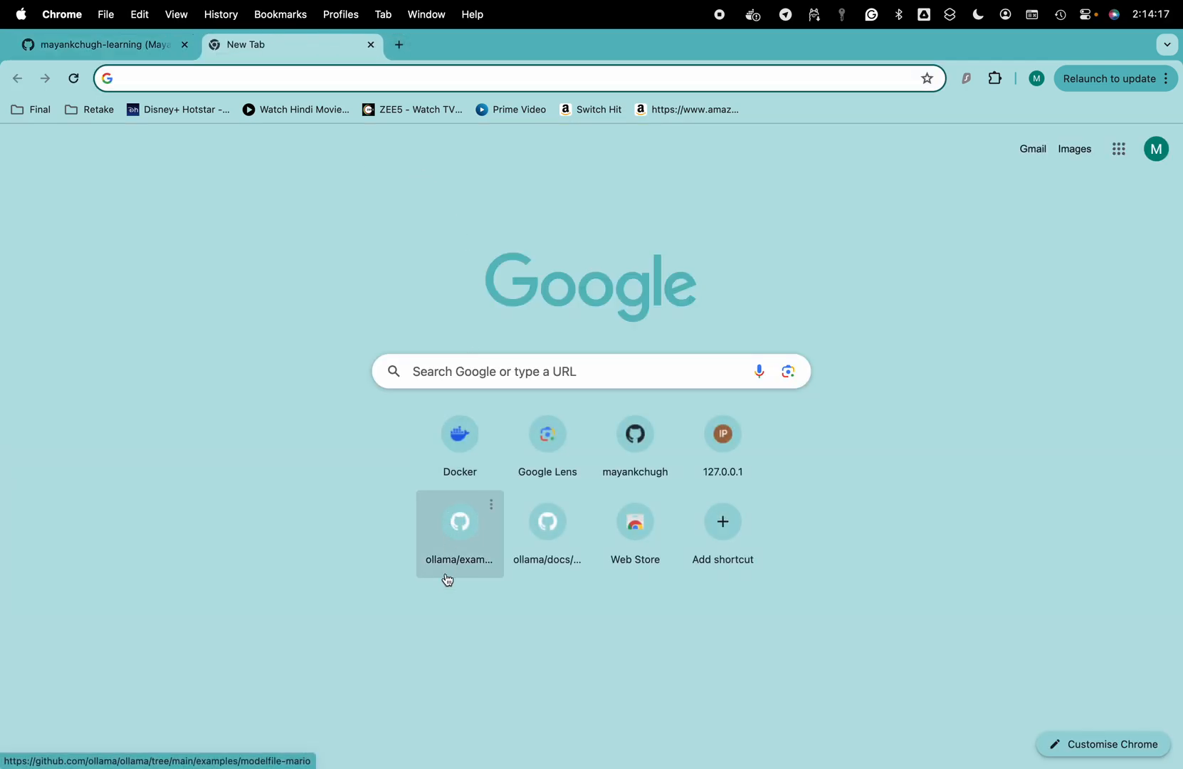
type("Gr")
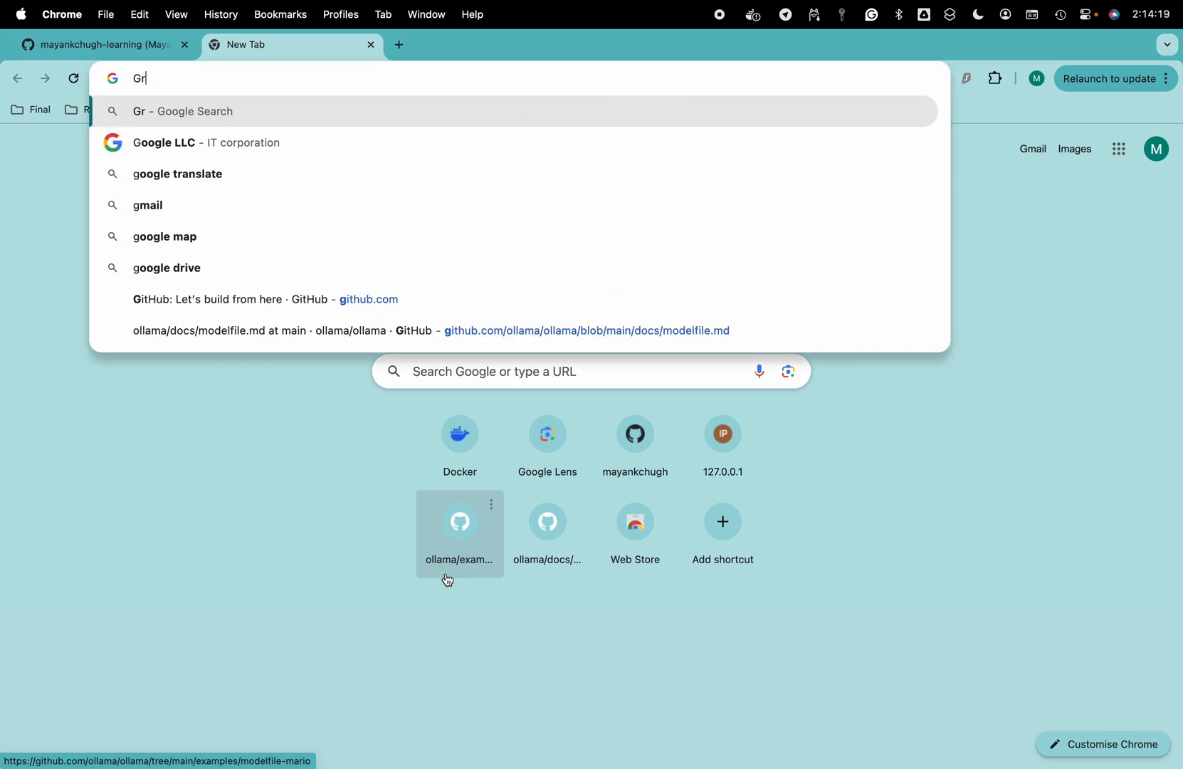
type("ad")
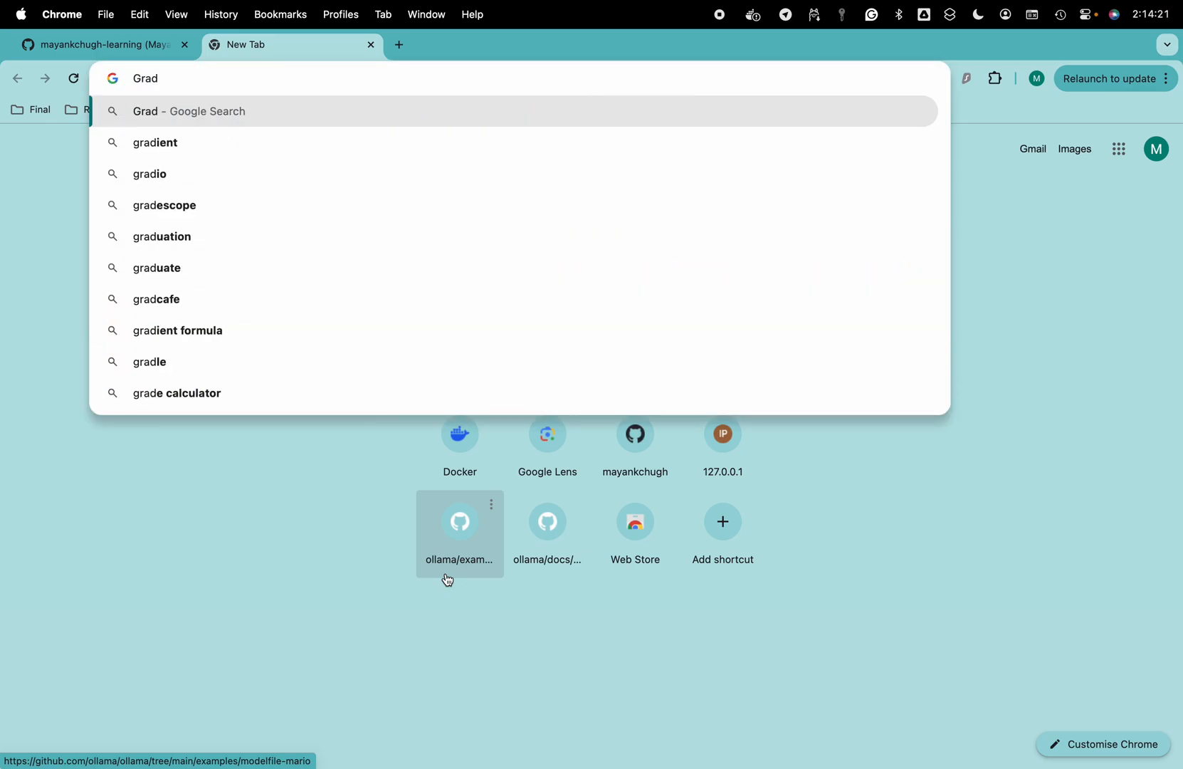
type("io&rlz=1C5CHFA_enHK989HK989&oq=")
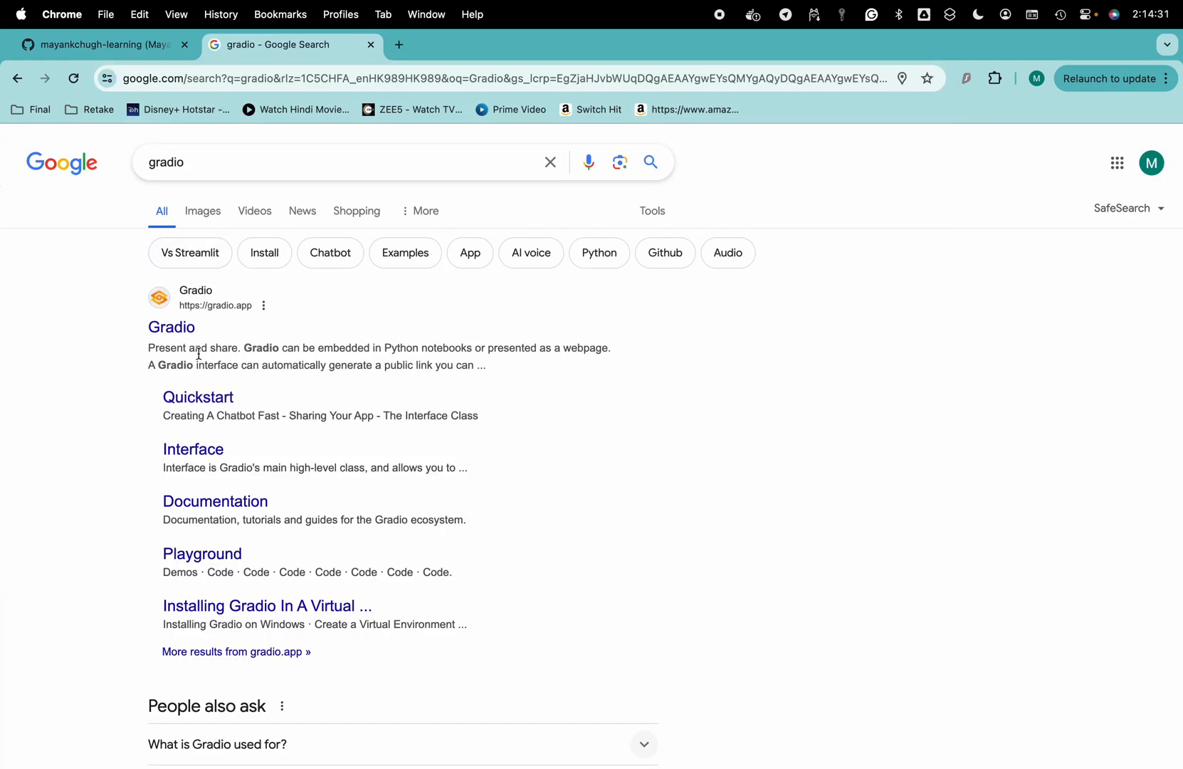
mouse_move(171, 327)
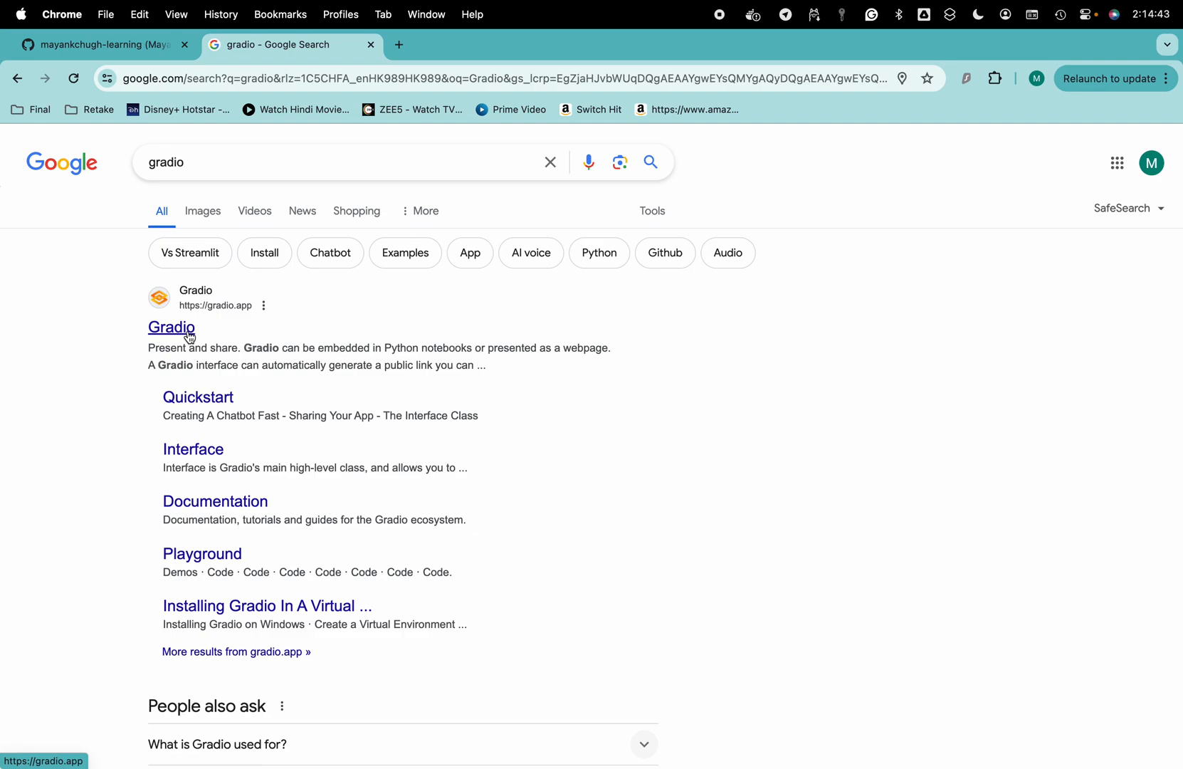
- Open gradio.app and bring its Hello World greet example code and live demo into view
left_click(171, 326)
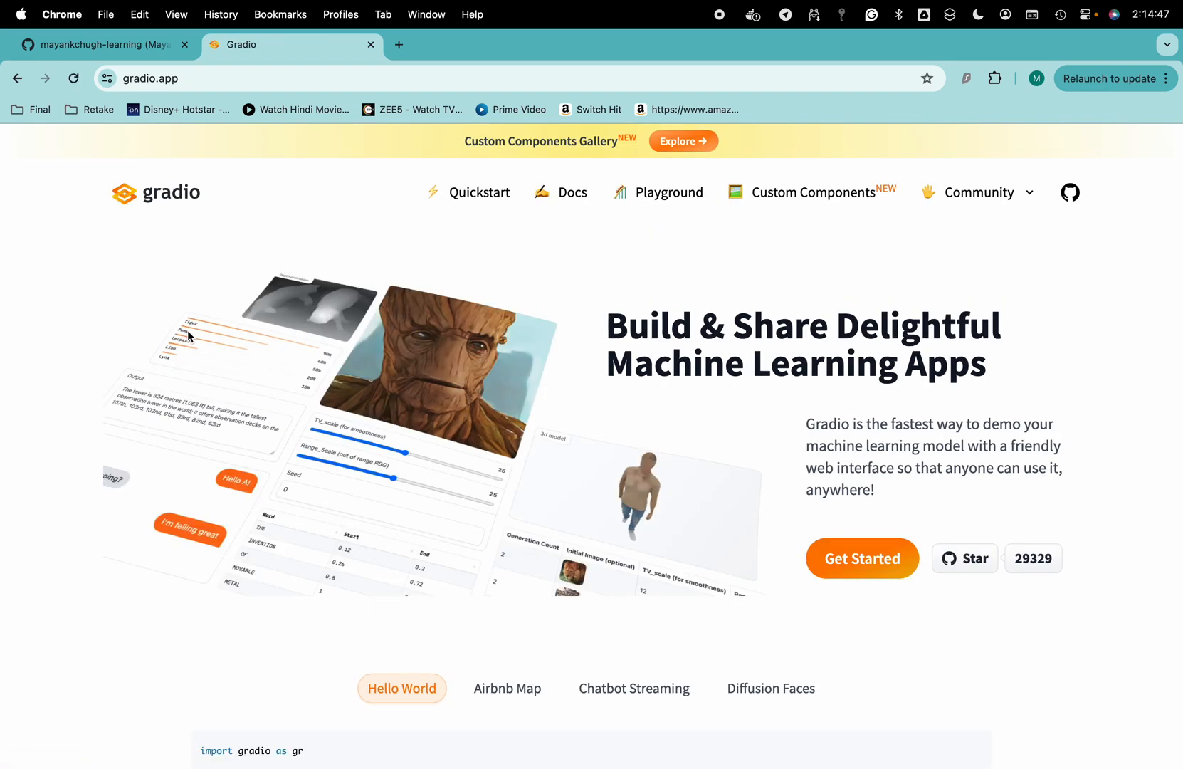
mouse_move(316, 324)
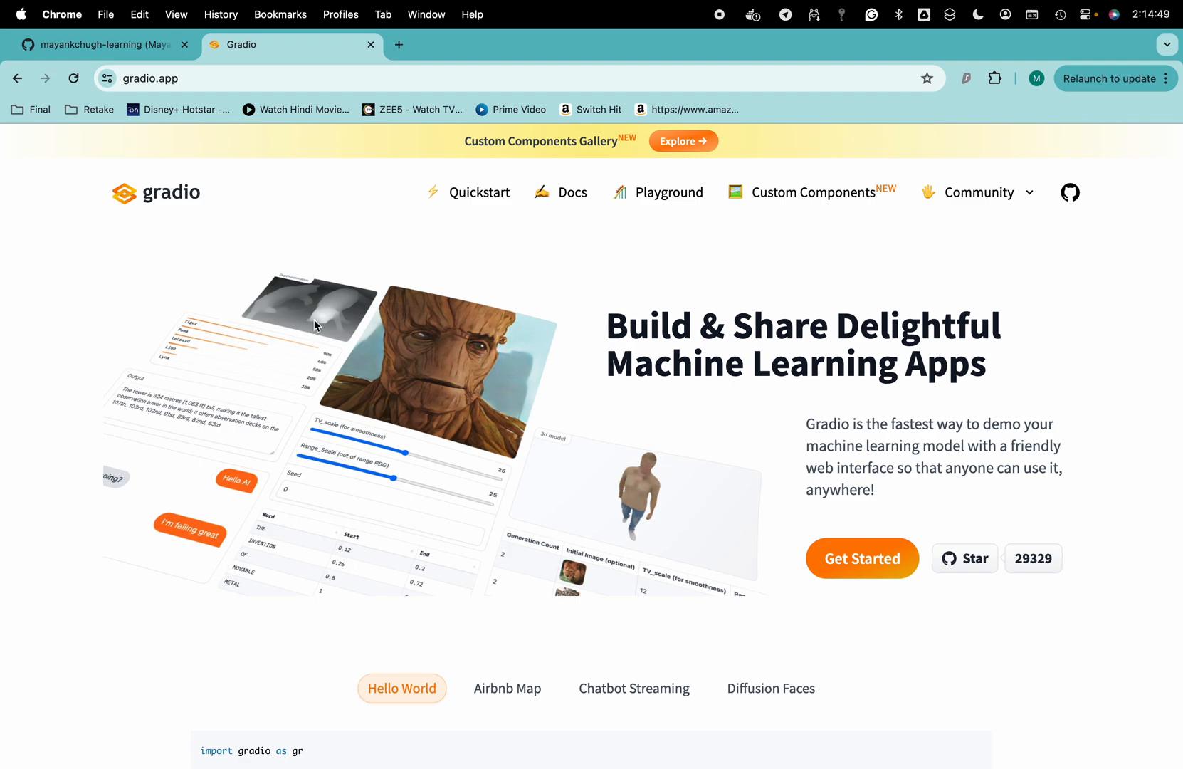
mouse_move(605, 480)
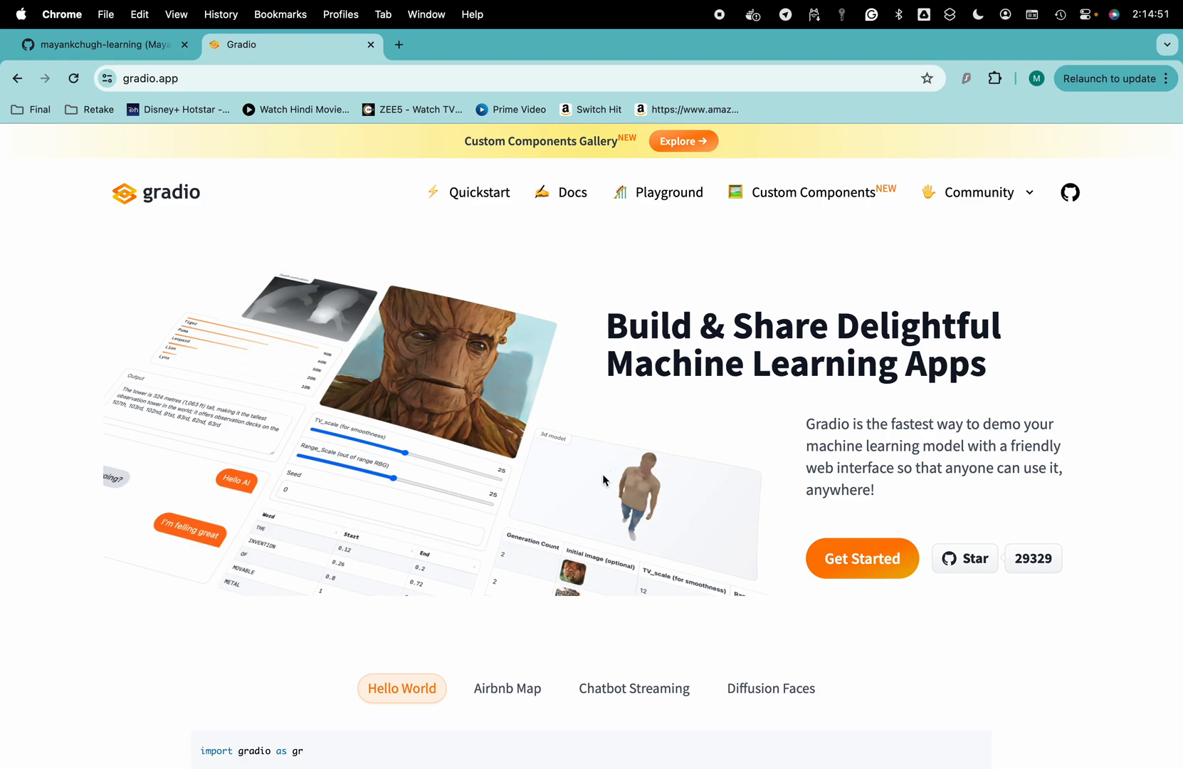
mouse_move(586, 447)
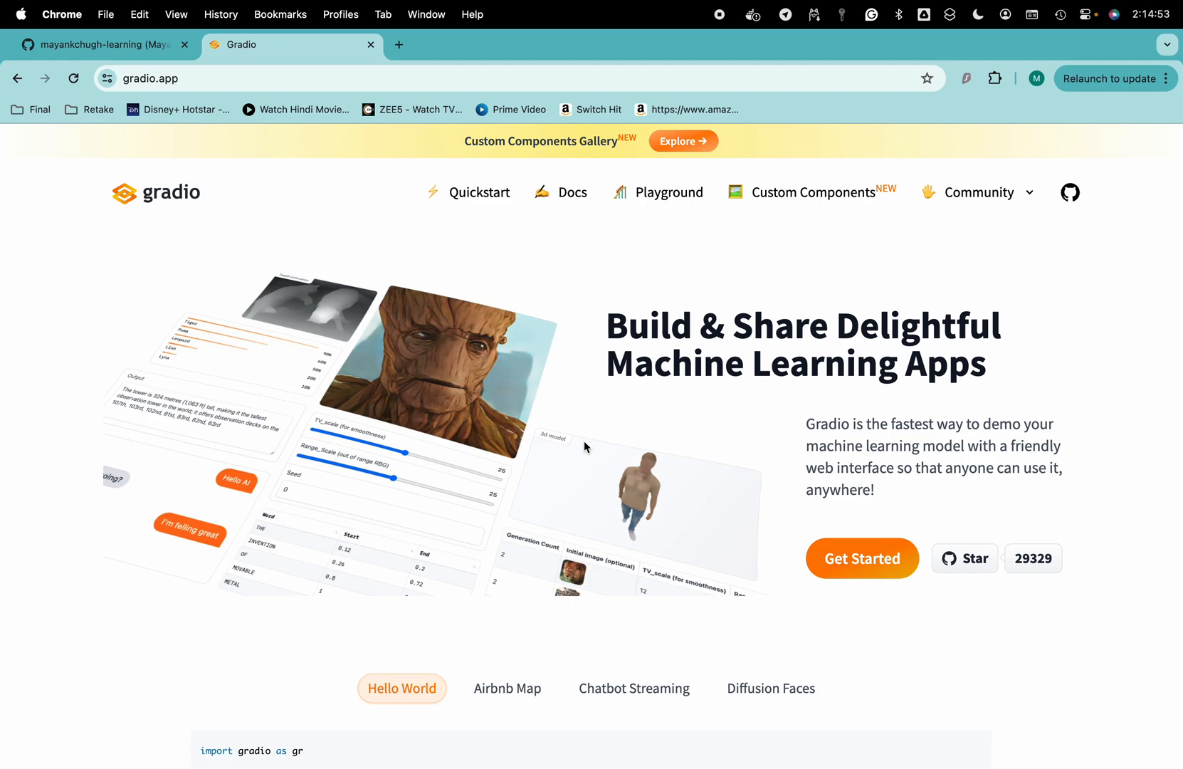
scroll("down", 3)
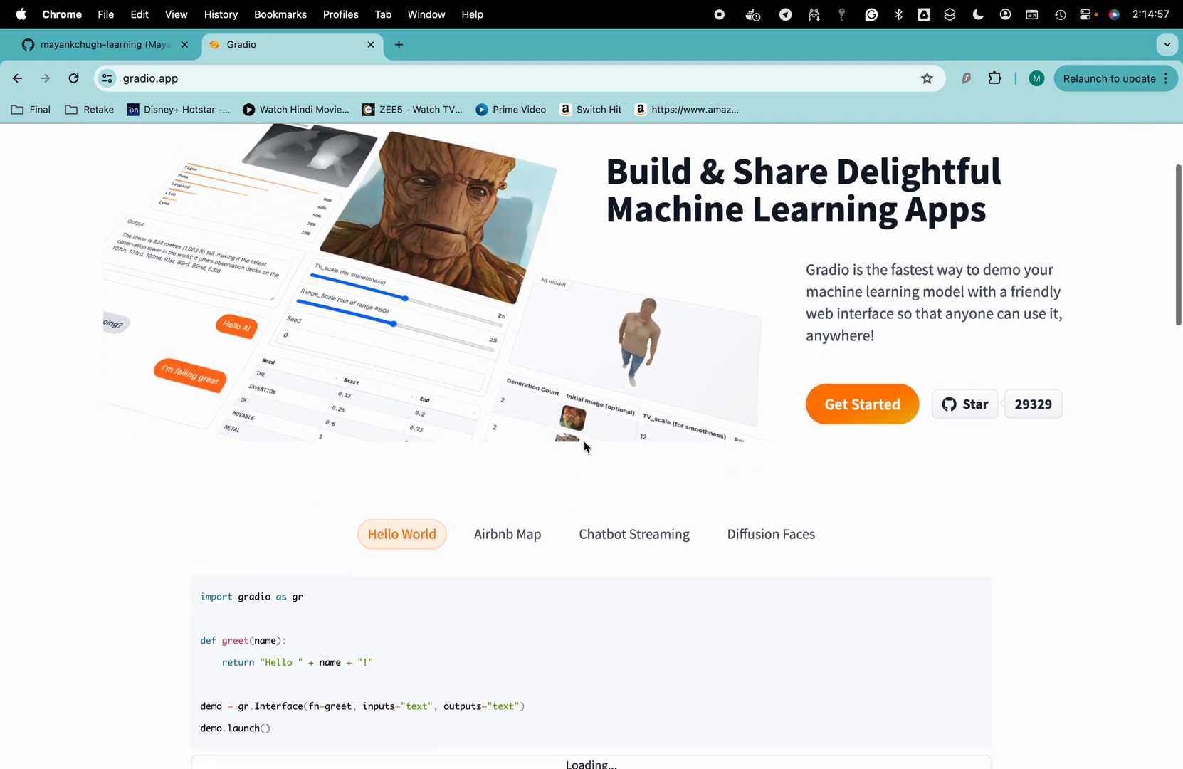
scroll("down", 3)
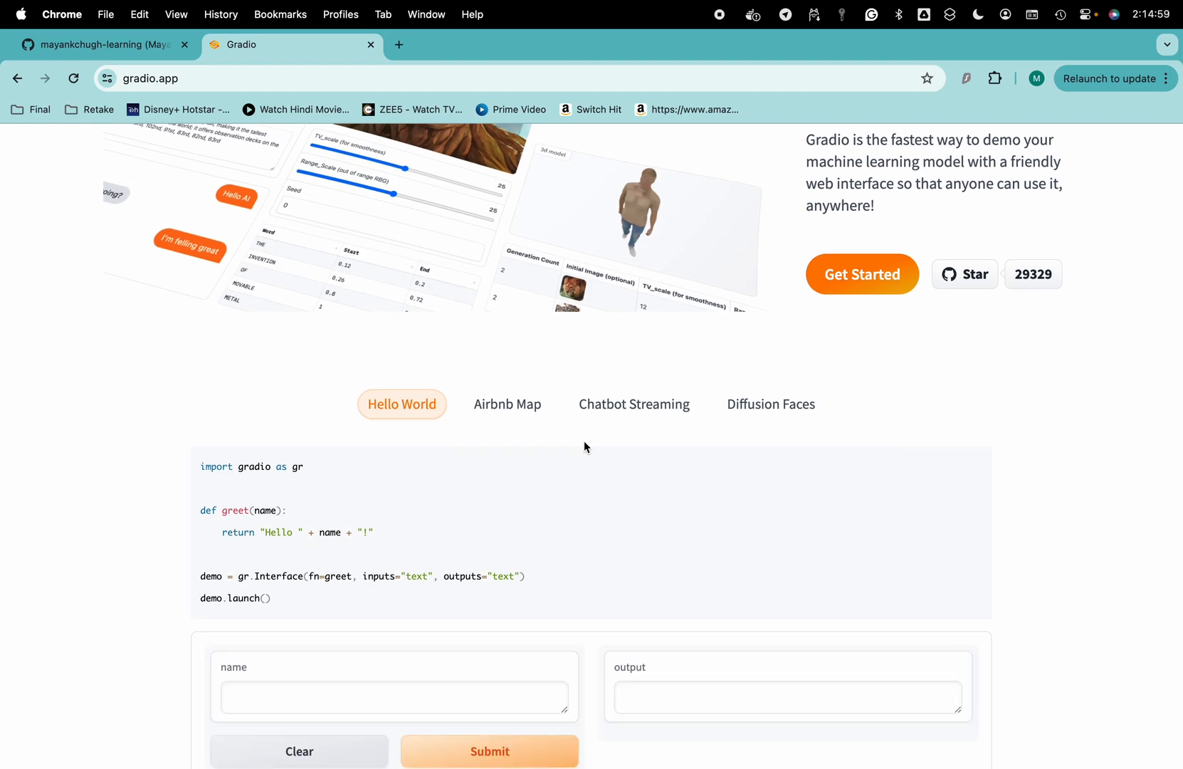
scroll("down", 3)
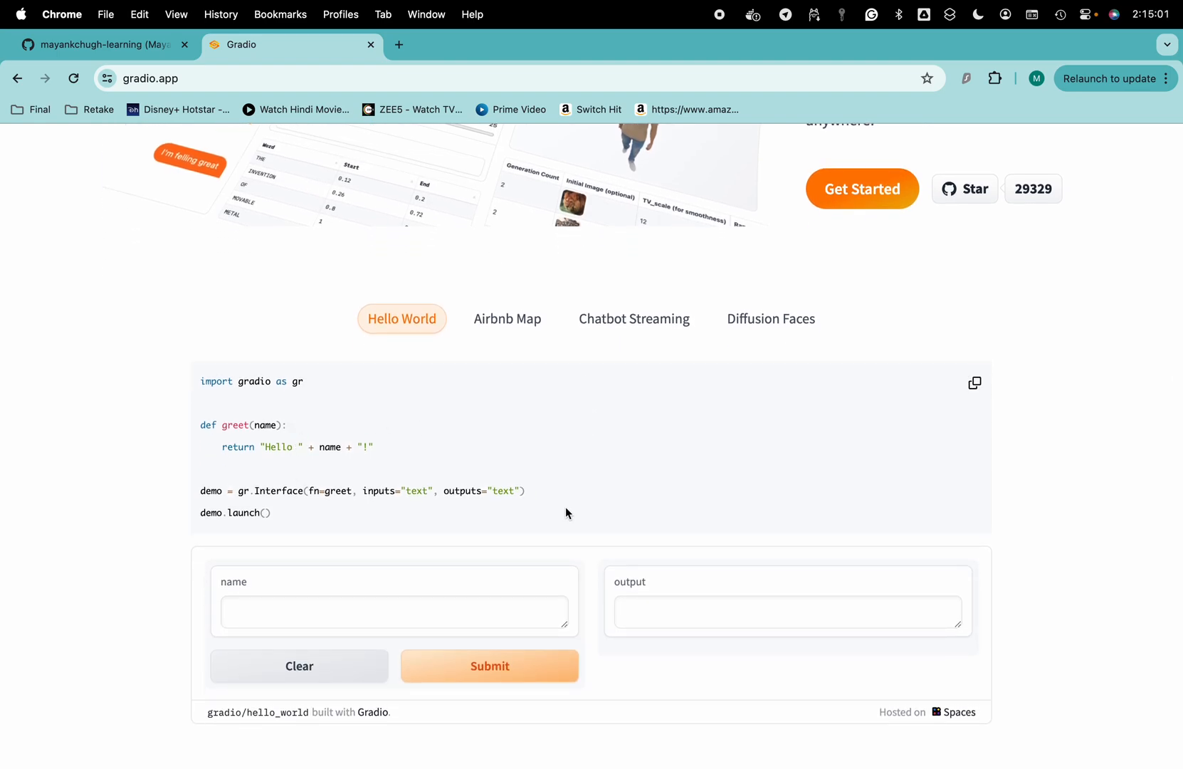
scroll("up", 3)
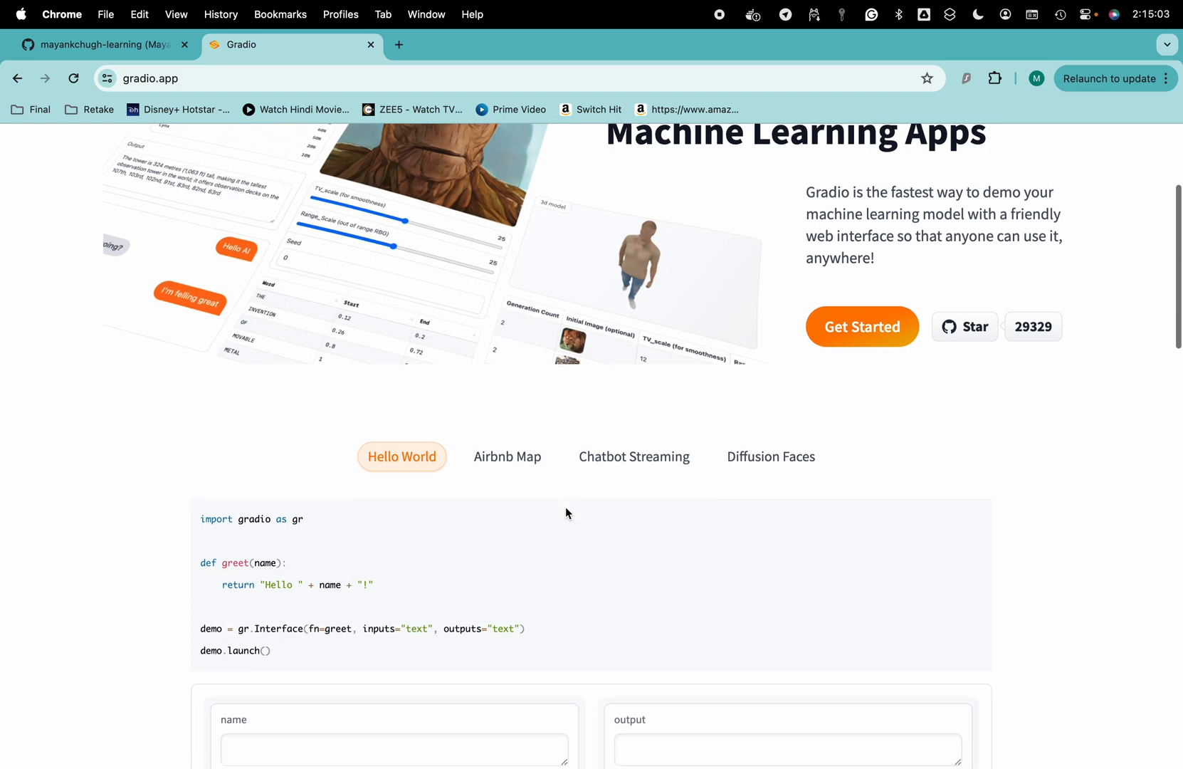
scroll("down", 3)
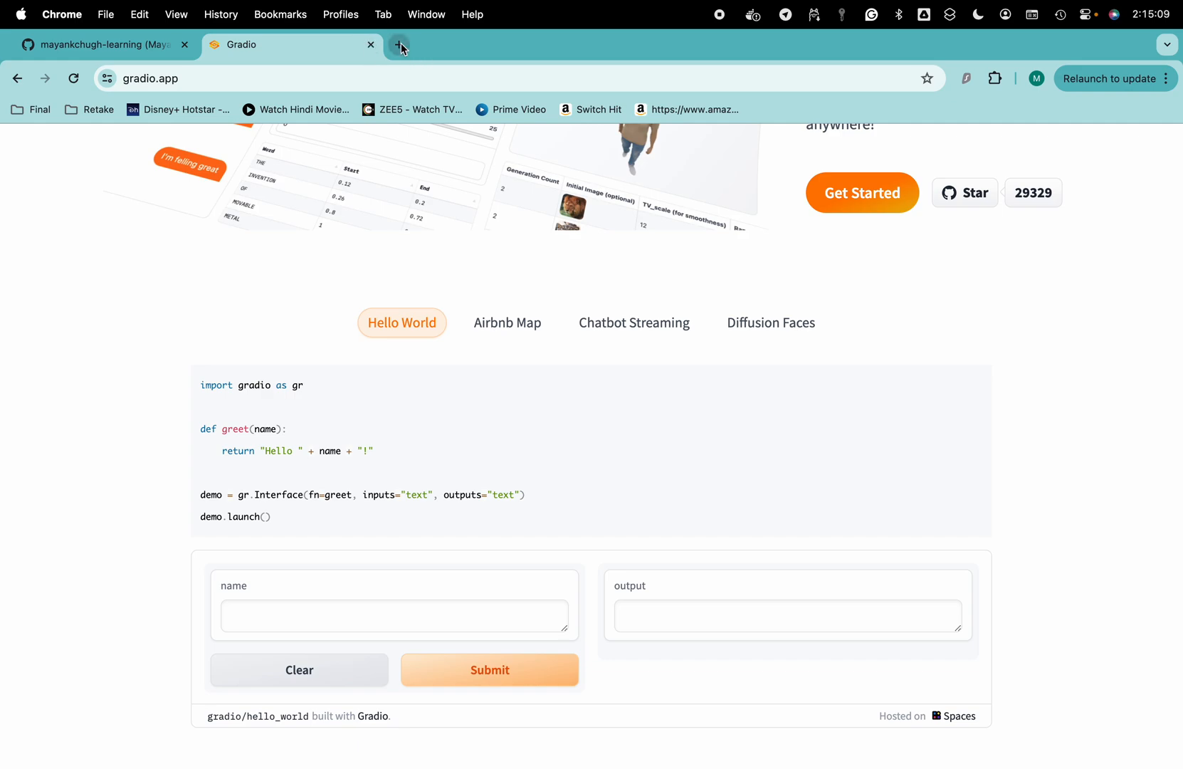
mouse_move(400, 48)
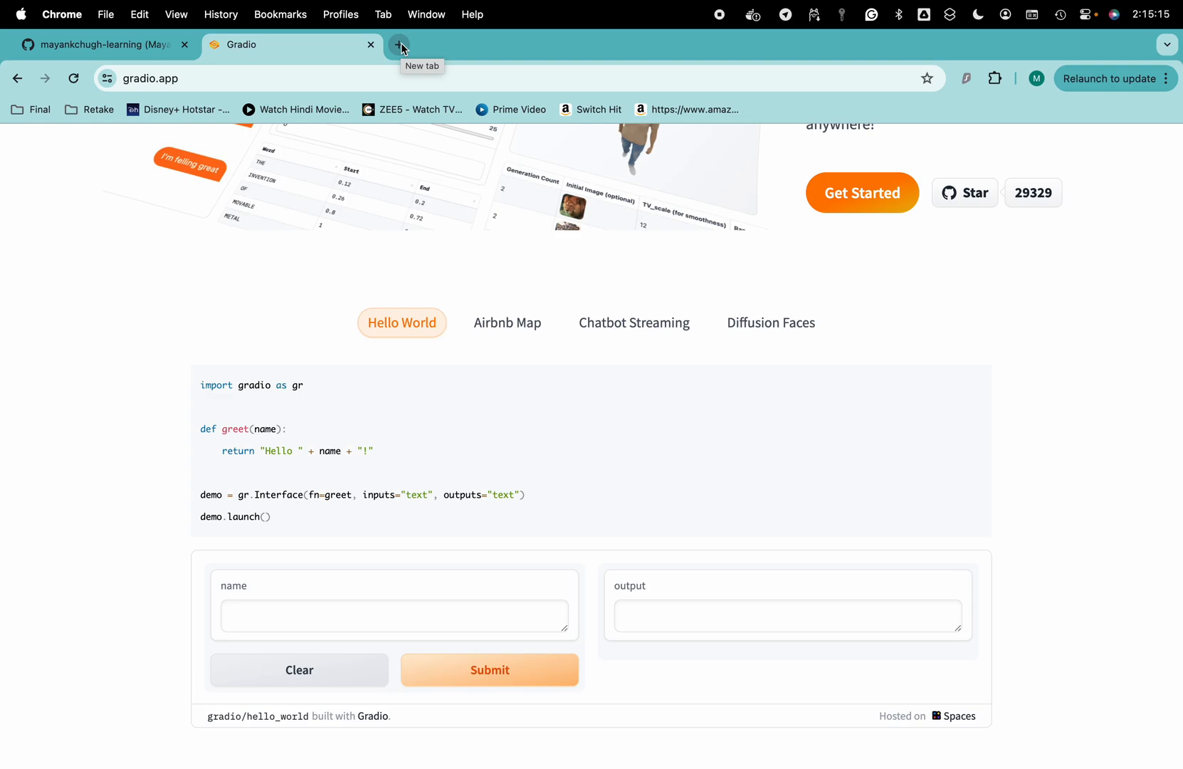
- Search 'google colab' in a new tab, open Colab and create a new Untitled0.ipynb notebook
left_click(400, 44)
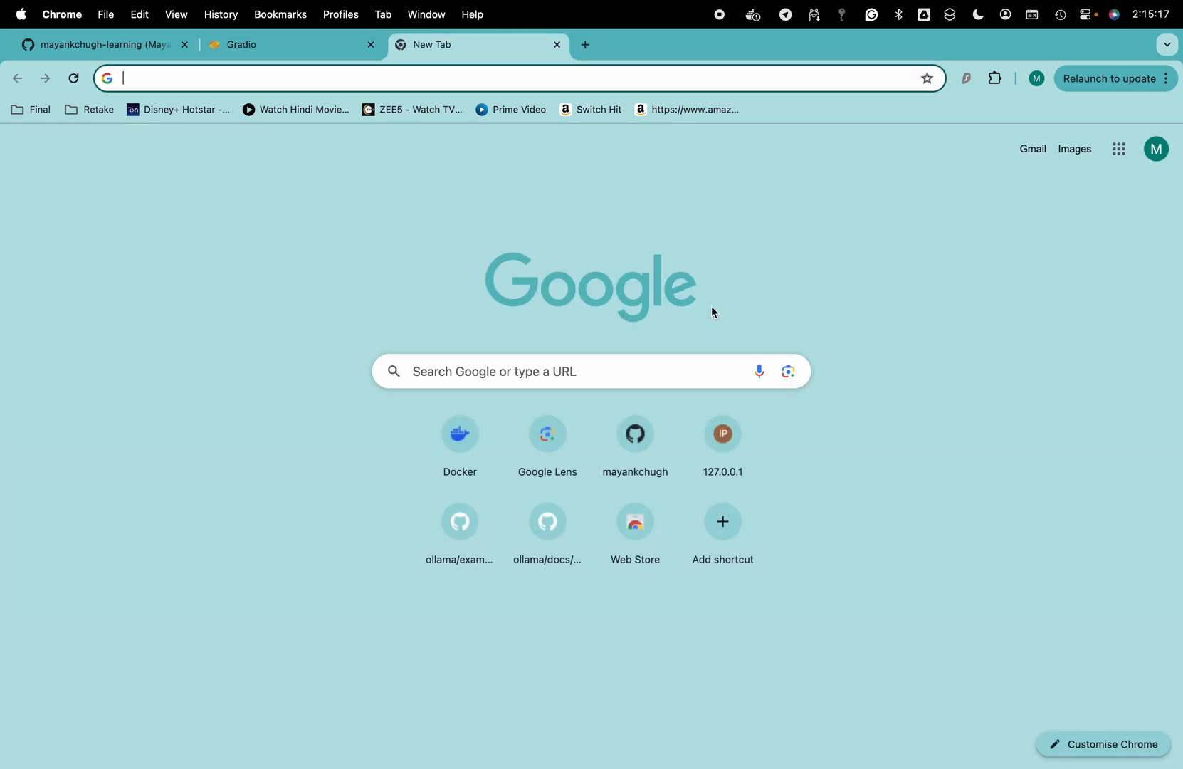
type("google colab")
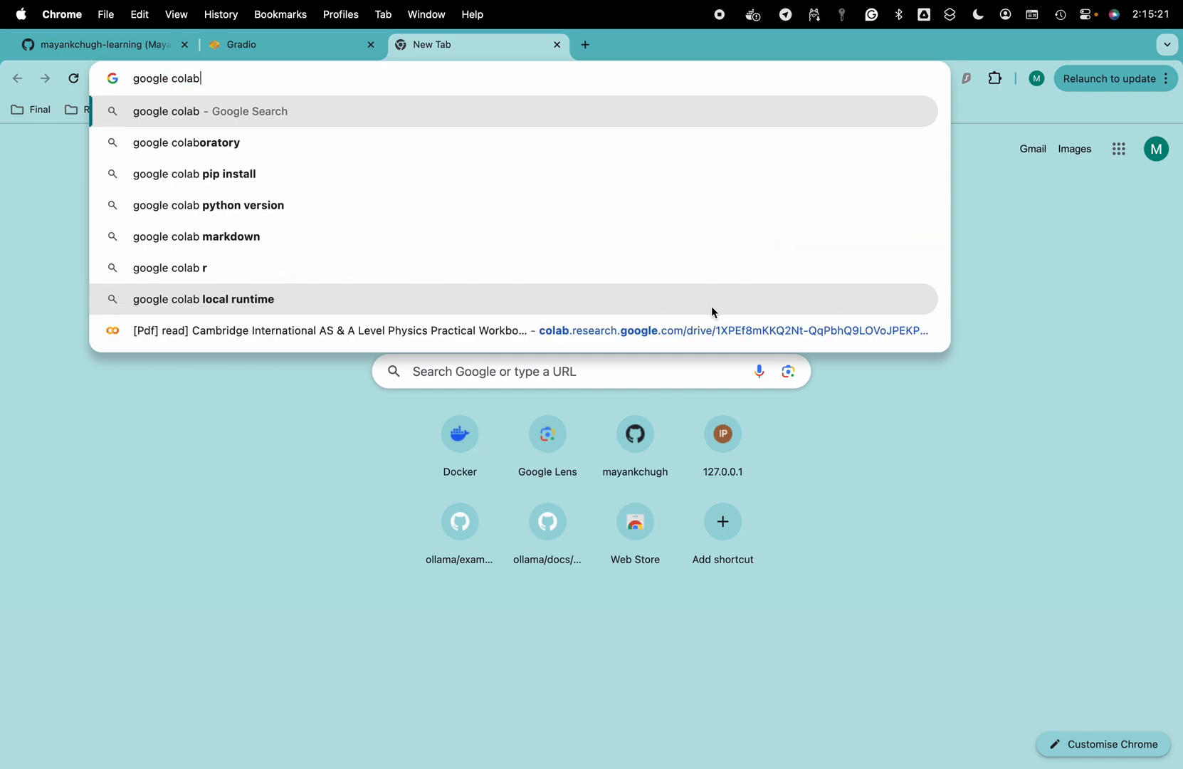
key("Return")
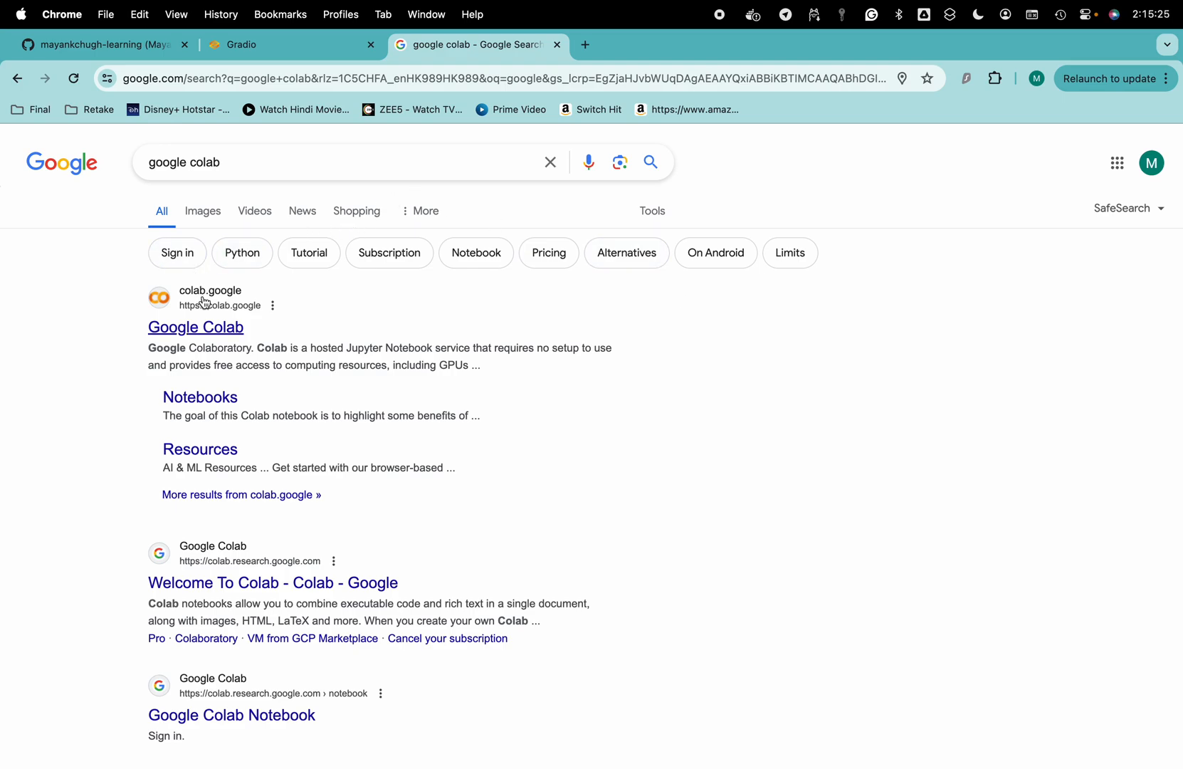
left_click(195, 326)
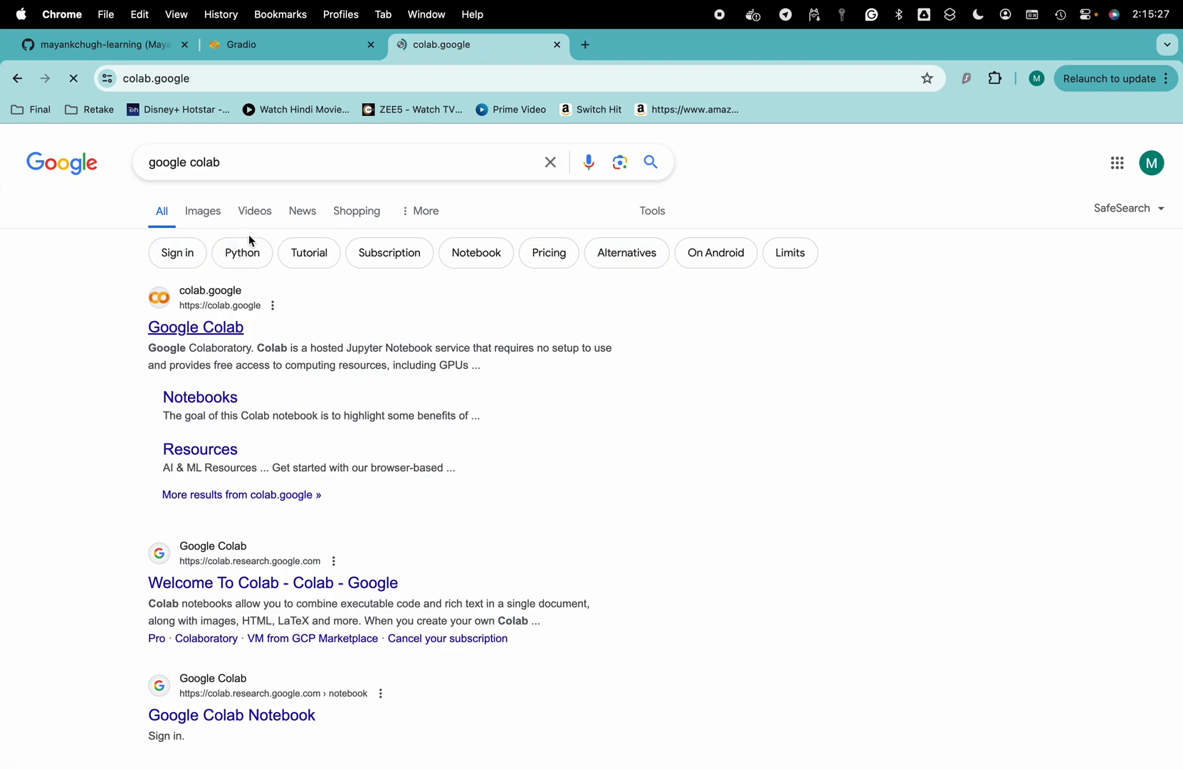
left_click(195, 326)
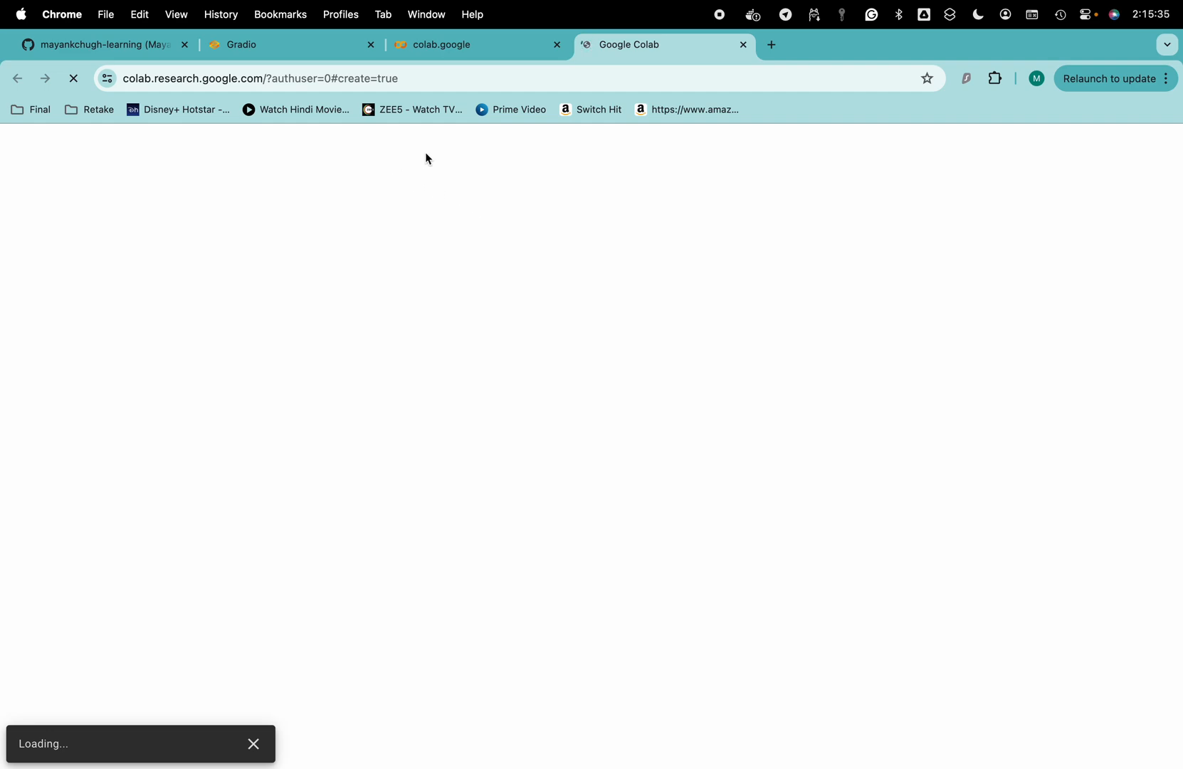
mouse_move(439, 44)
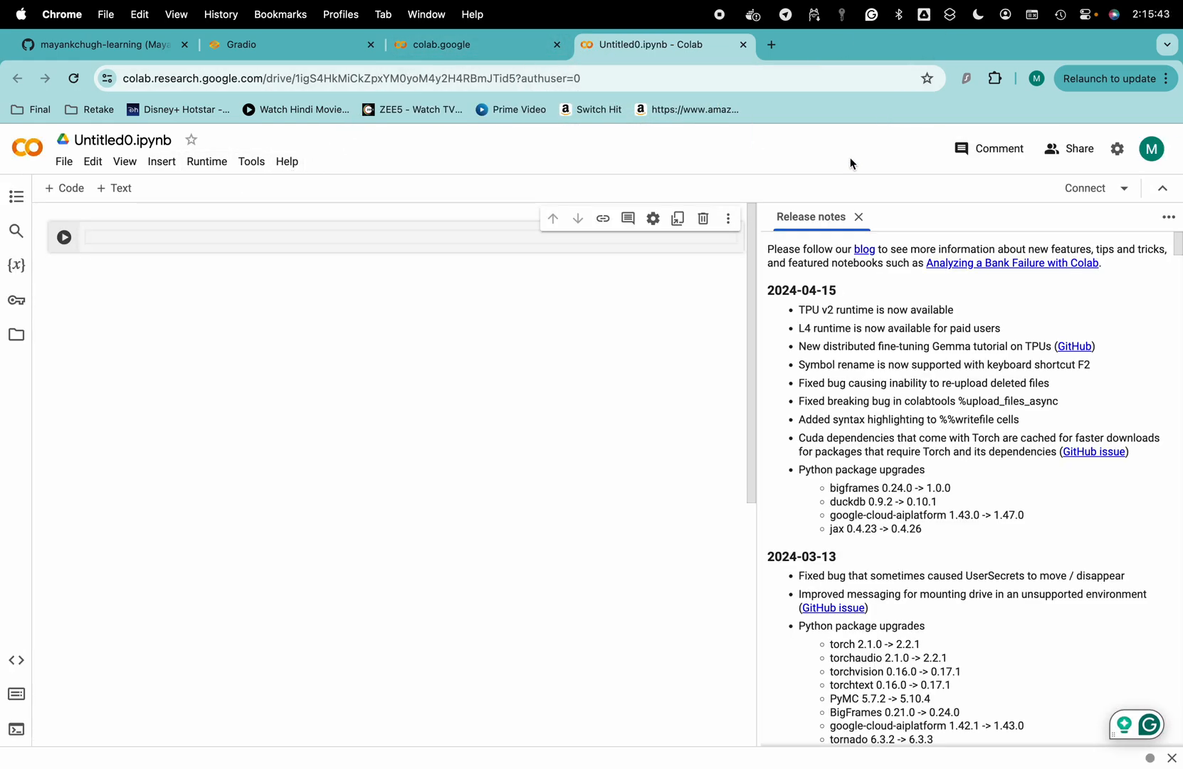
- Enter '!pip install gradio' in the first code cell and start it running
left_click(859, 217)
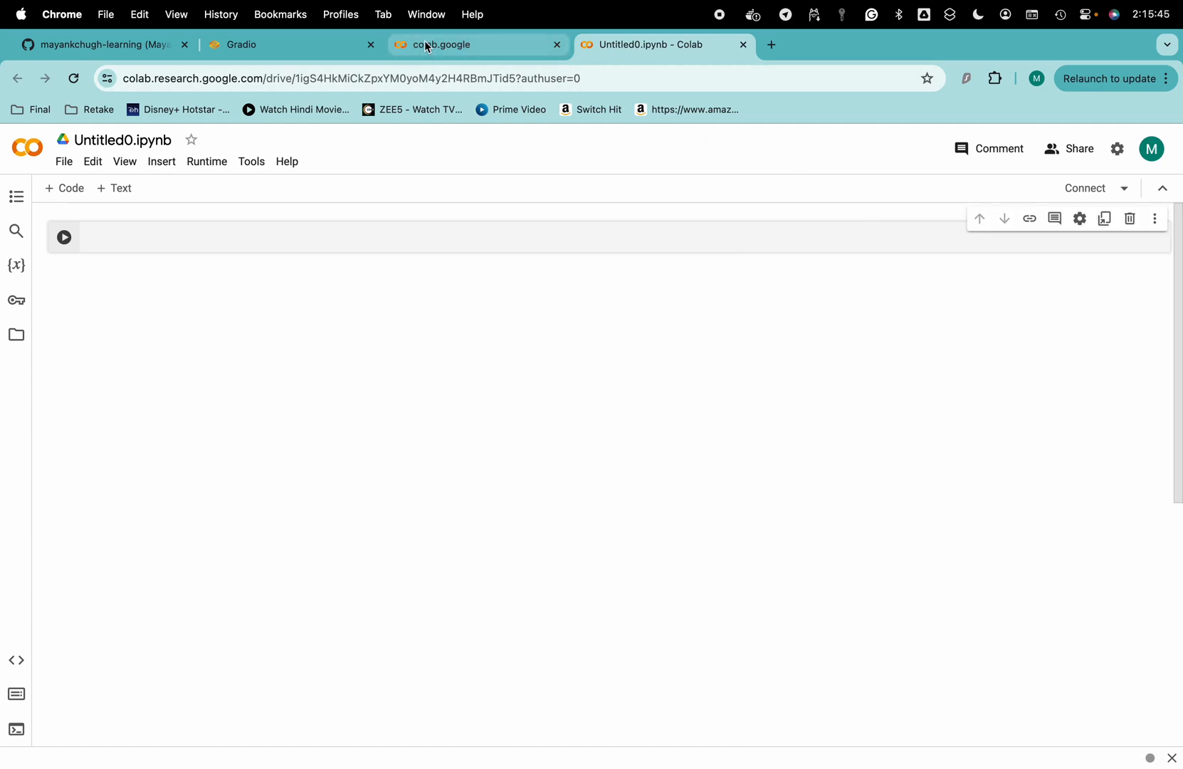
left_click(374, 237)
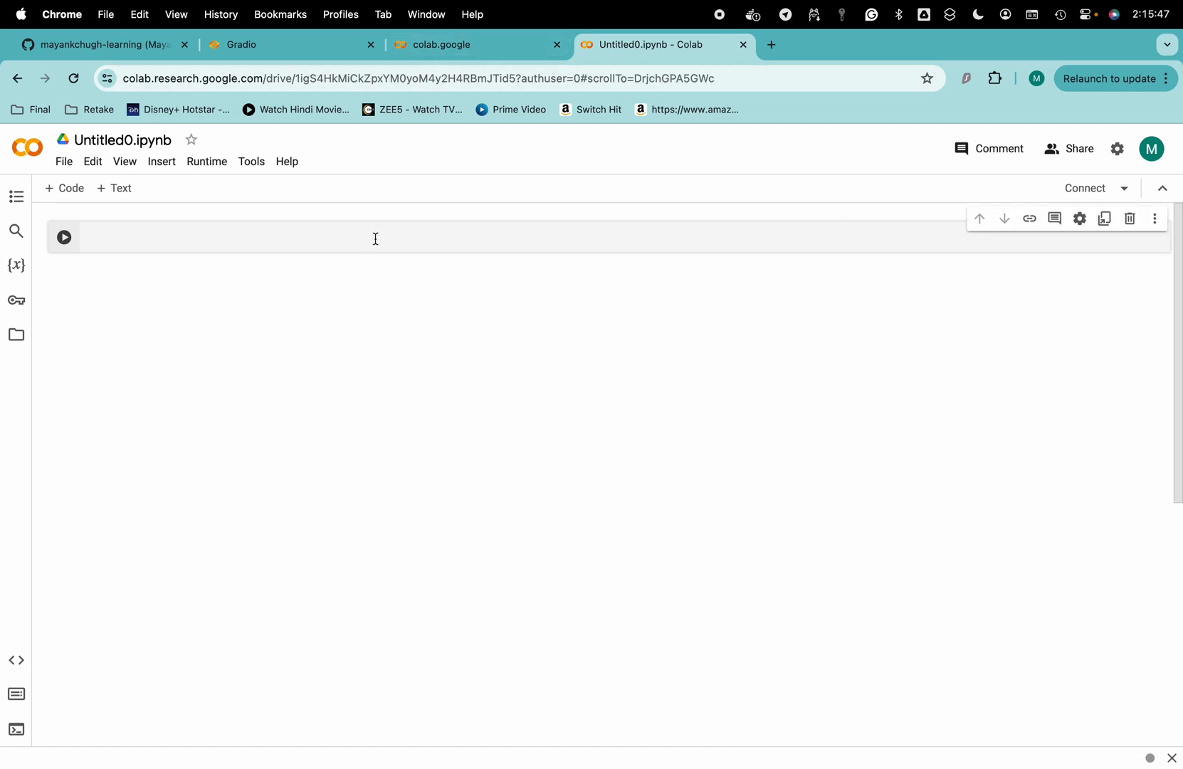
type("!")
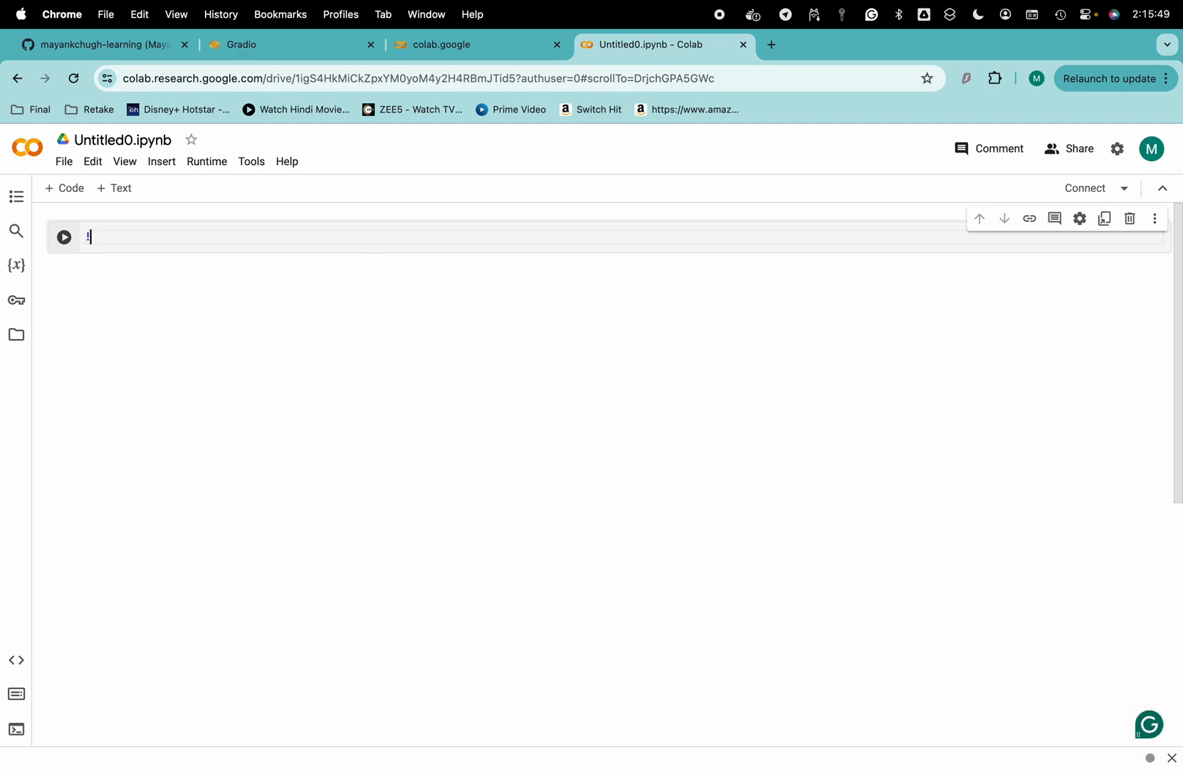
type("pip ind")
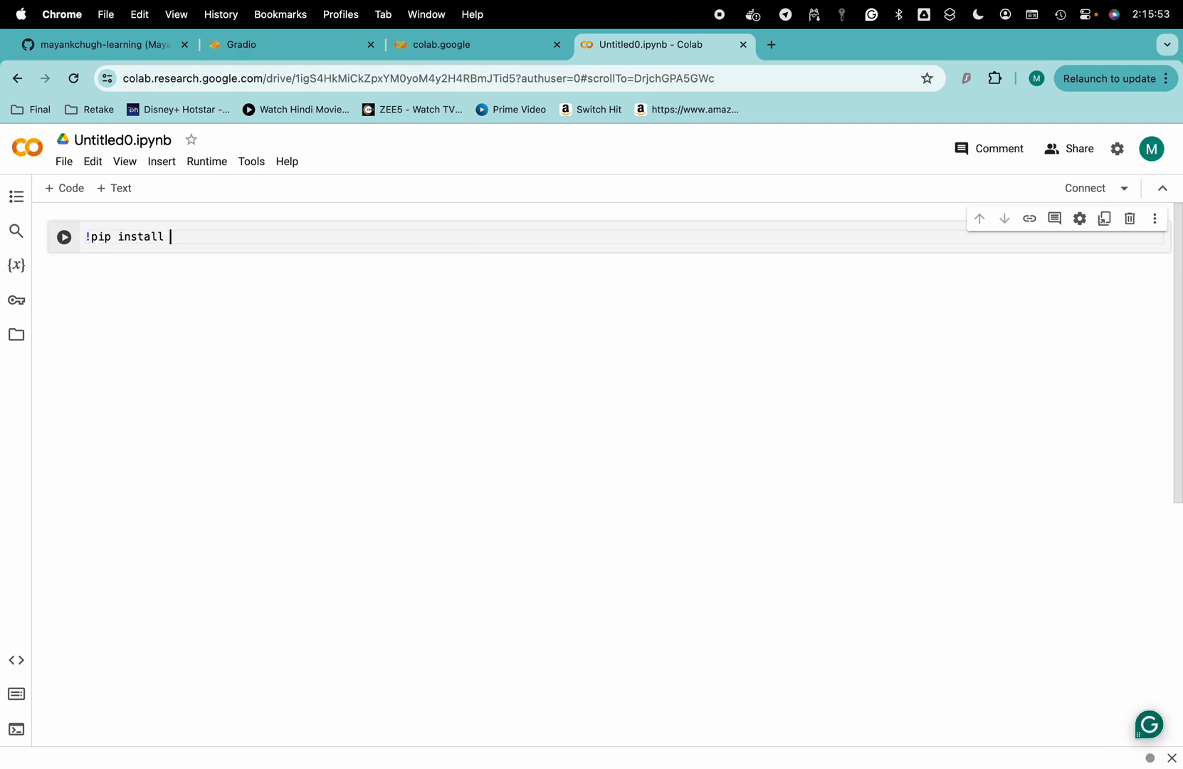
type("gradio")
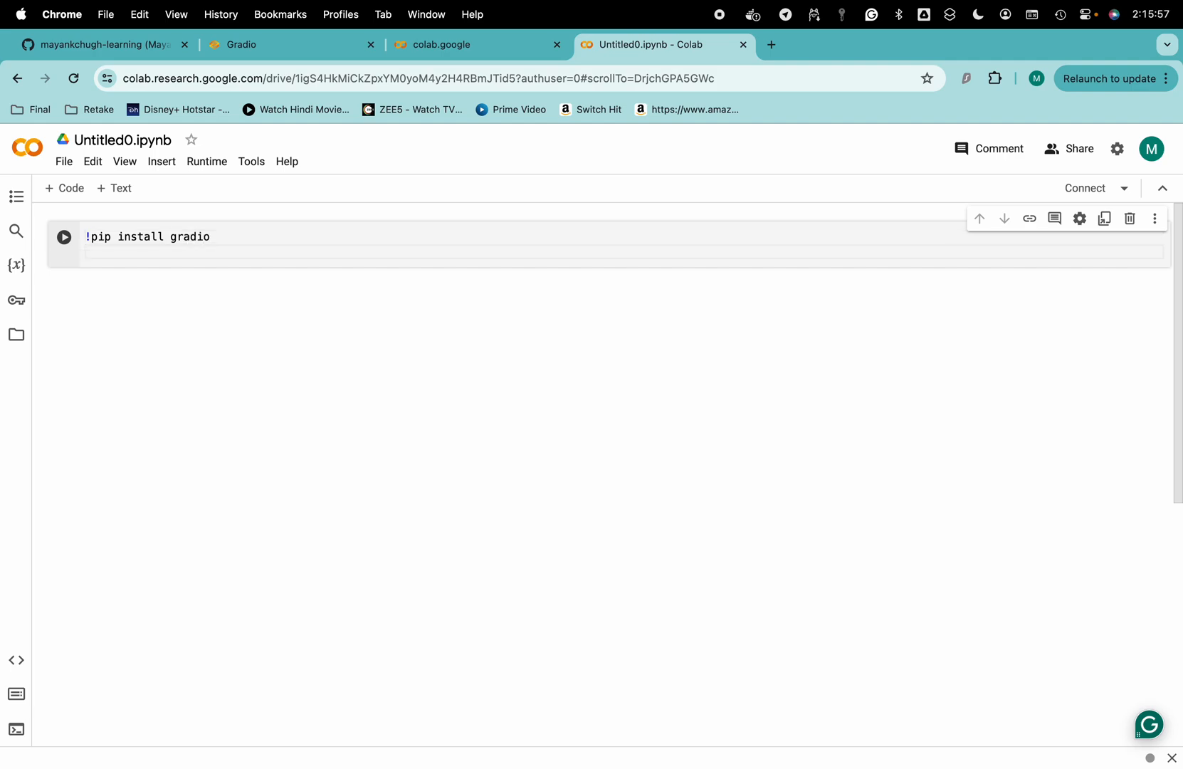
left_click(64, 236)
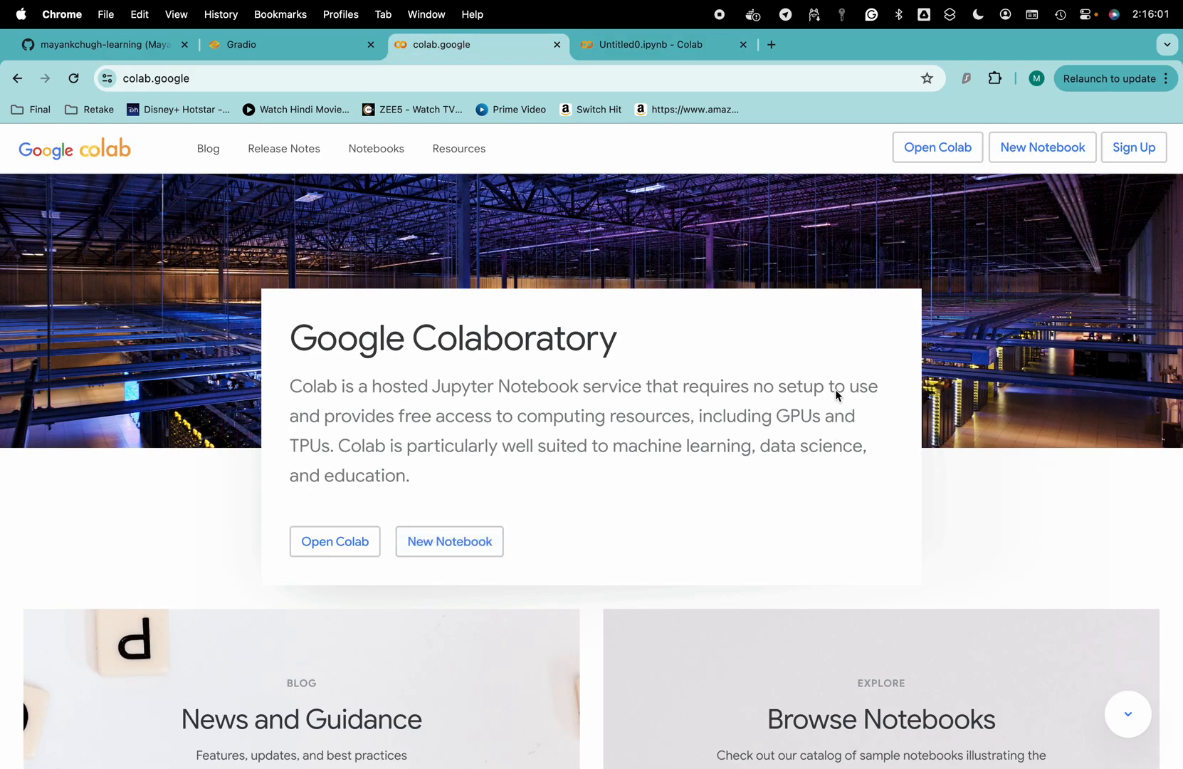
- Glance at Gradio's Hello World example, then return to the Untitled0 notebook
left_click(272, 44)
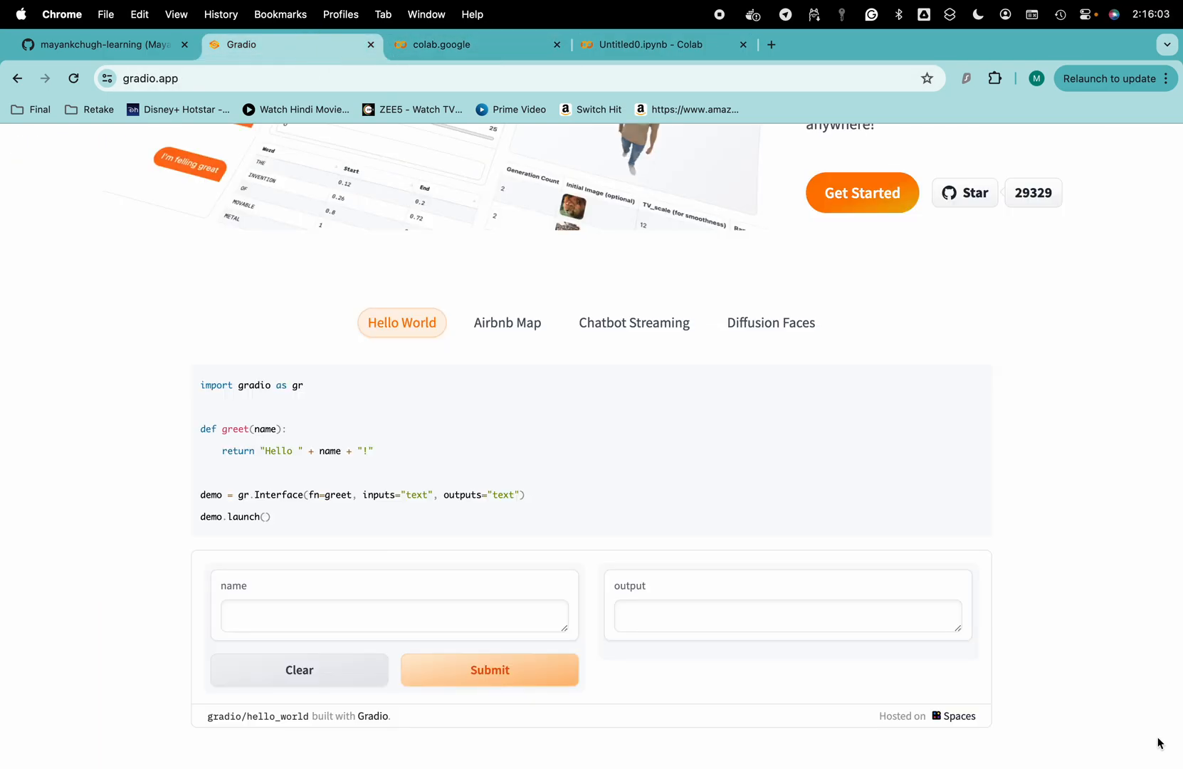
mouse_move(976, 389)
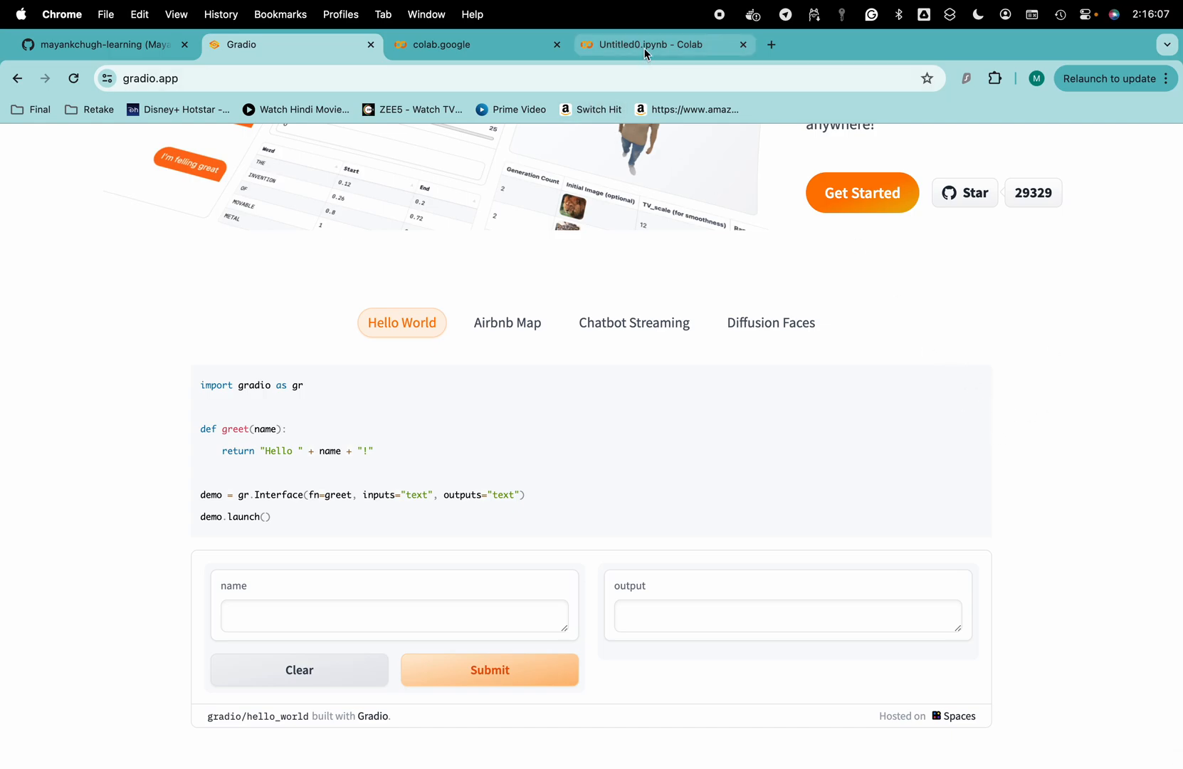
left_click(662, 44)
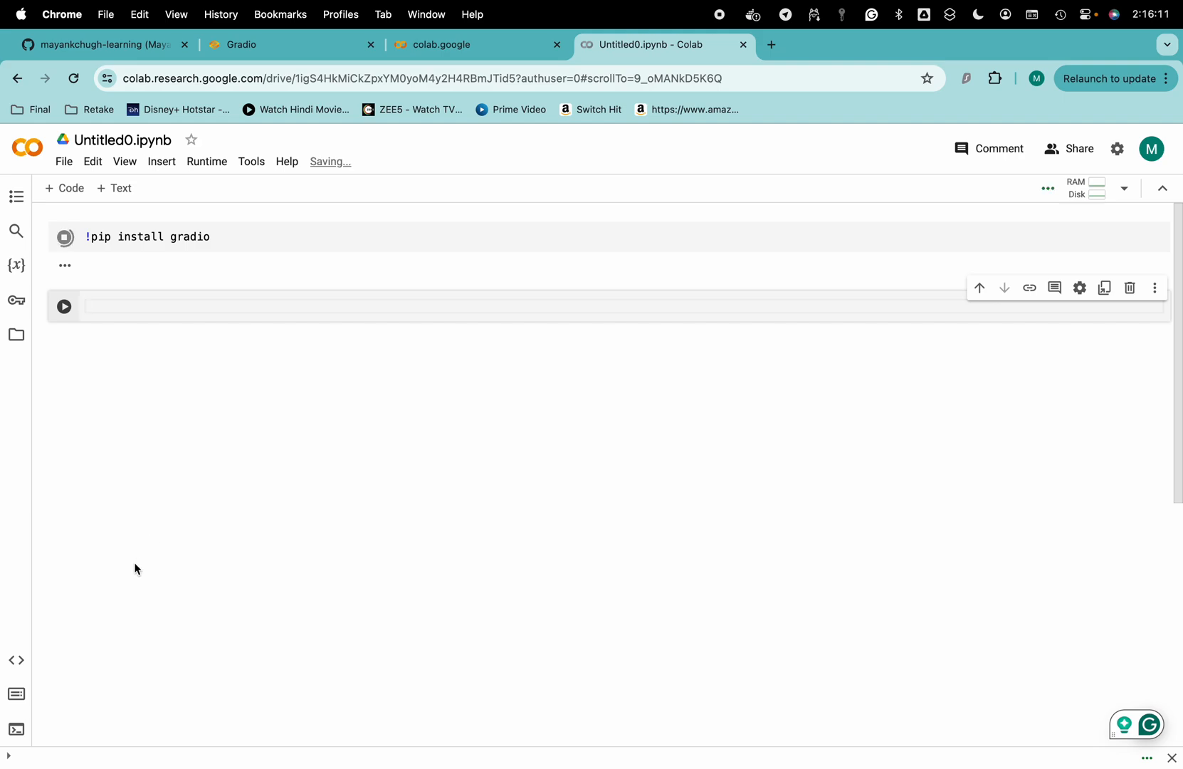
- Place the Gradio Hello World greet code in the empty second cell below the finished install
left_click(64, 237)
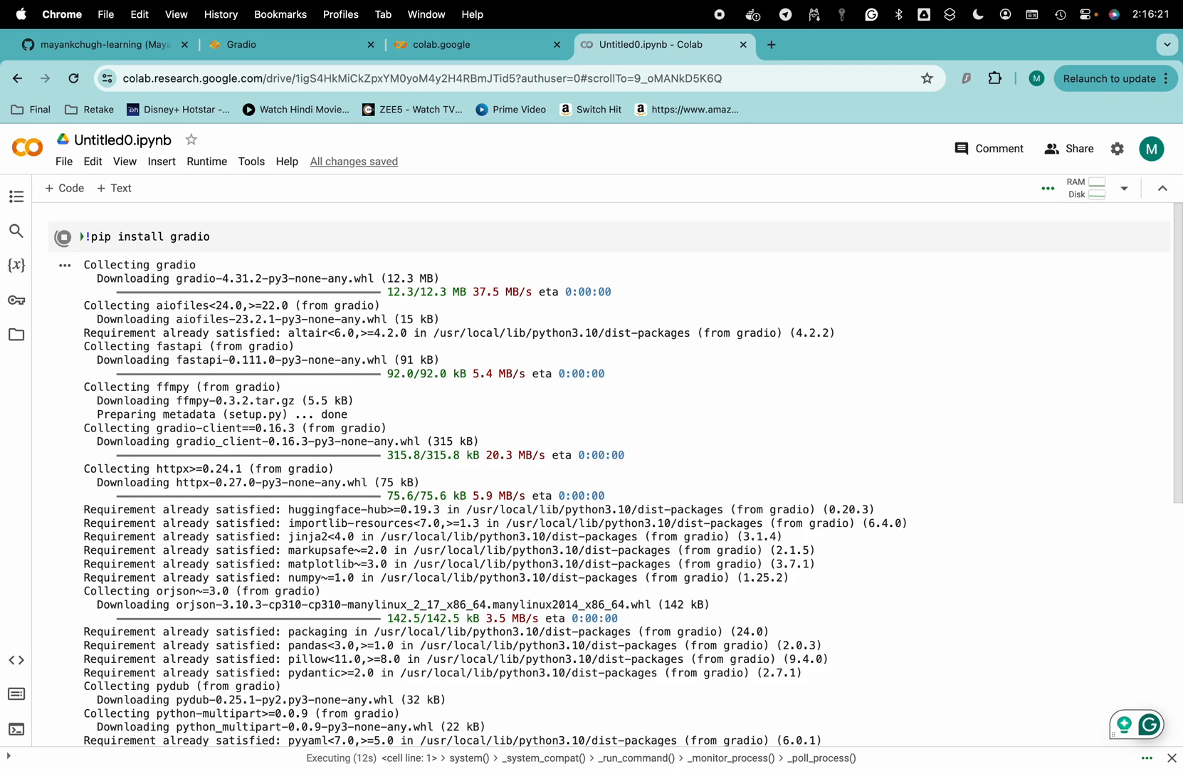
scroll("down", 3)
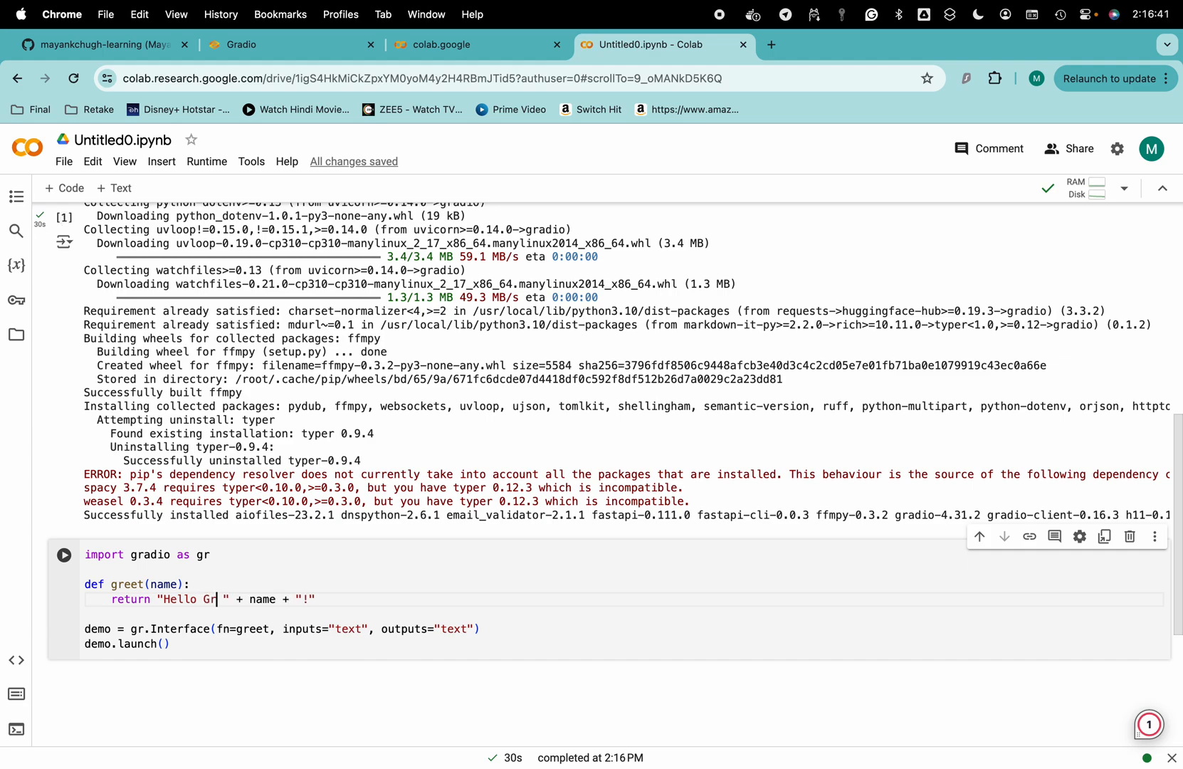
- Reword greet's return string to 'Hello from Gradio to ' plus the name, reviewing the Interface arguments
type("adio")
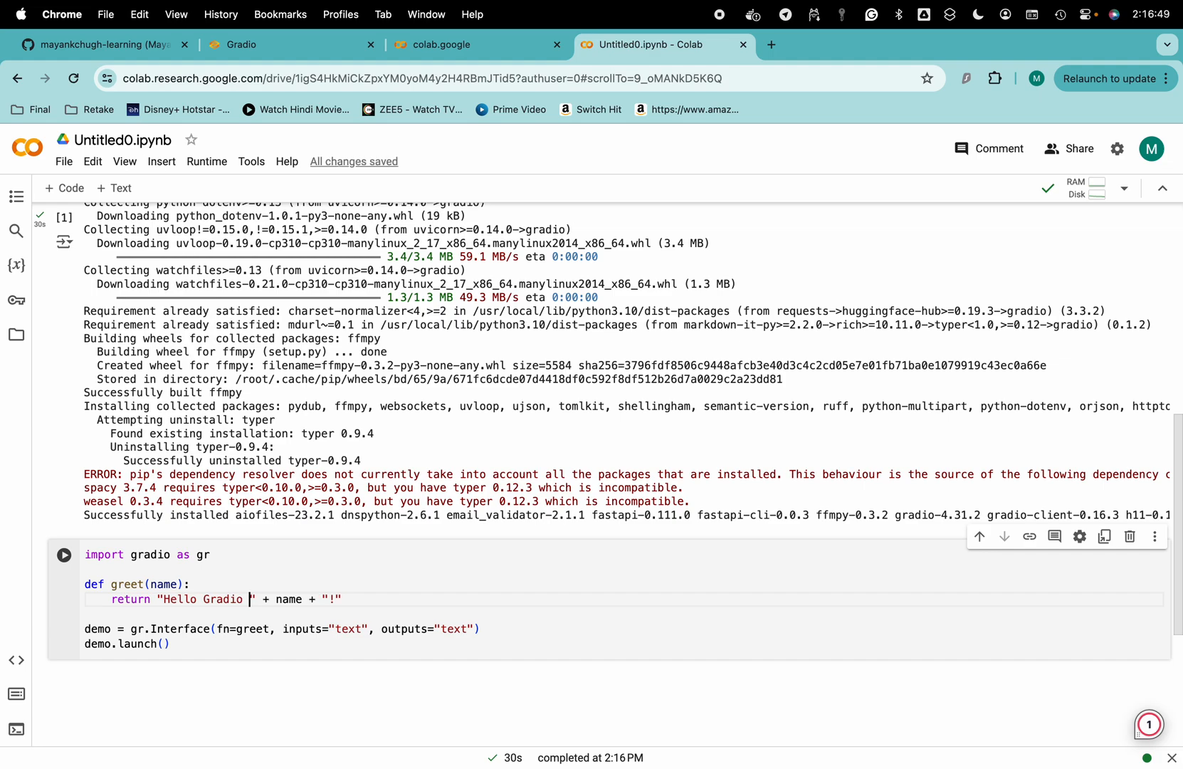
mouse_move(259, 725)
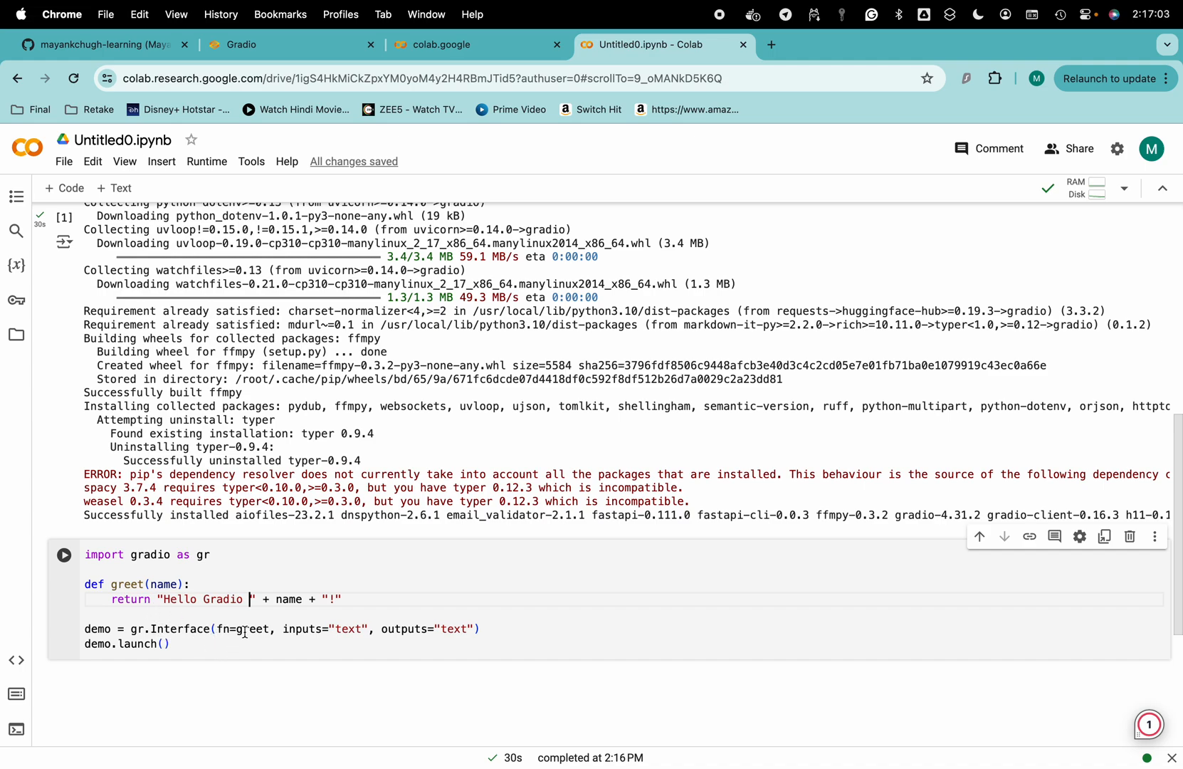
double_click(253, 628)
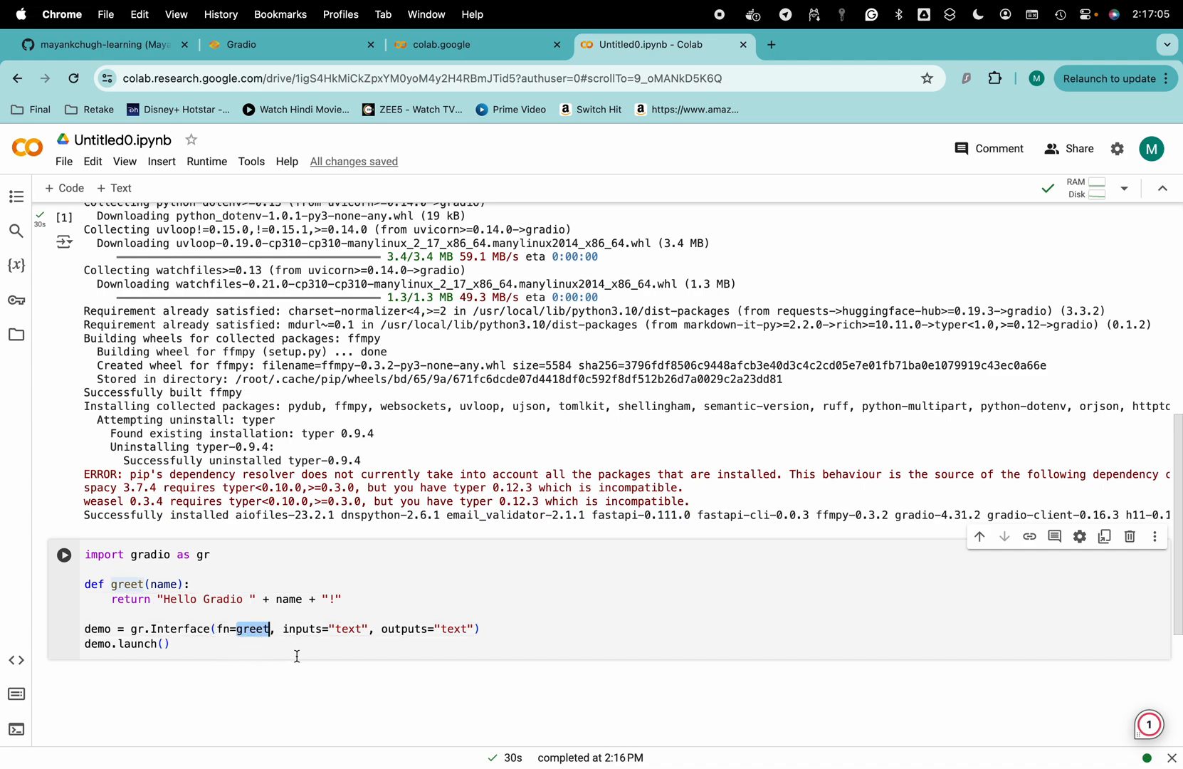
double_click(347, 628)
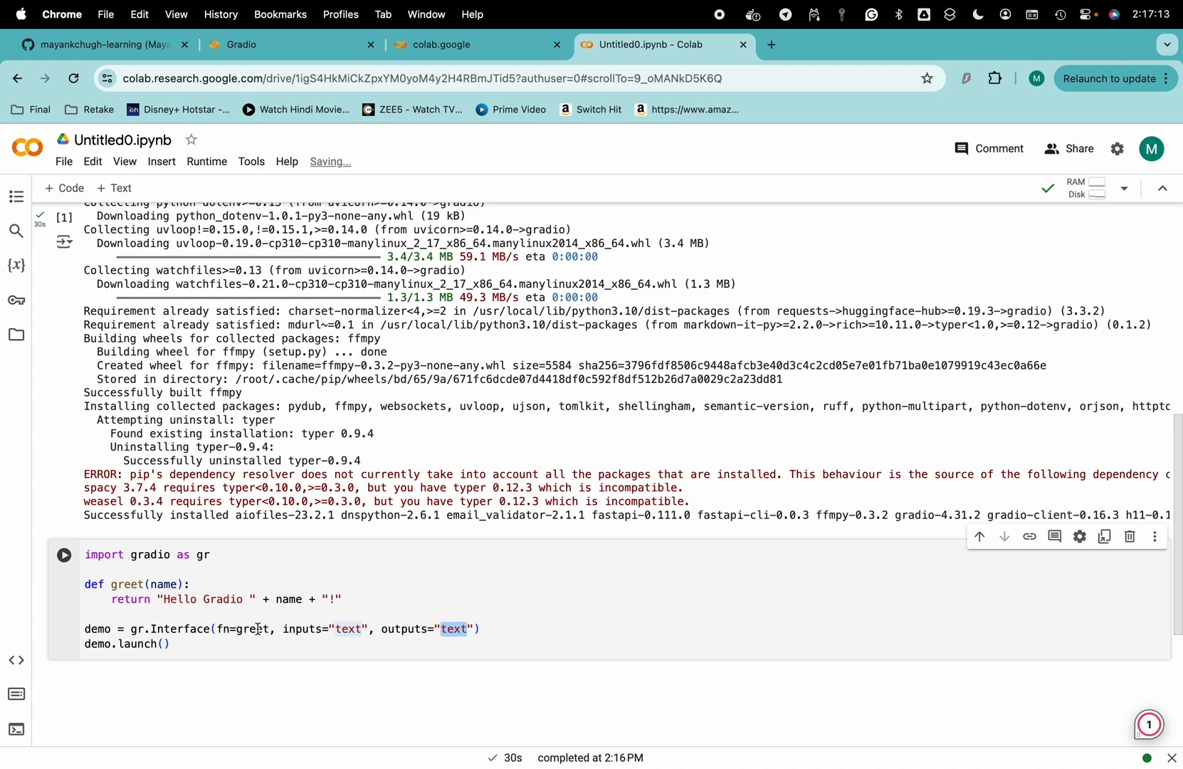
double_click(162, 585)
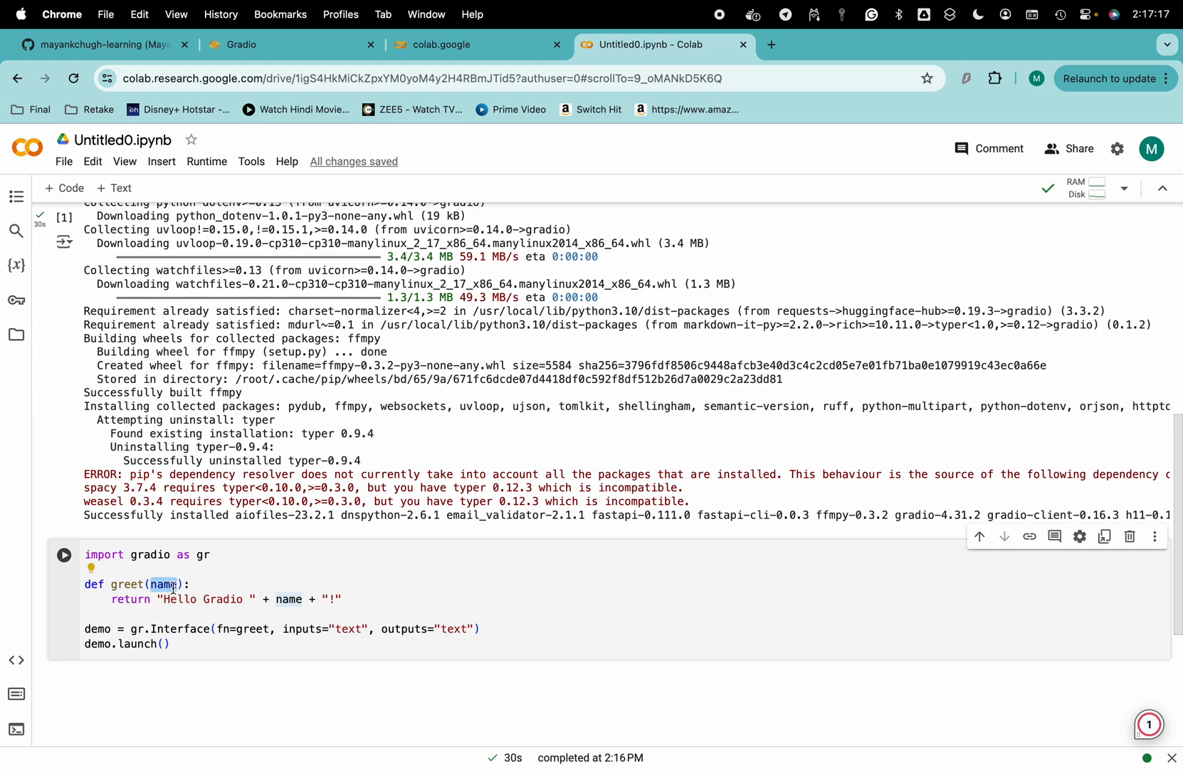
mouse_move(230, 600)
type("fr")
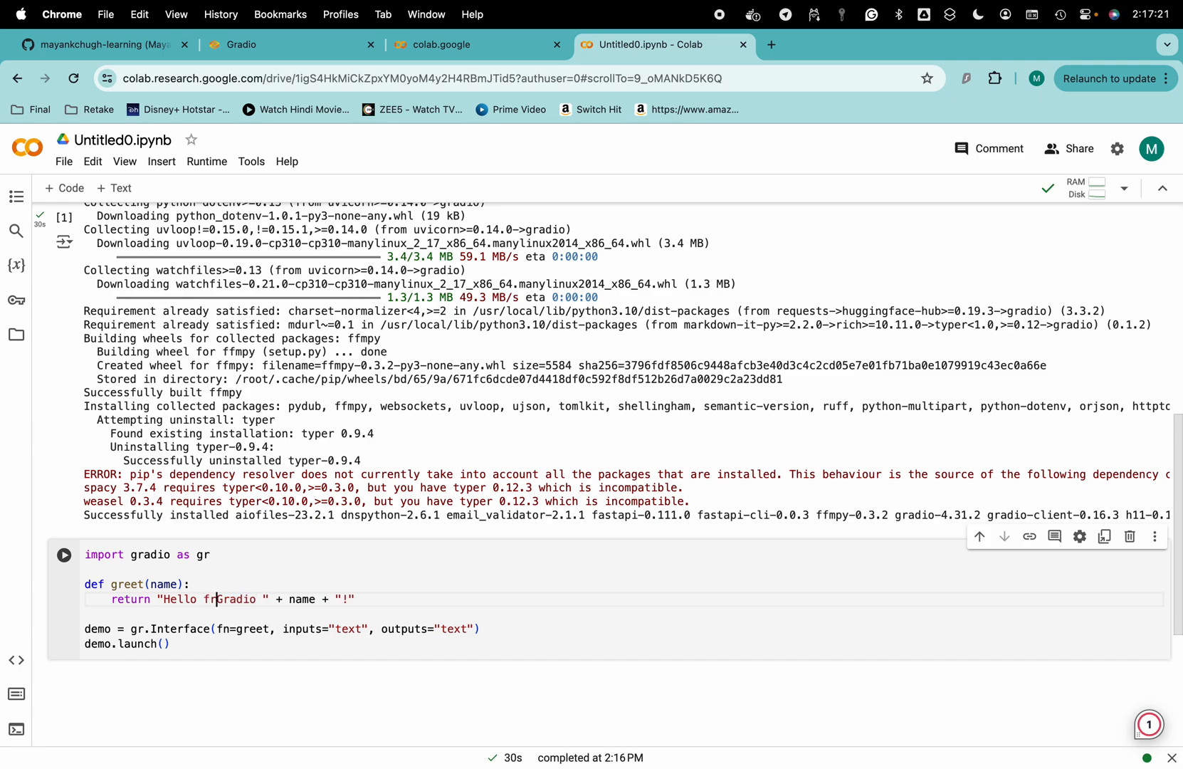
type("om")
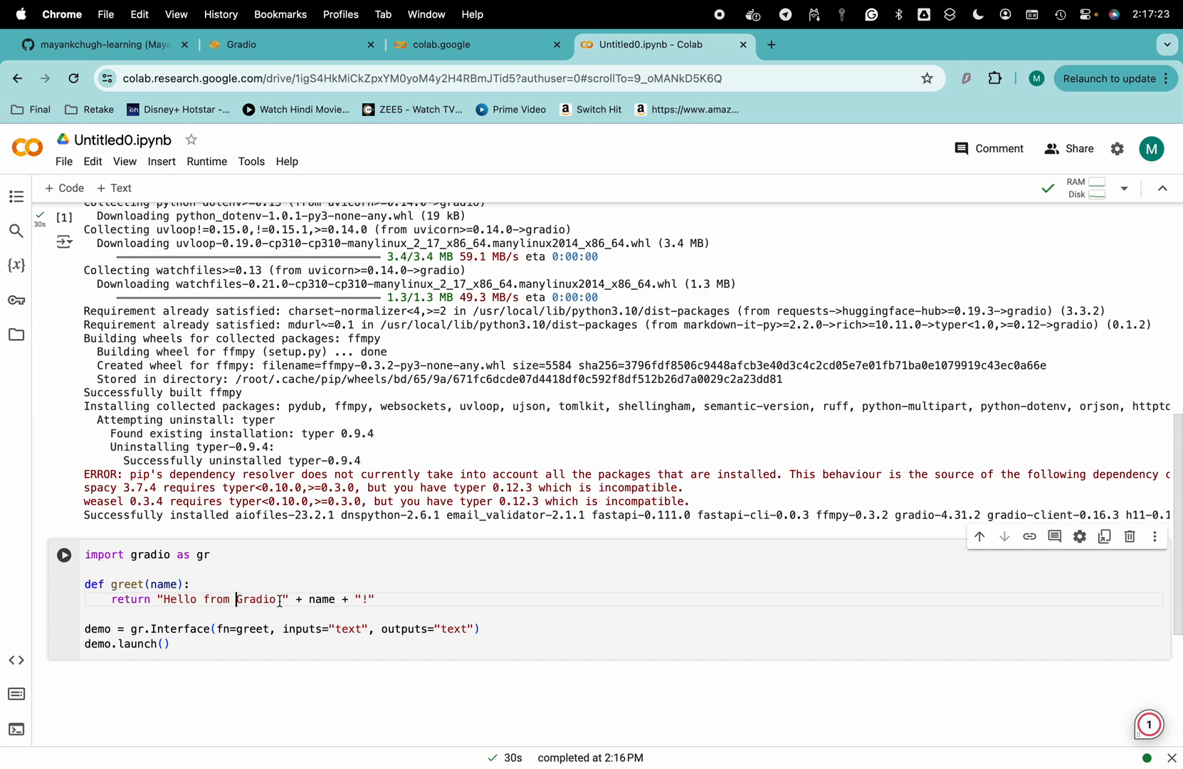
type("to")
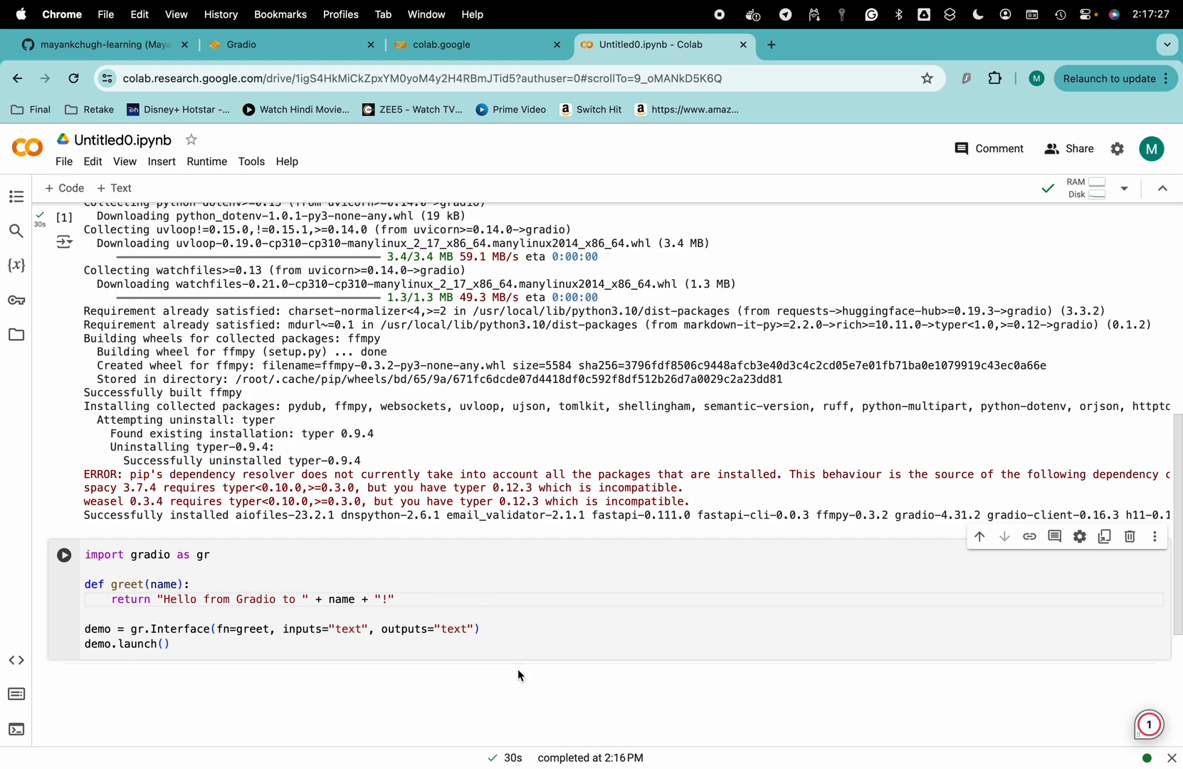
mouse_move(638, 584)
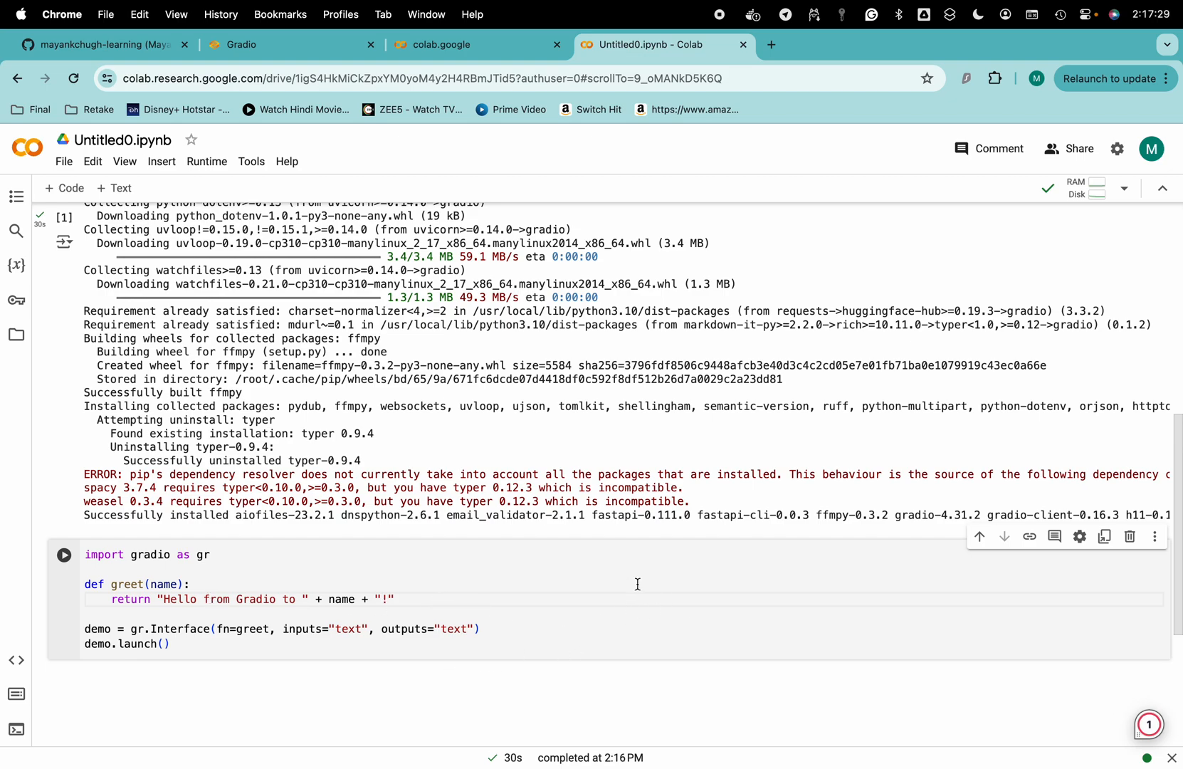
- Run the greet cell and enter 'Mayank' to get 'Hello from Gradio to Mayank !' in the launched app
scroll("up", 3)
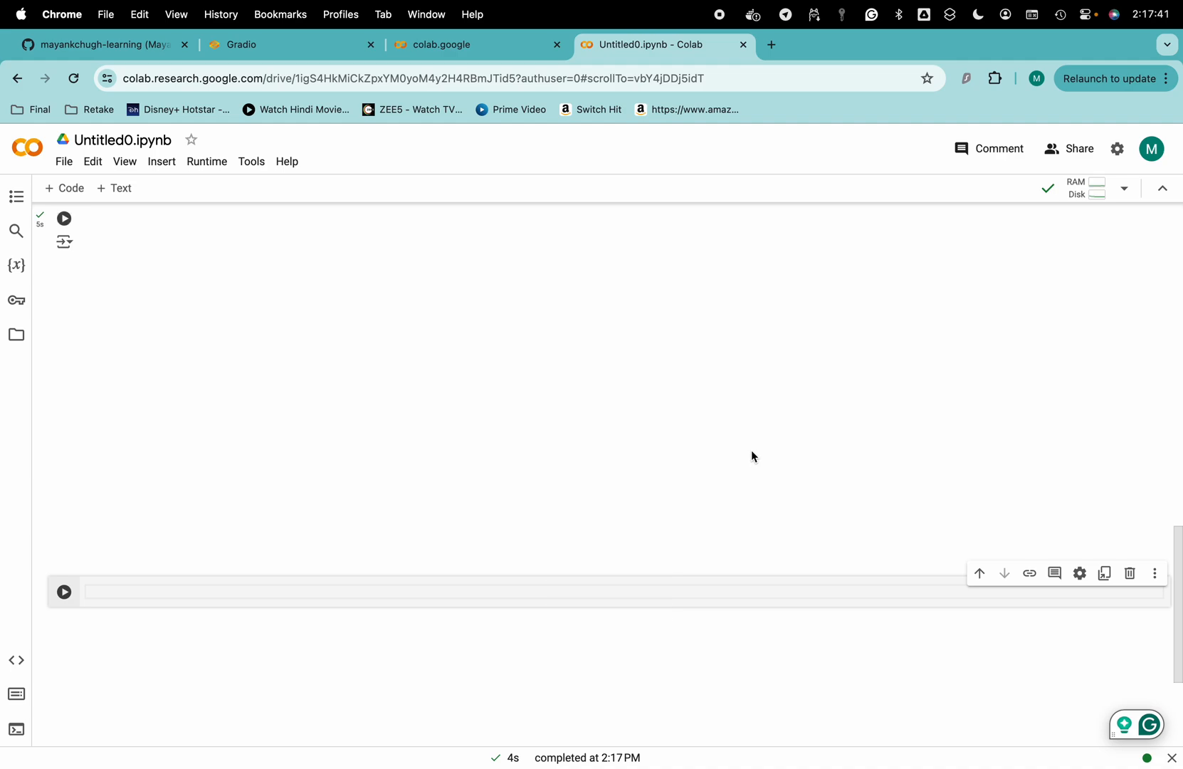
left_click(64, 228)
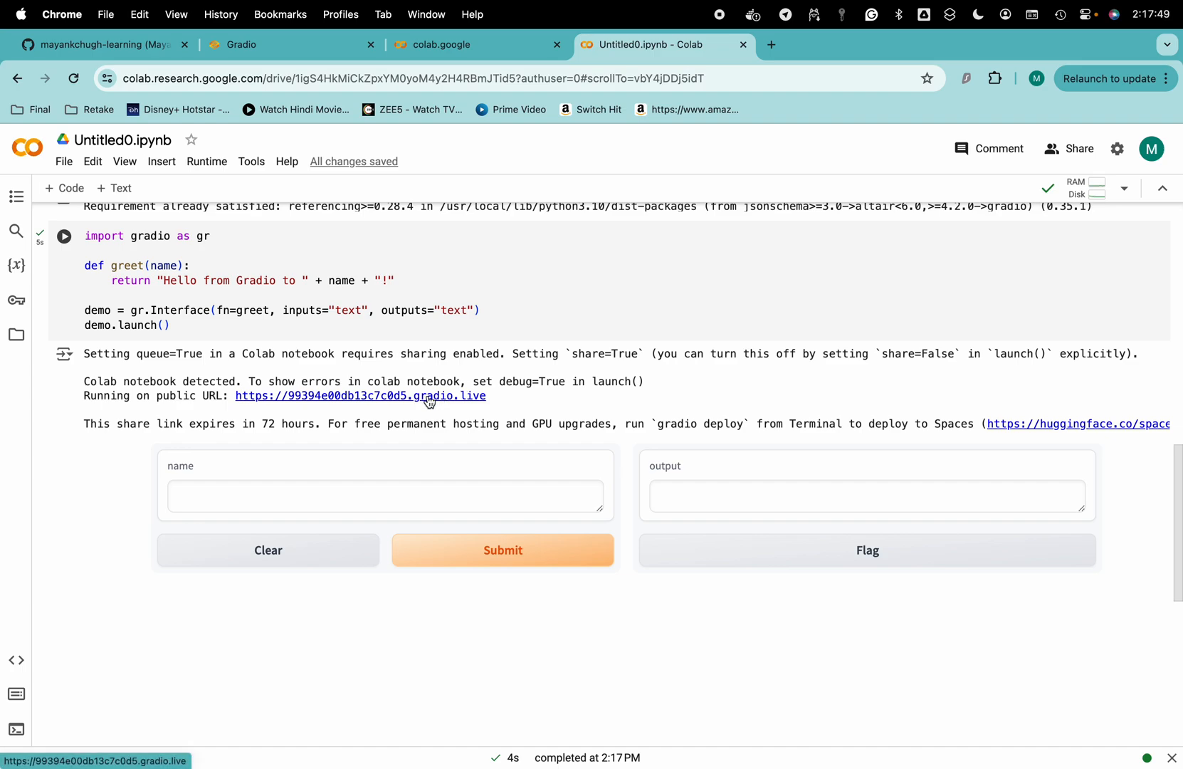
left_click(384, 495)
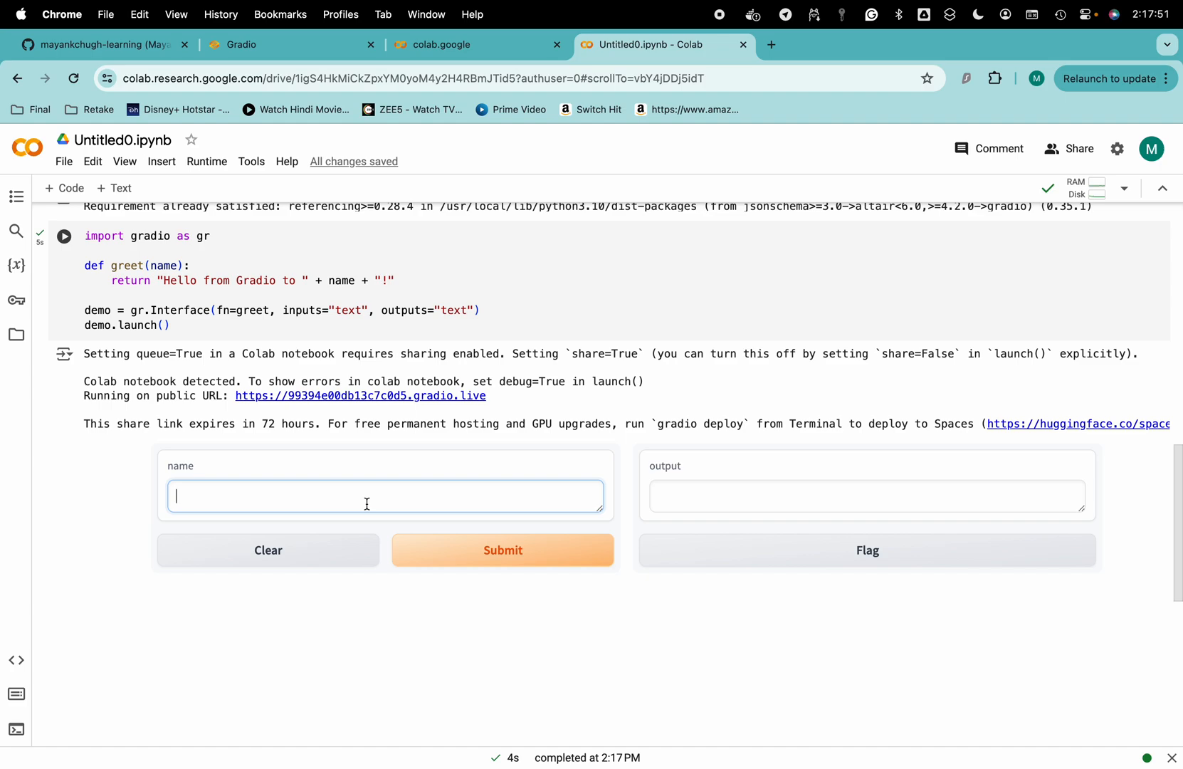
type("Mayank")
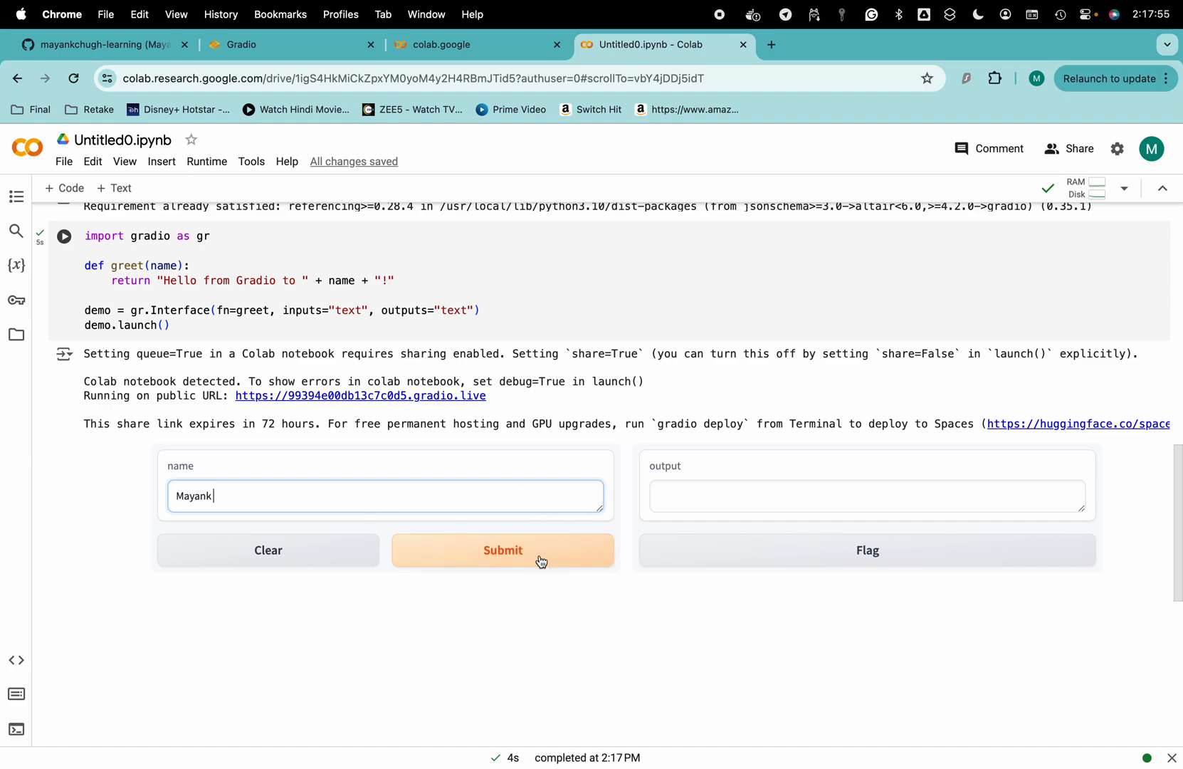
left_click(502, 550)
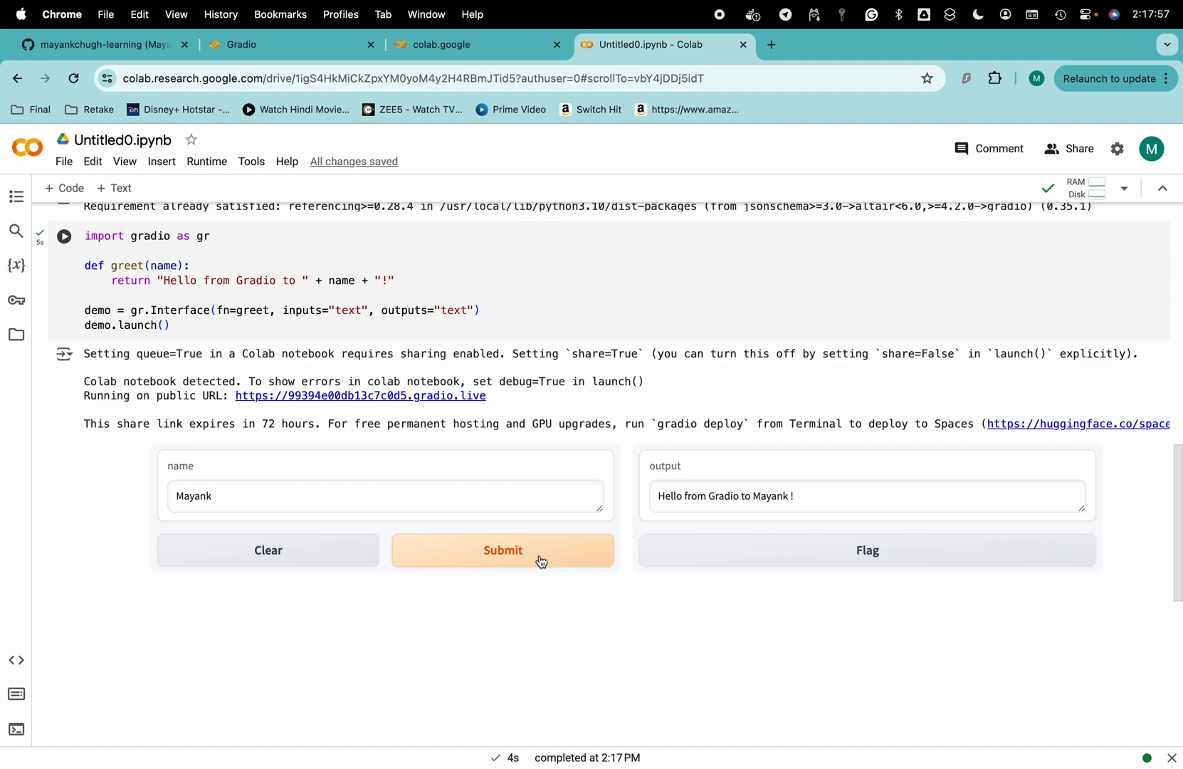
scroll("up", 3)
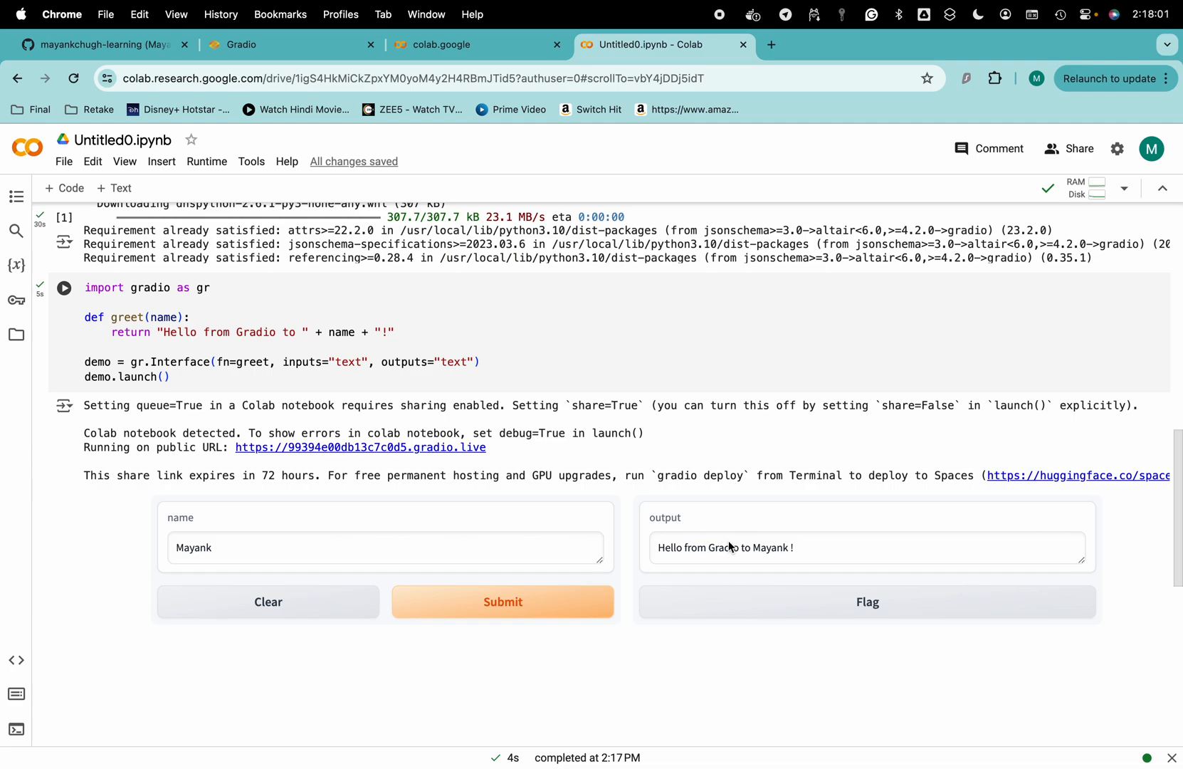
mouse_move(717, 558)
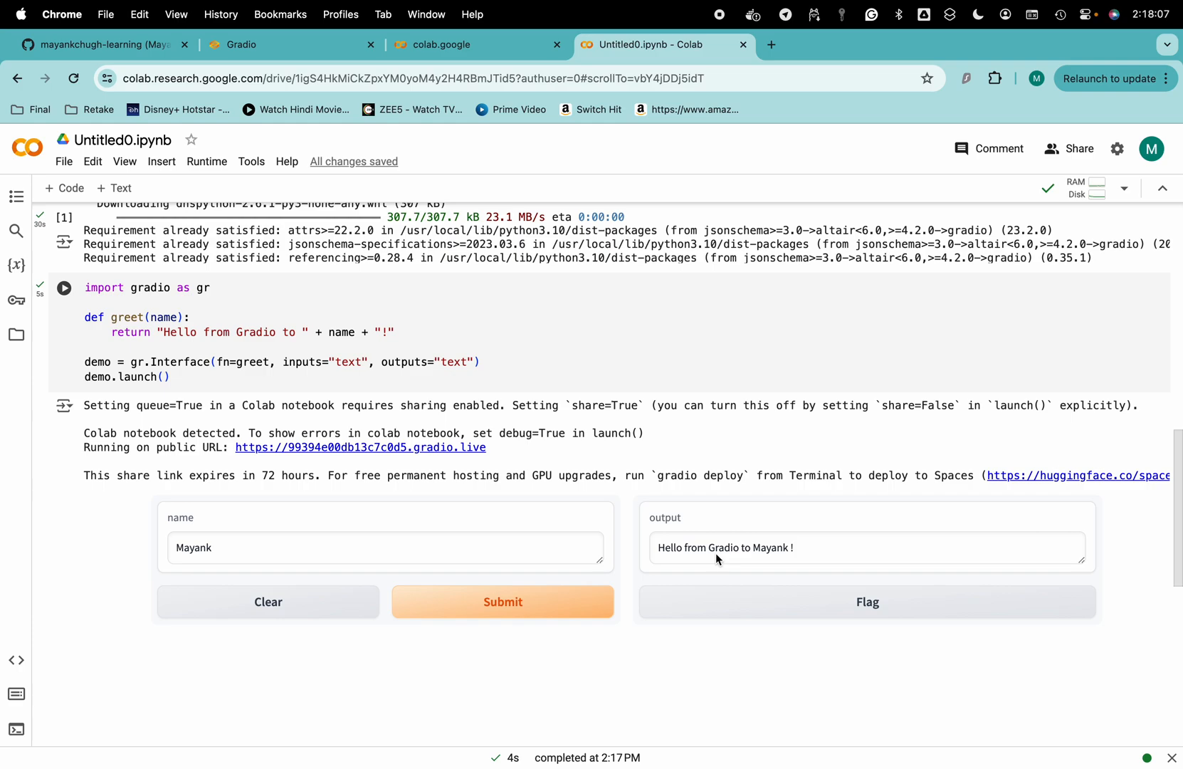
mouse_move(753, 560)
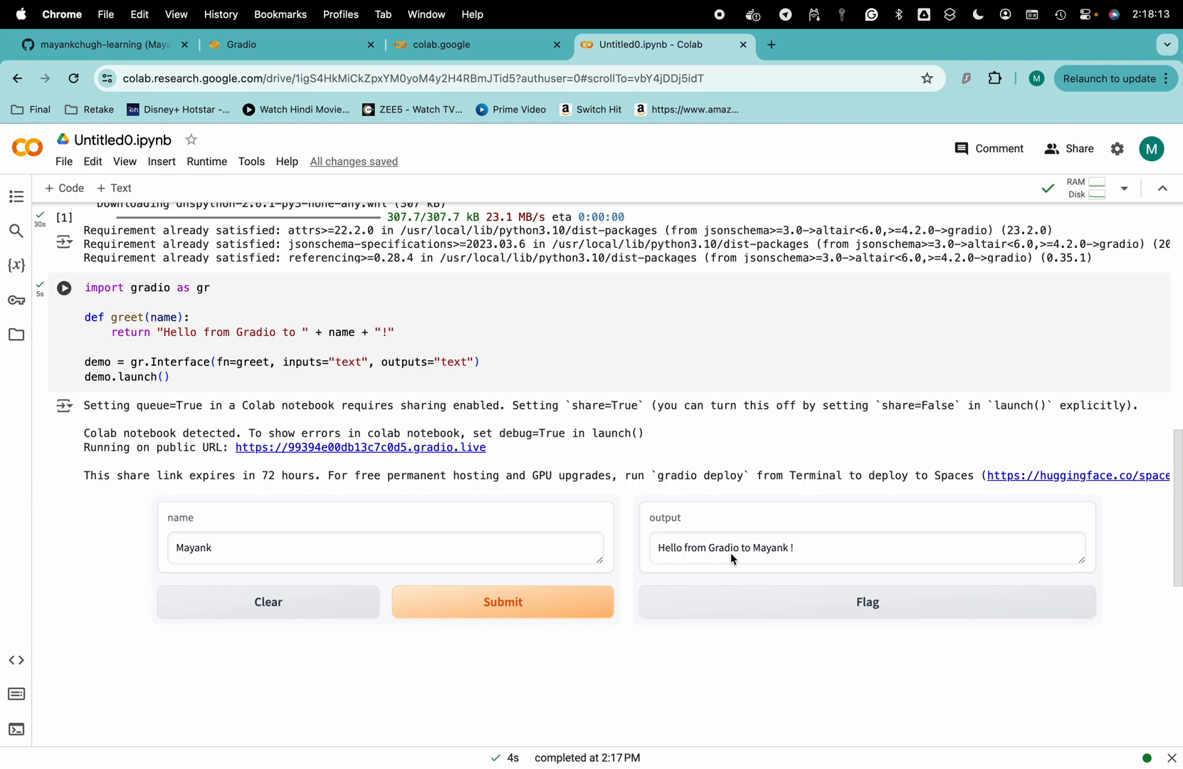
scroll("down", 3)
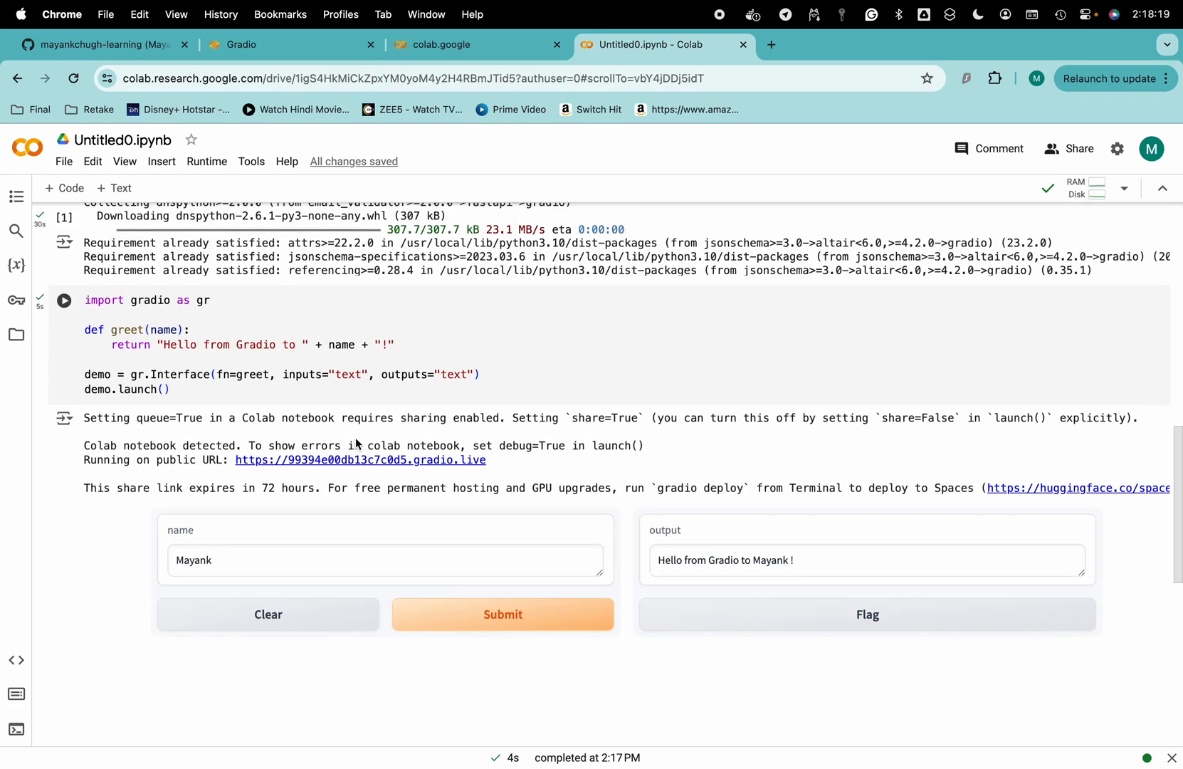
- Add an intensity parameter to greet and repeat '!' by int(intensity) in the return
scroll("down", 3)
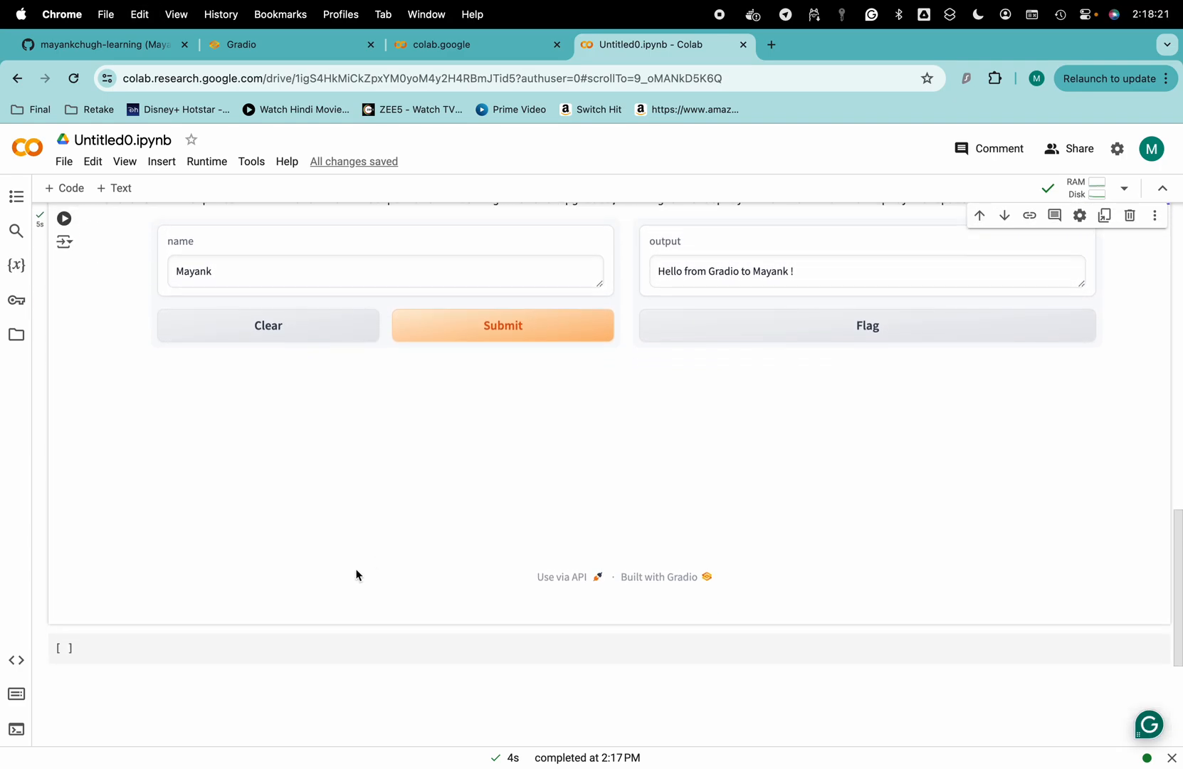
scroll("down", 3)
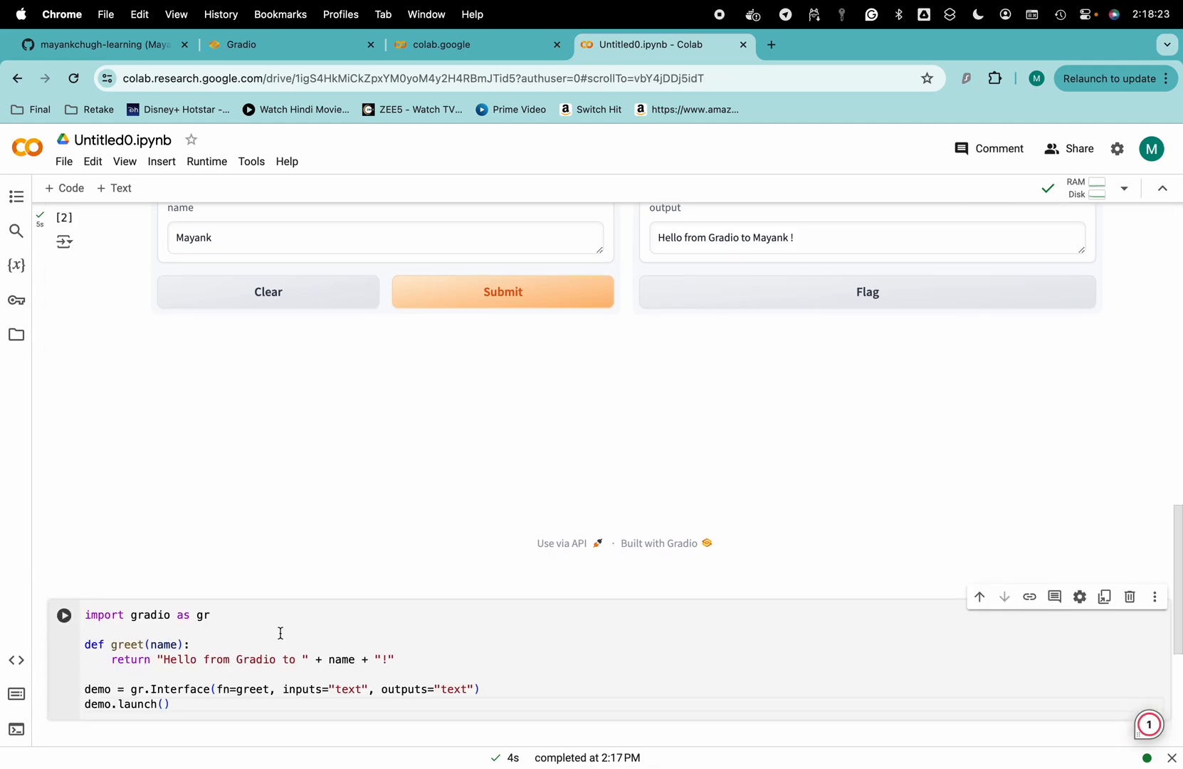
scroll("up", 3)
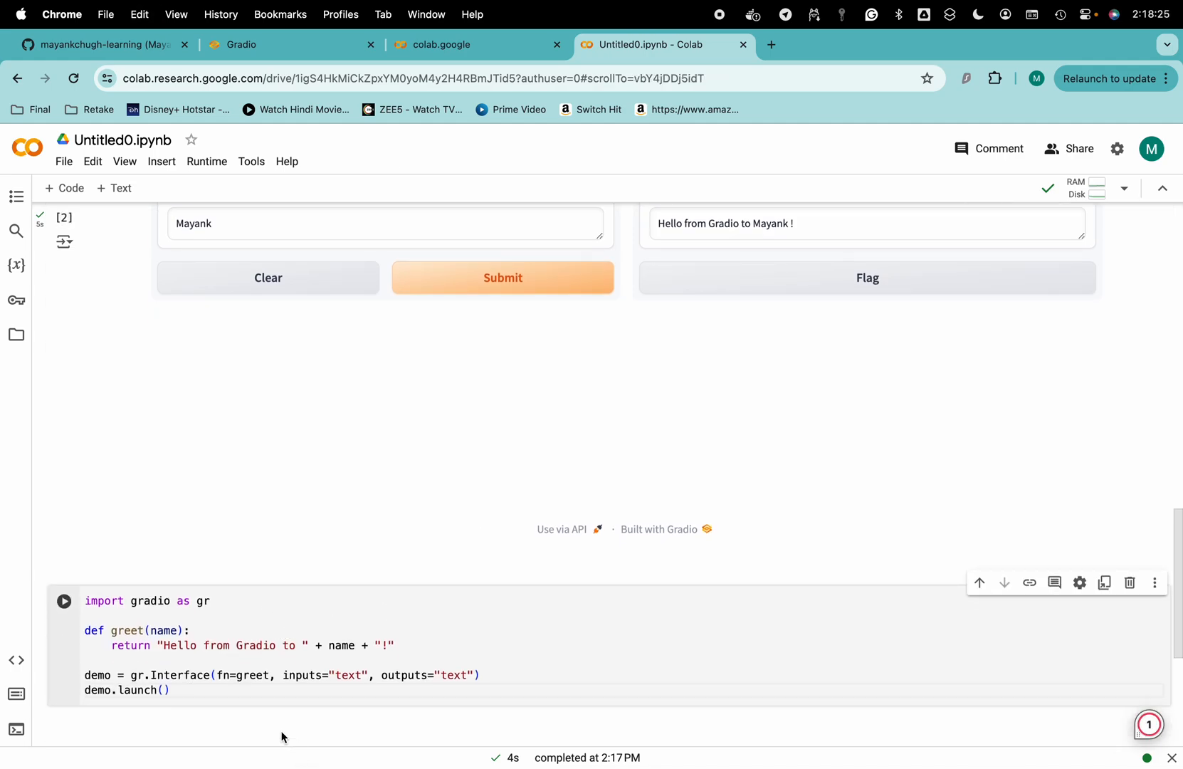
mouse_move(168, 630)
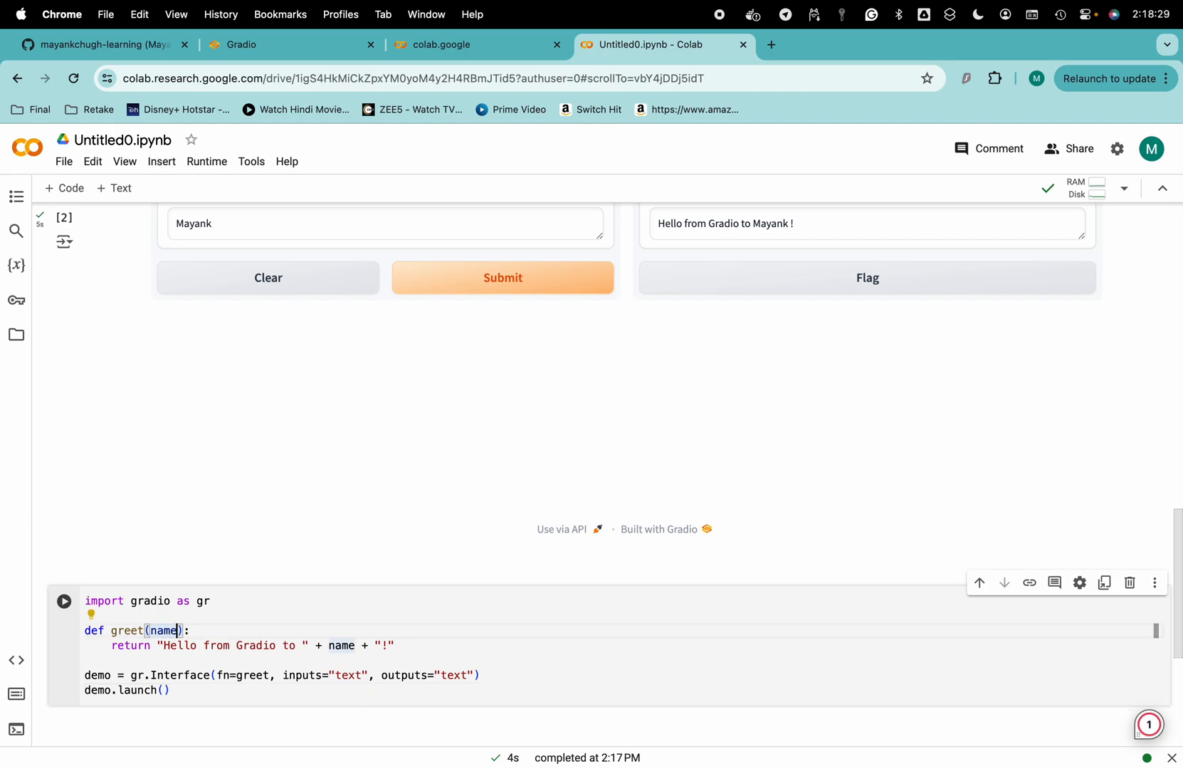
type(",")
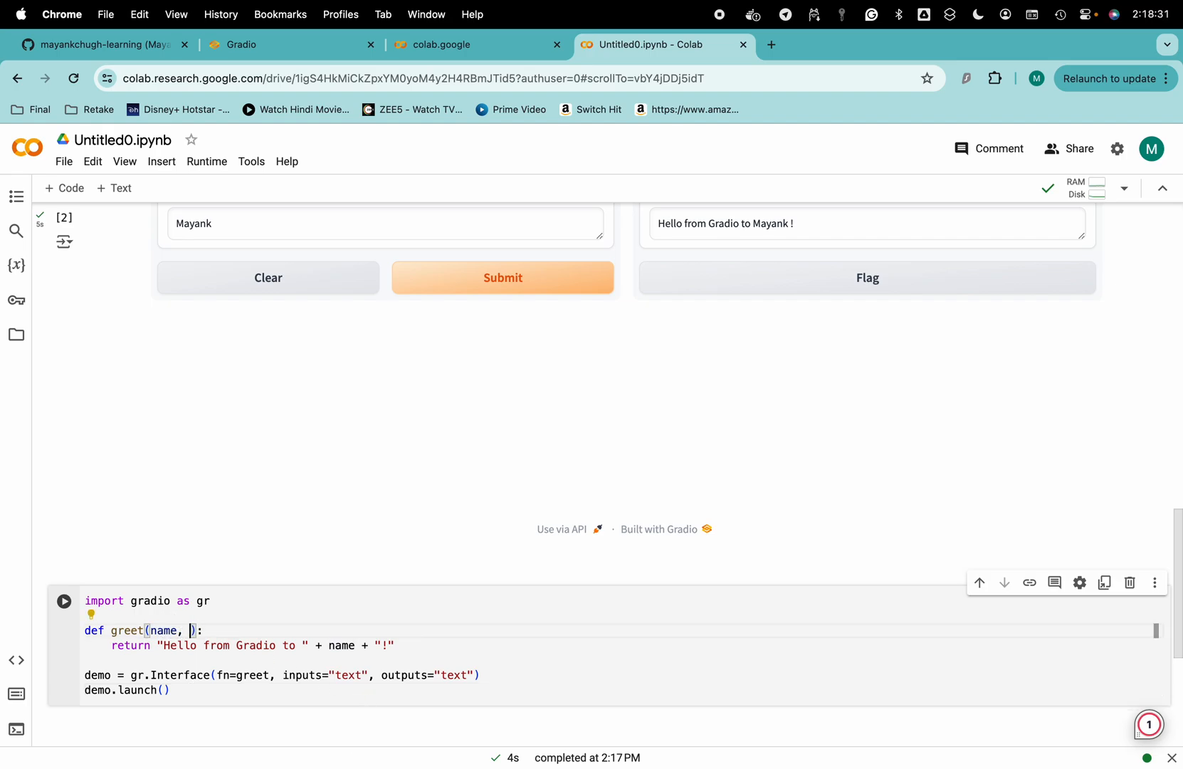
type("intensity")
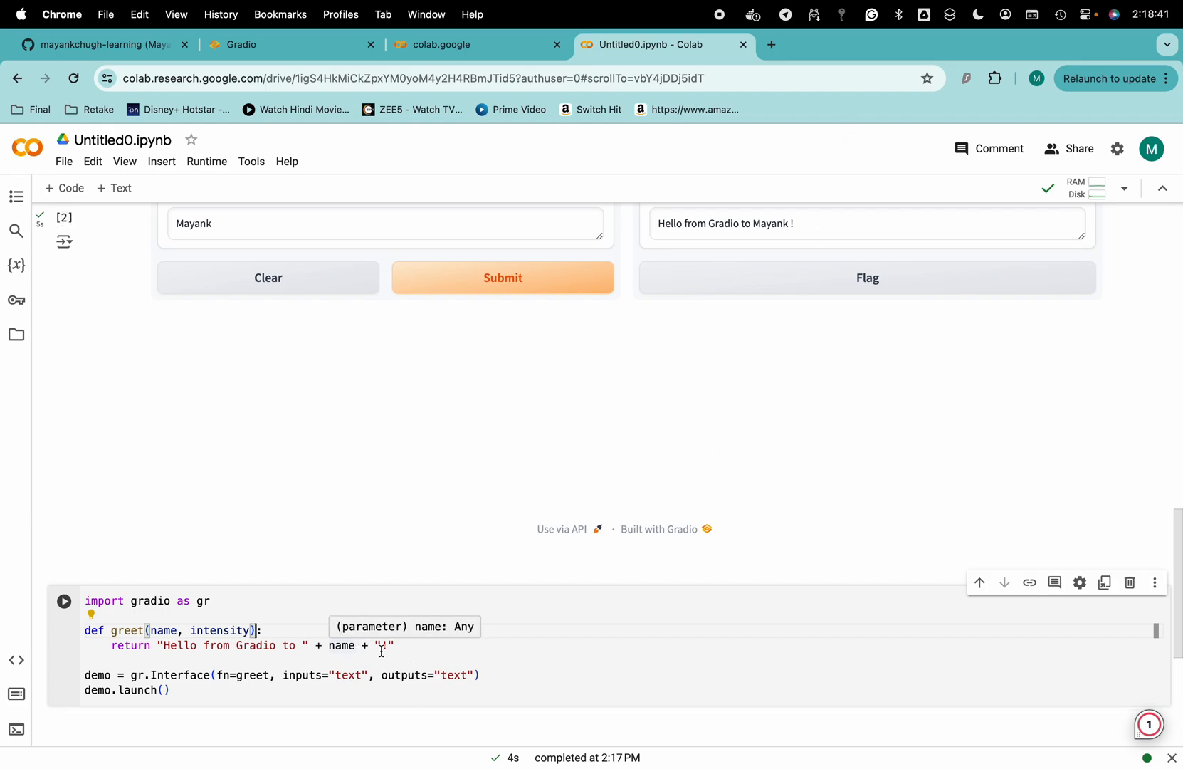
mouse_move(547, 729)
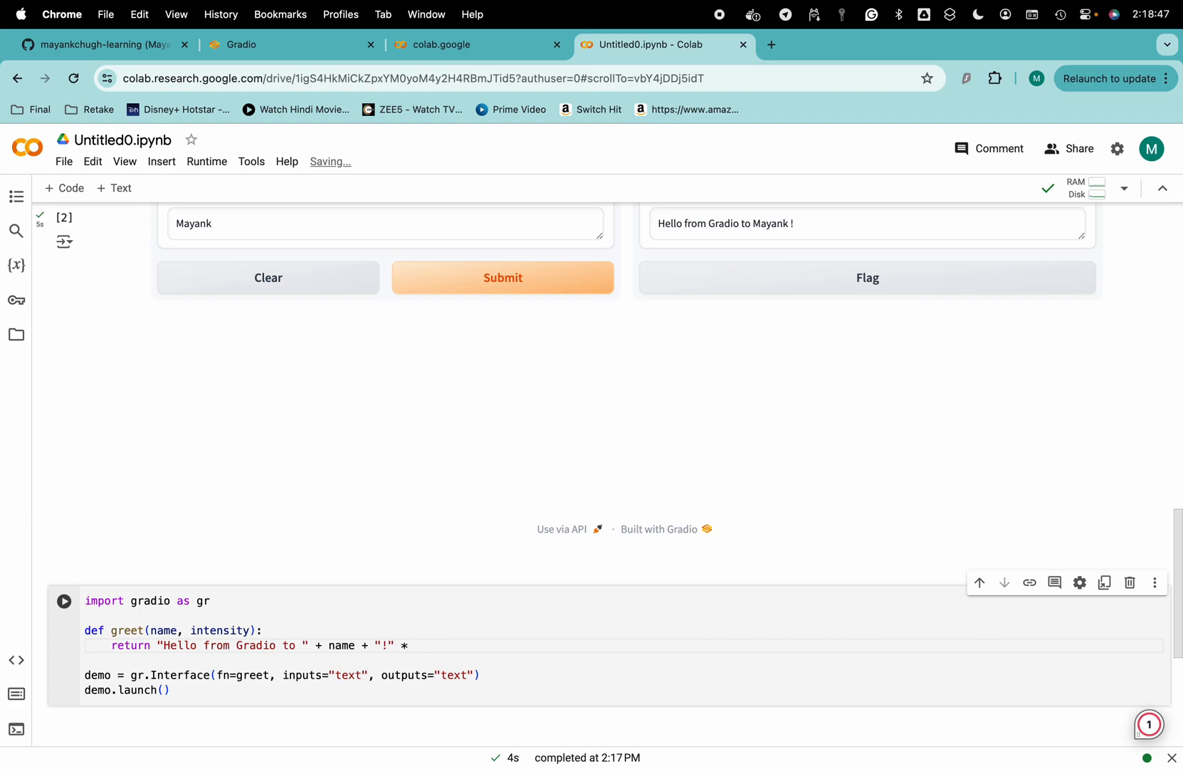
type("int(")
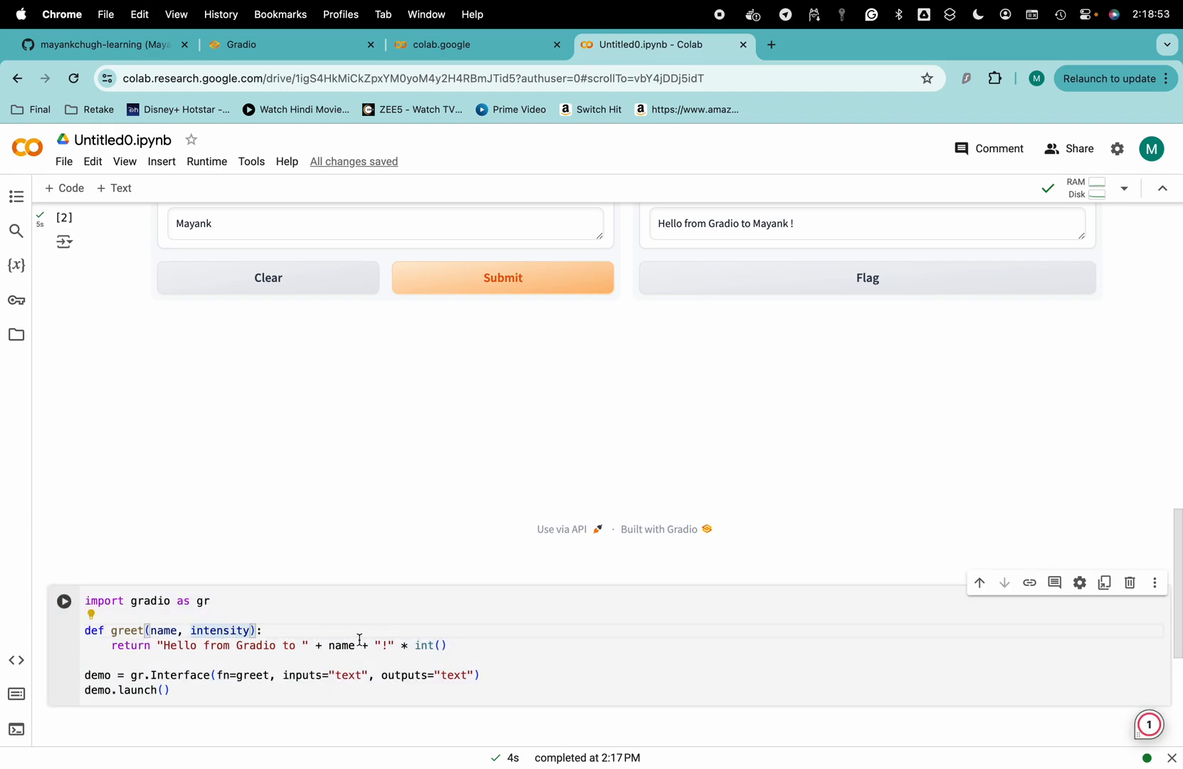
double_click(219, 629)
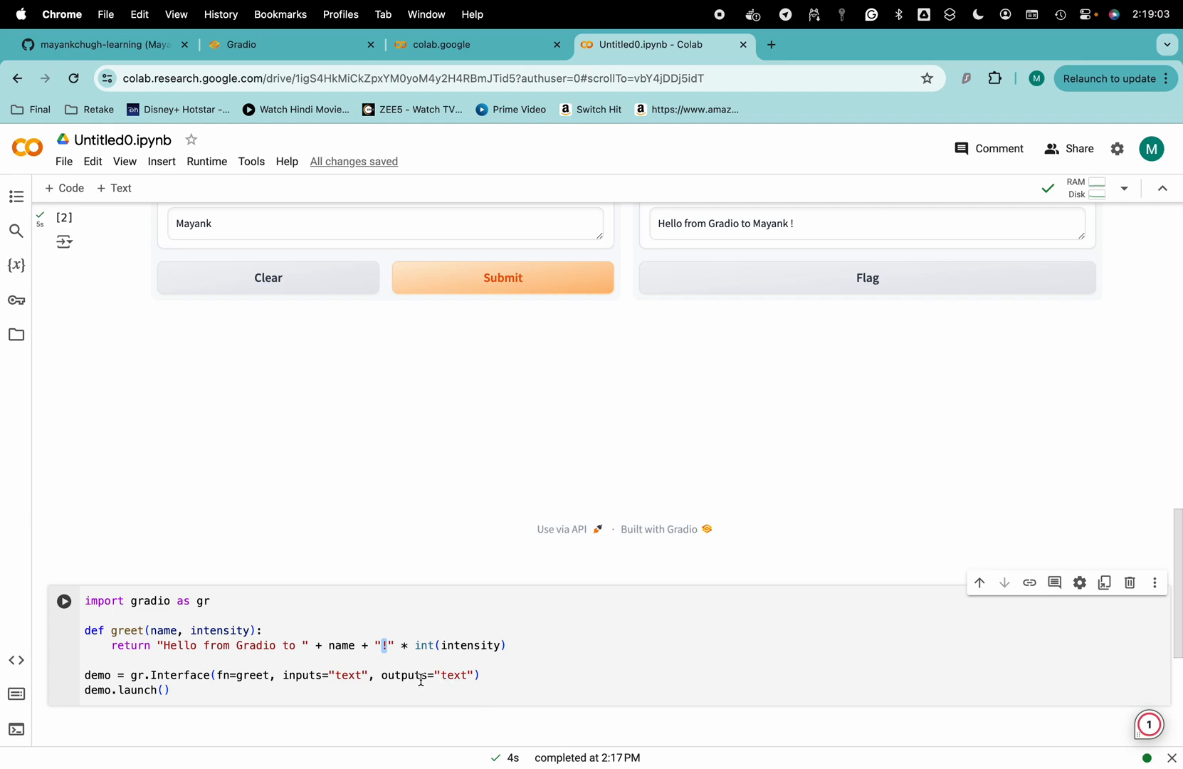
mouse_move(408, 675)
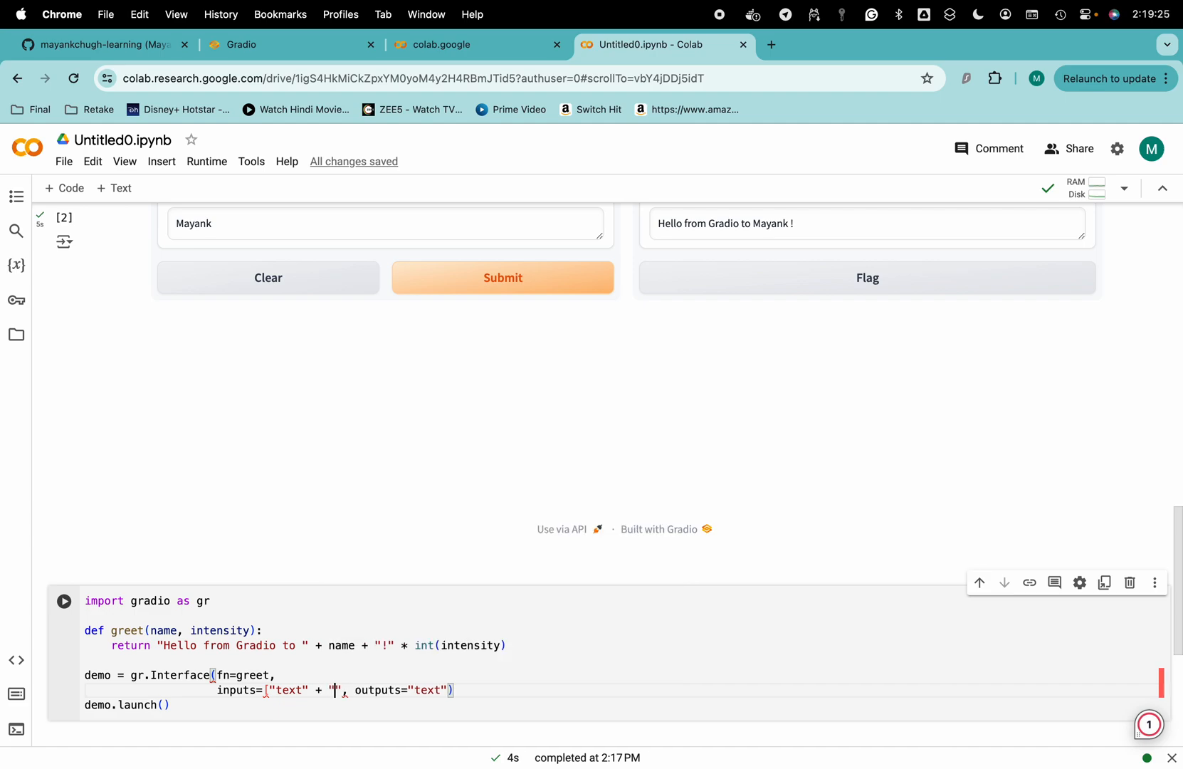
- Add 'slider' to the Interface inputs and move the outputs argument onto its own line
type("slide")
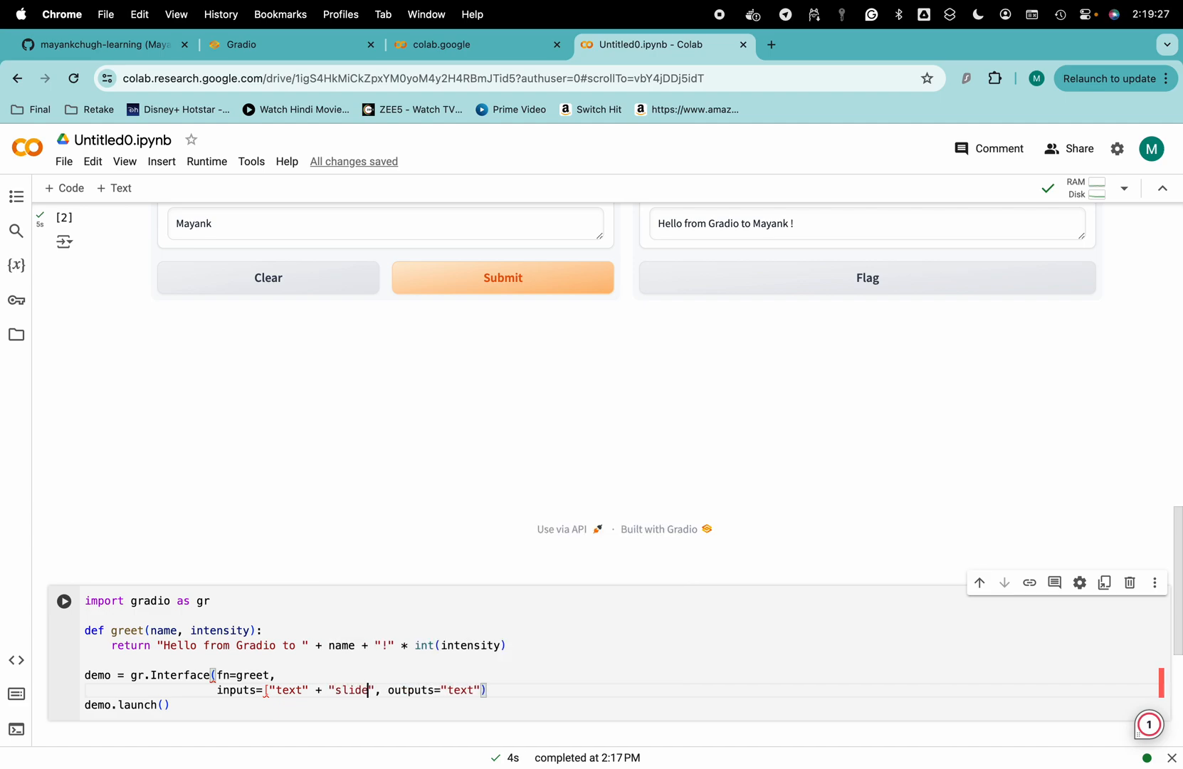
type("r")
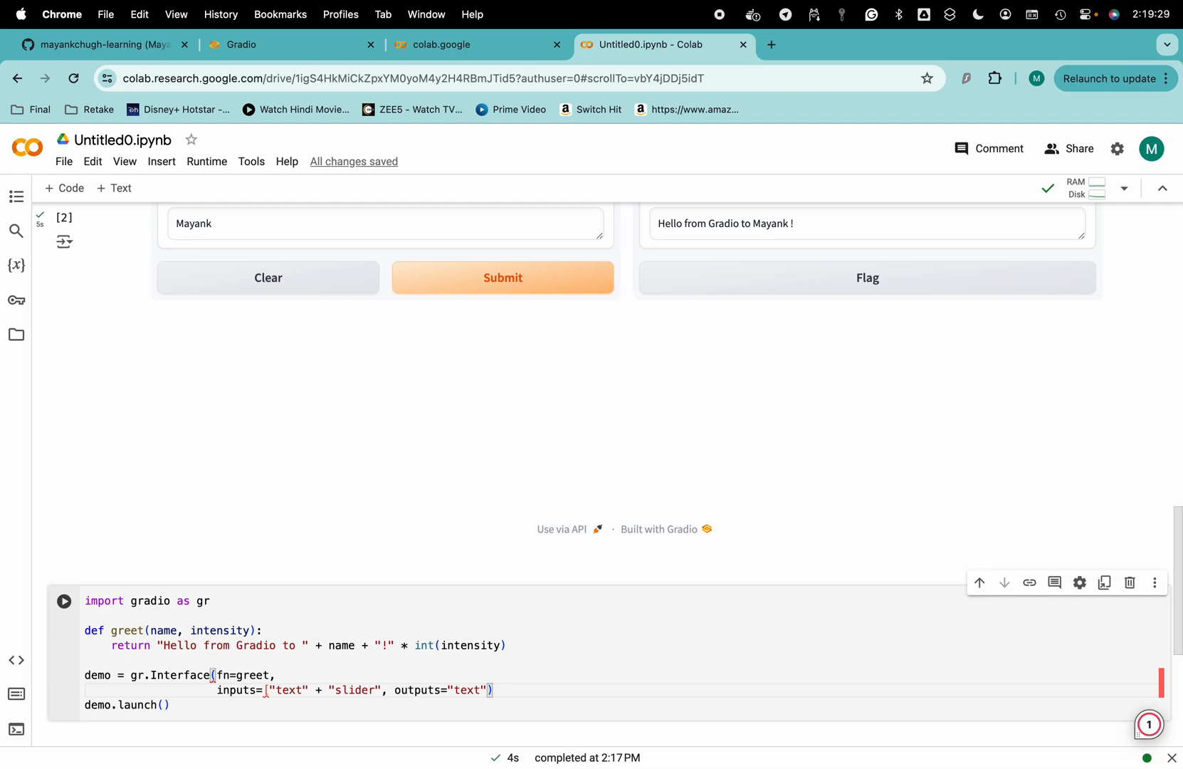
key("Enter")
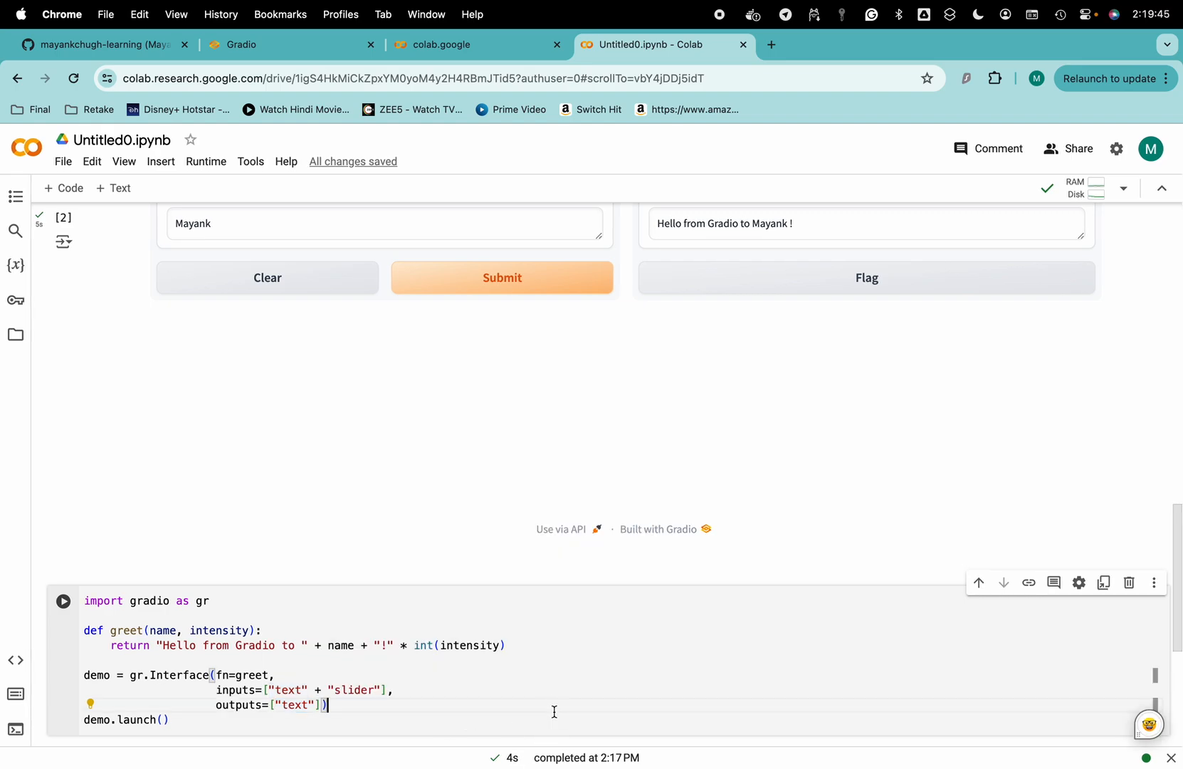
scroll("up", 3)
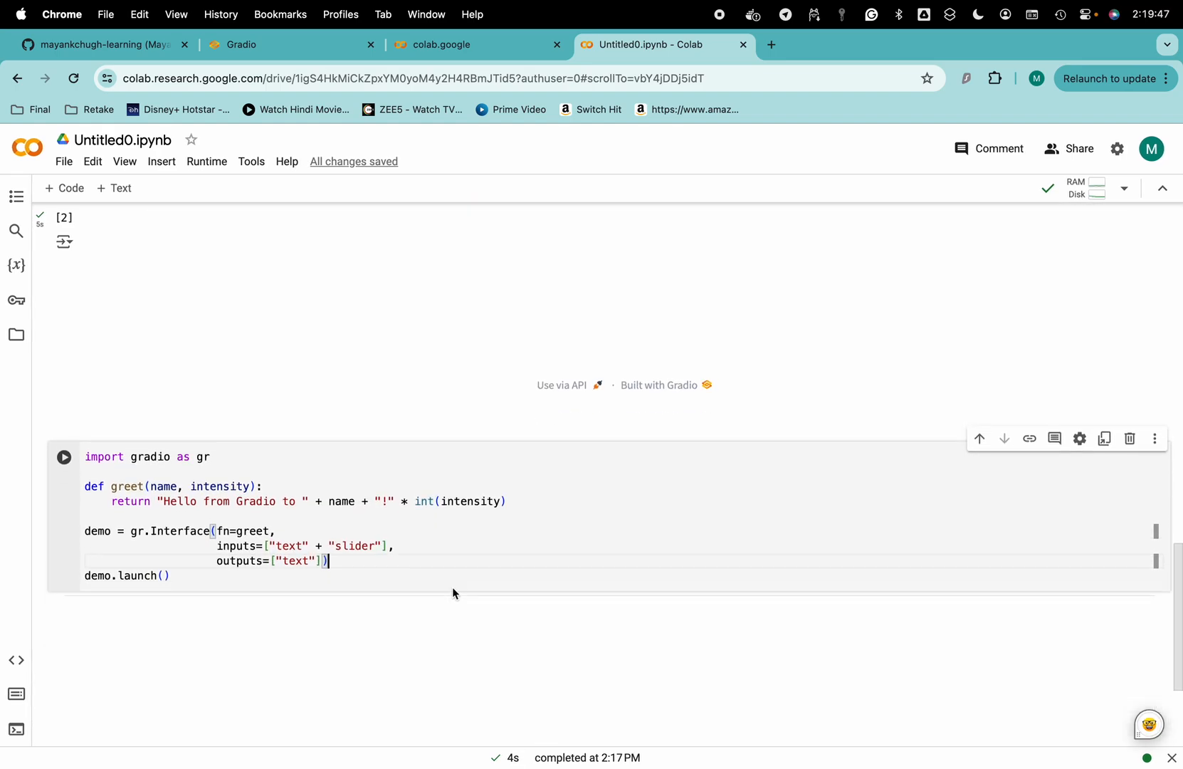
left_click(65, 457)
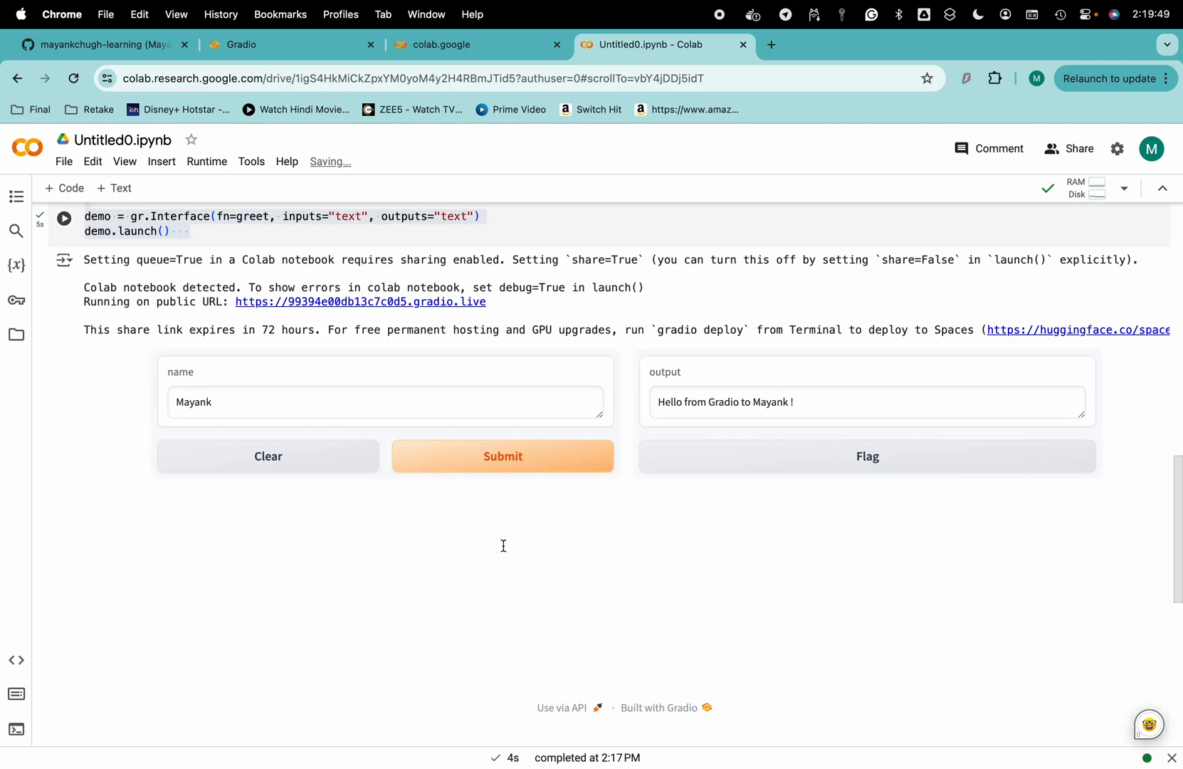
scroll("up", 3)
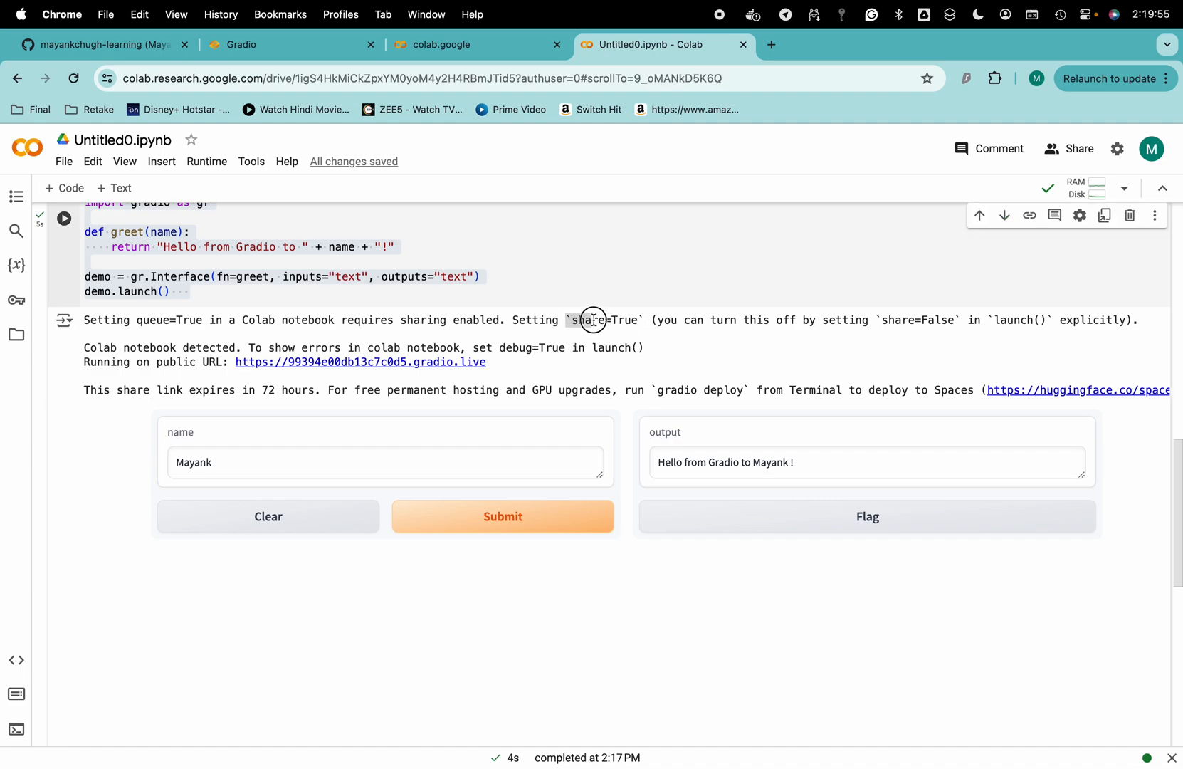
mouse_move(620, 319)
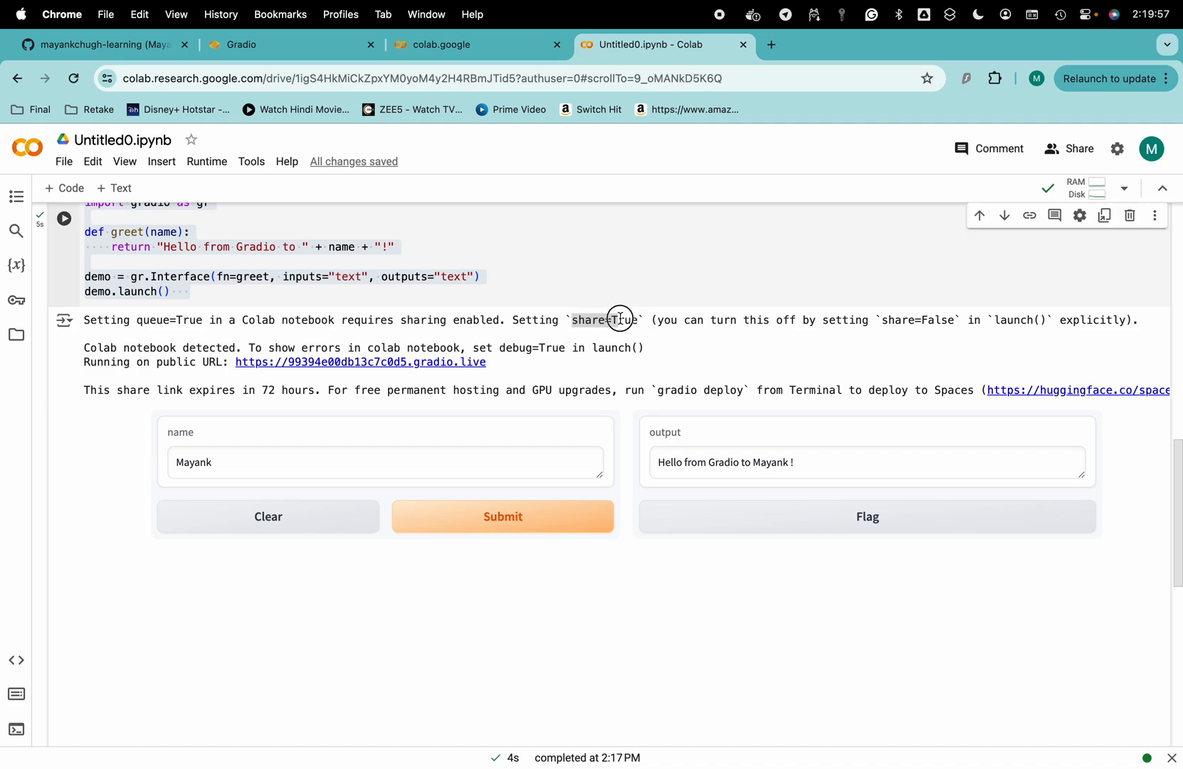
mouse_move(367, 410)
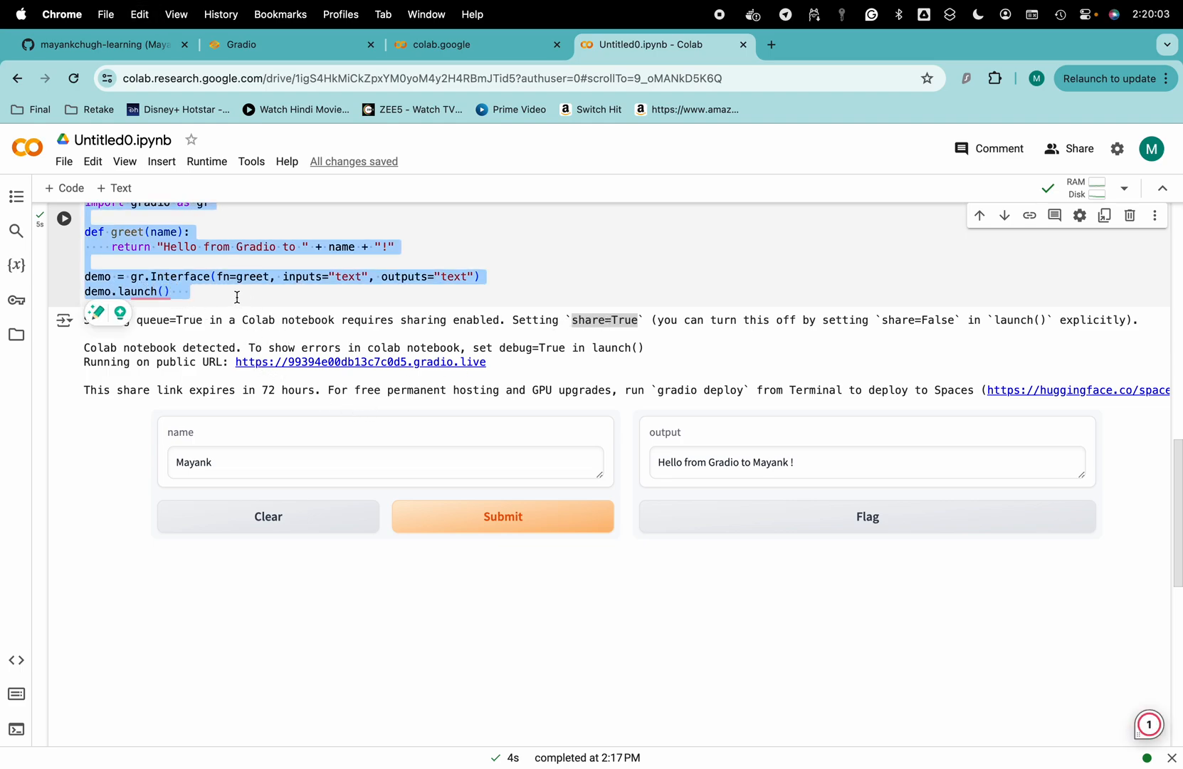
left_click(236, 297)
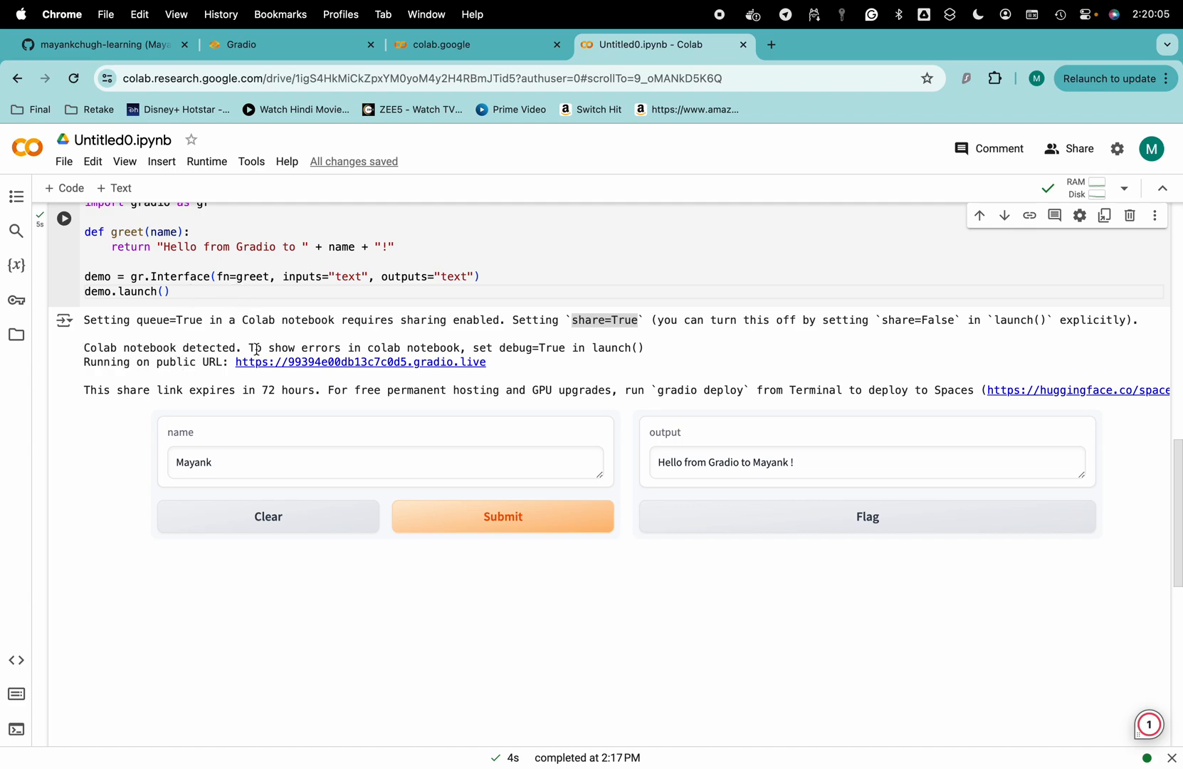
mouse_move(597, 349)
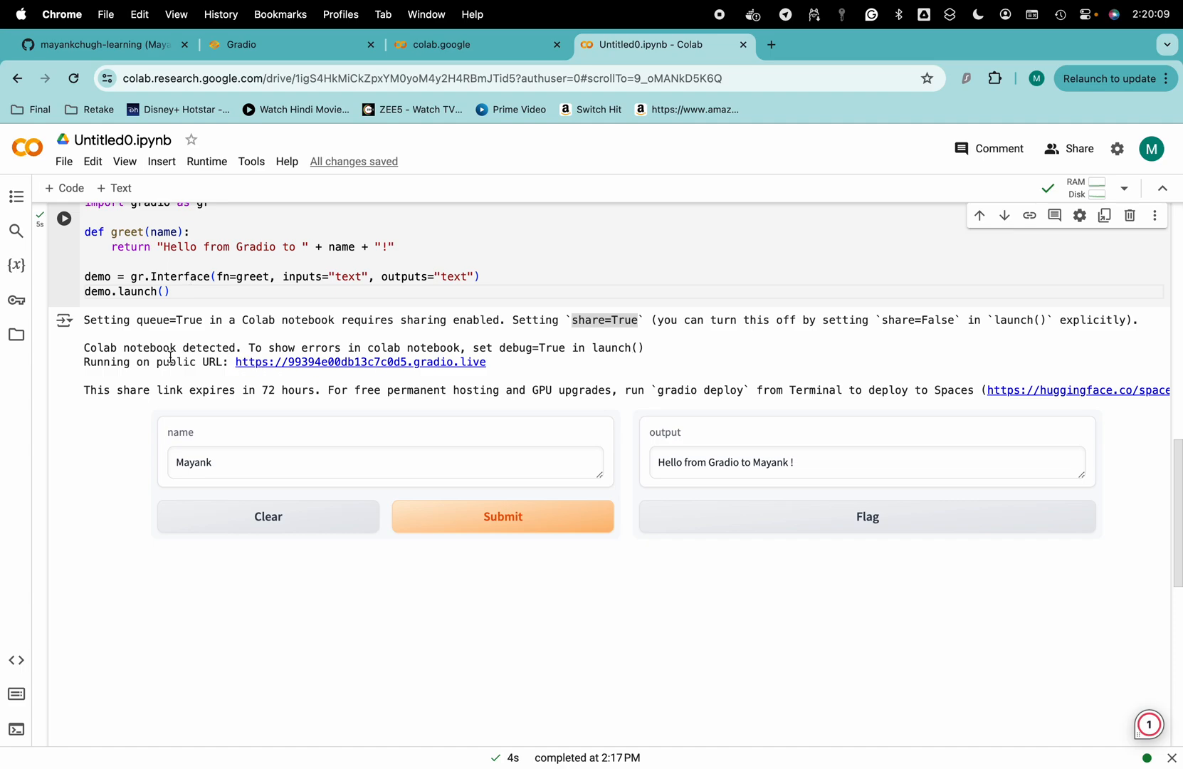
mouse_move(372, 368)
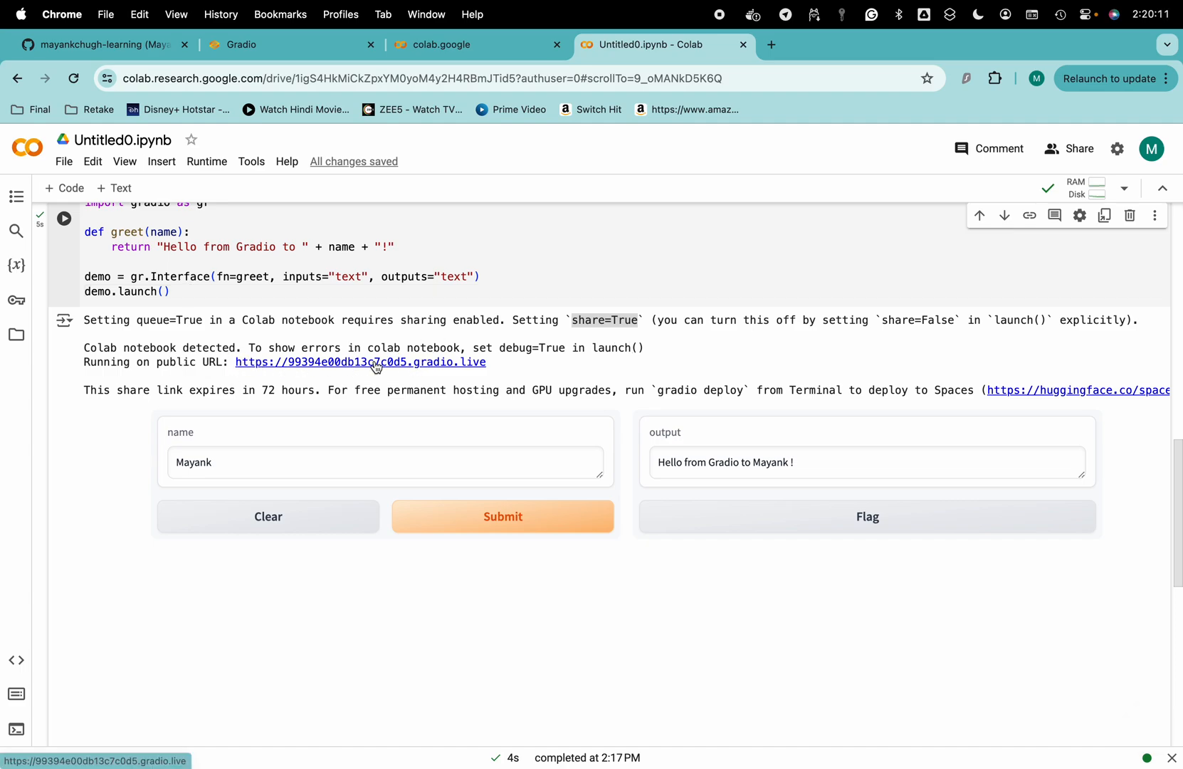
- Open the public gradio.live link, greet 'mayank', then return to the Colab notebook
left_click(360, 361)
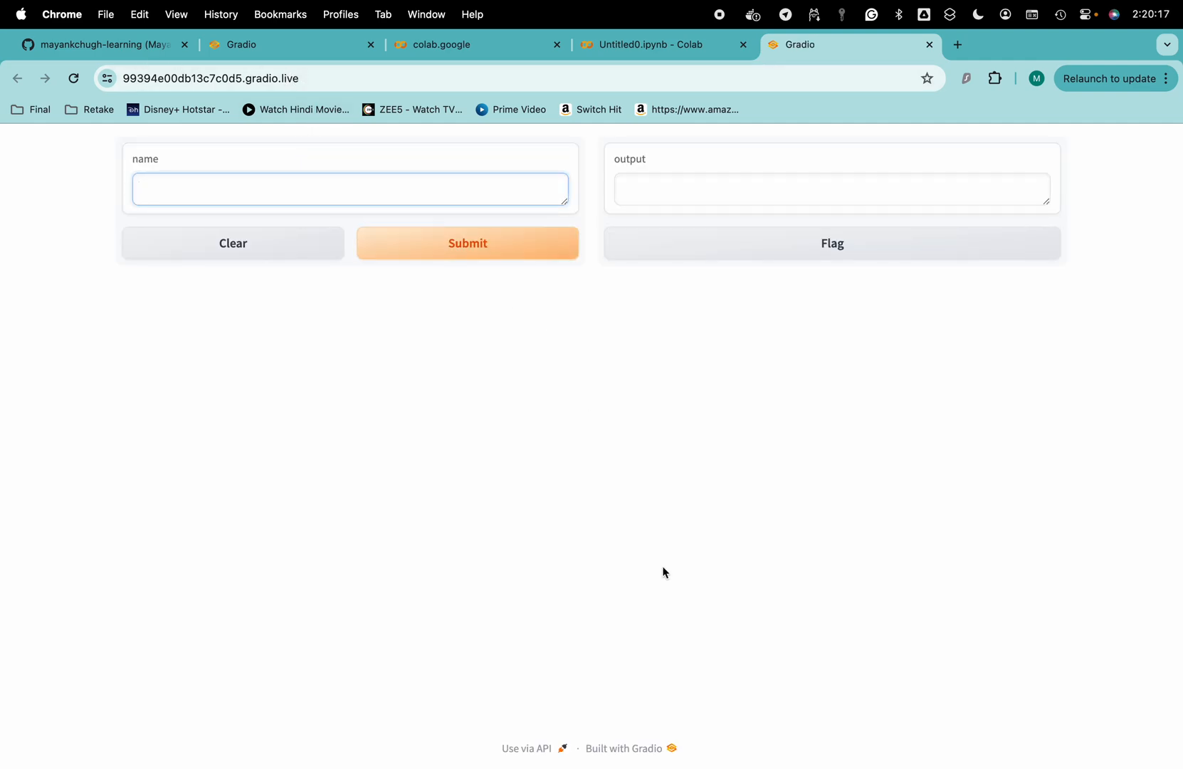
type("maya")
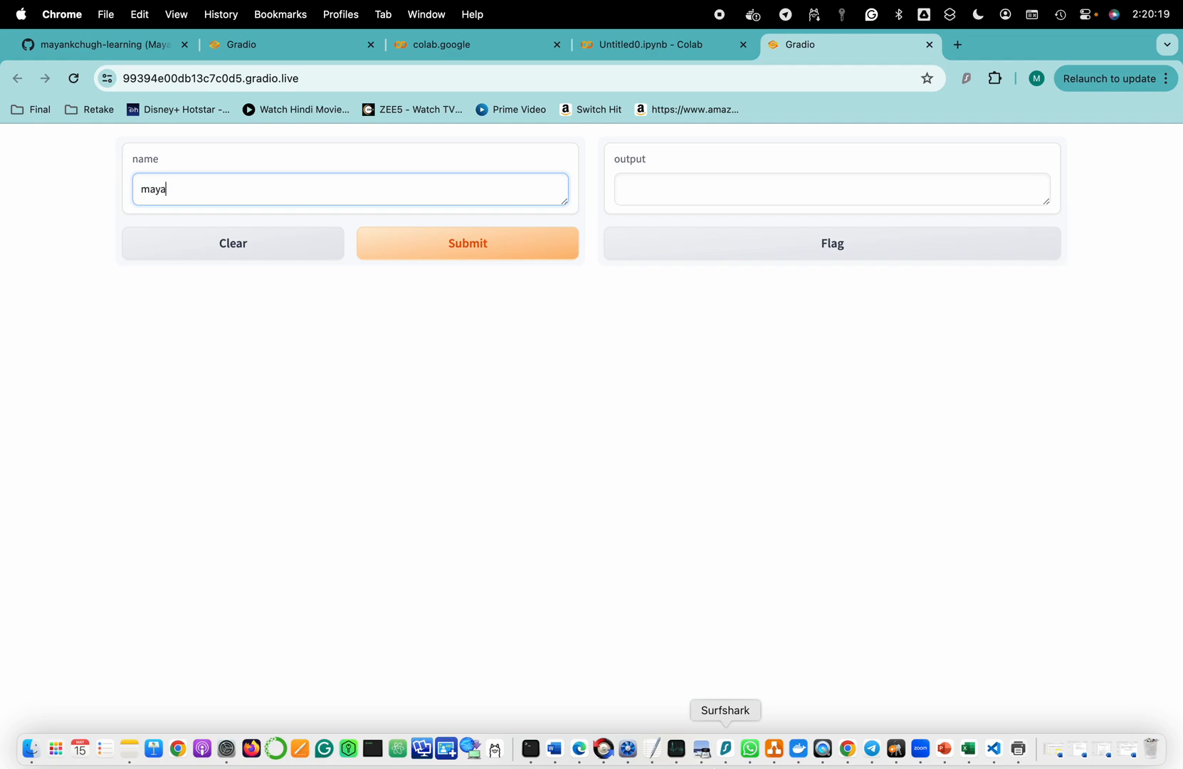
type("nk")
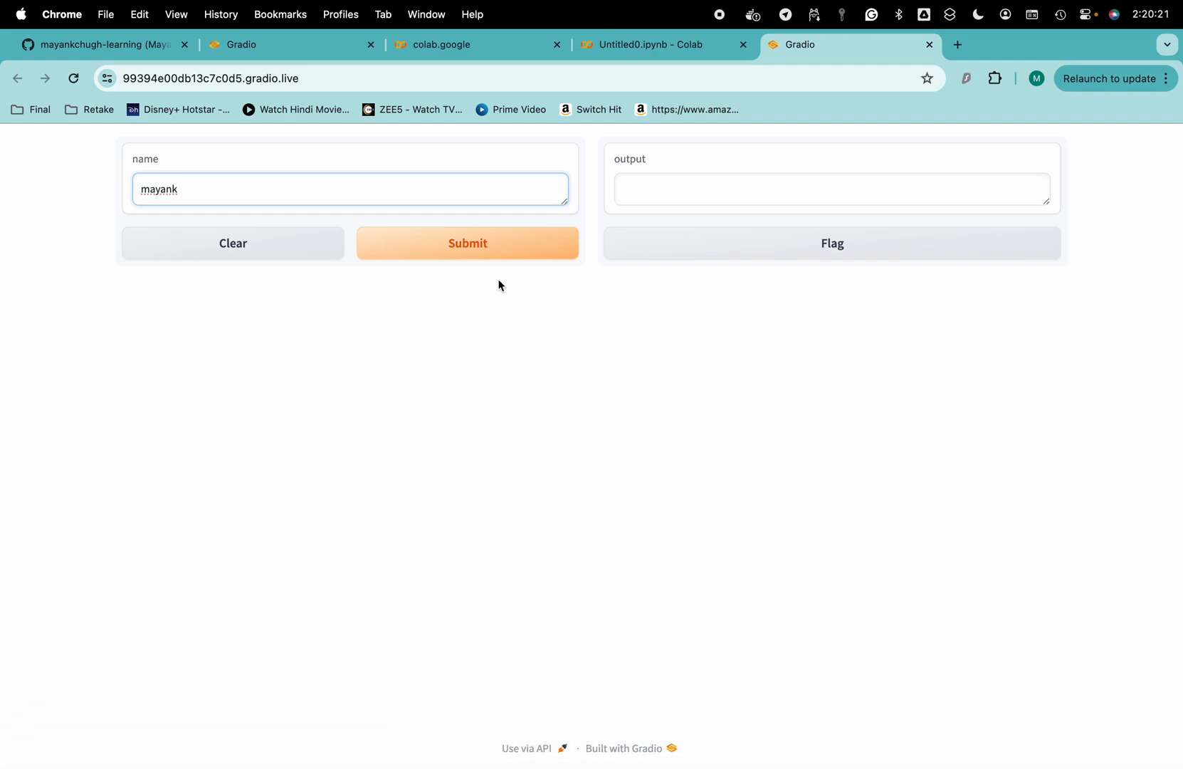
left_click(467, 244)
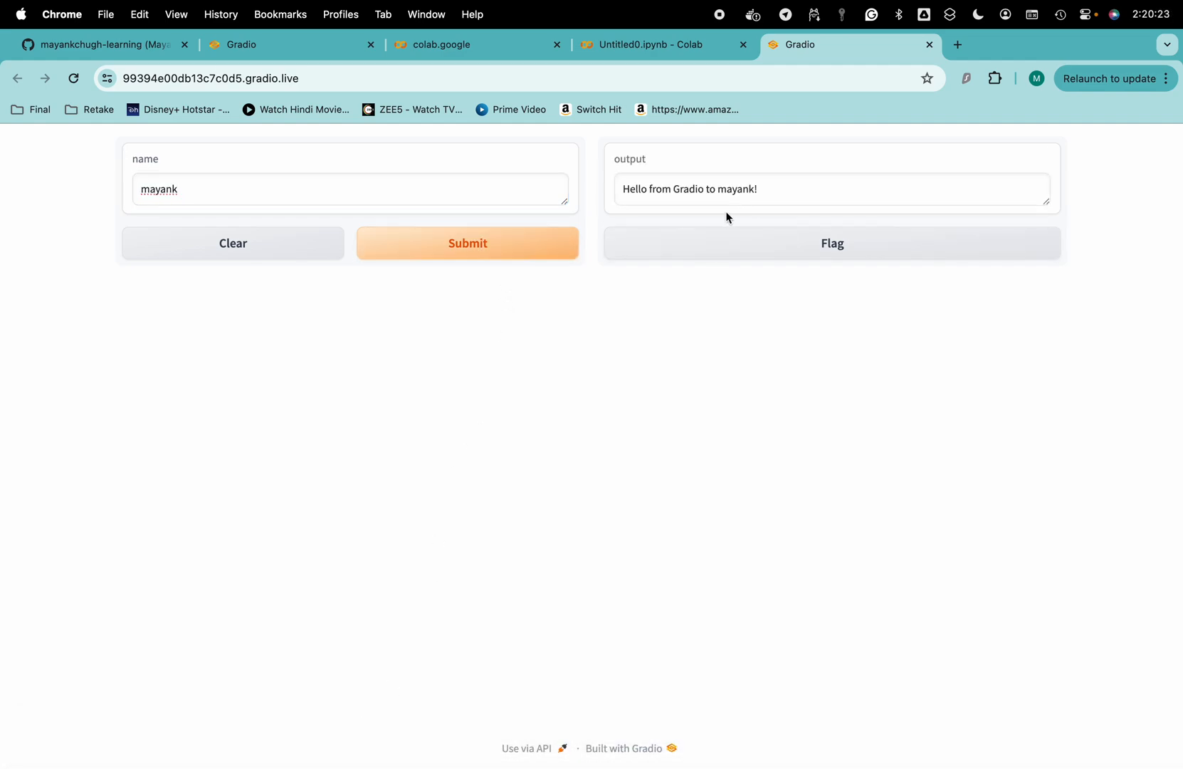
mouse_move(756, 201)
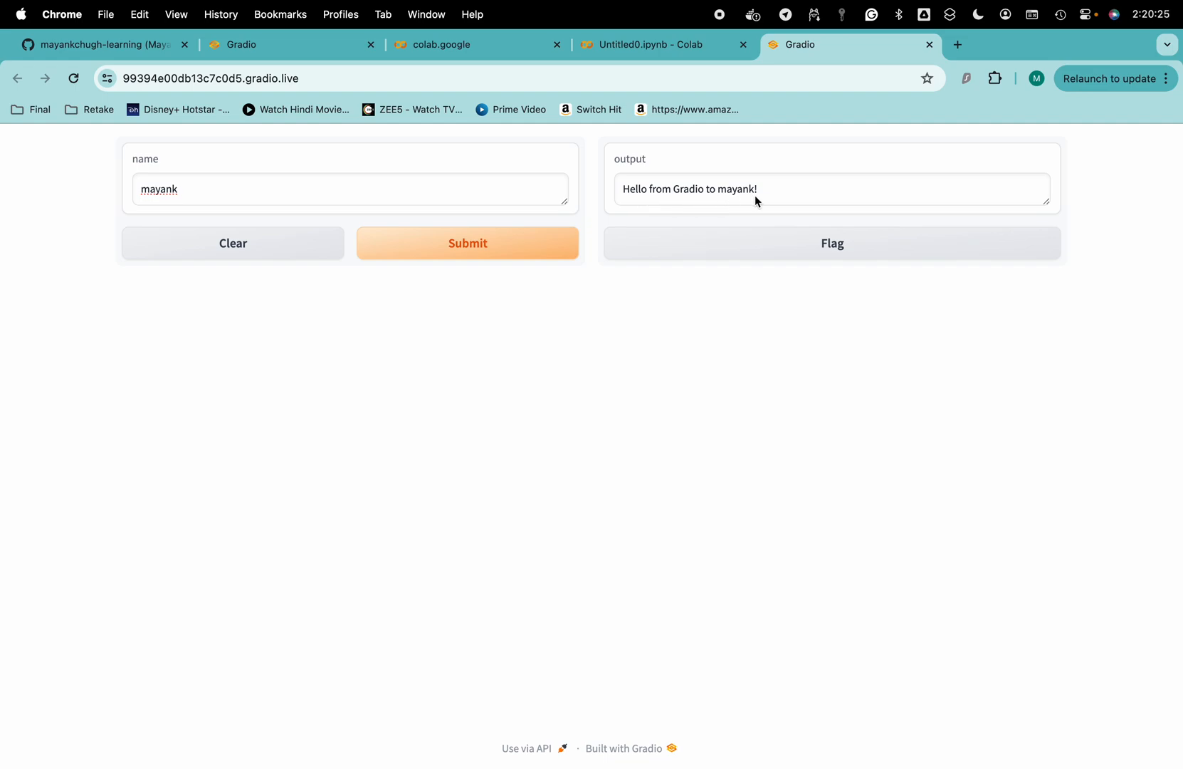
mouse_move(478, 44)
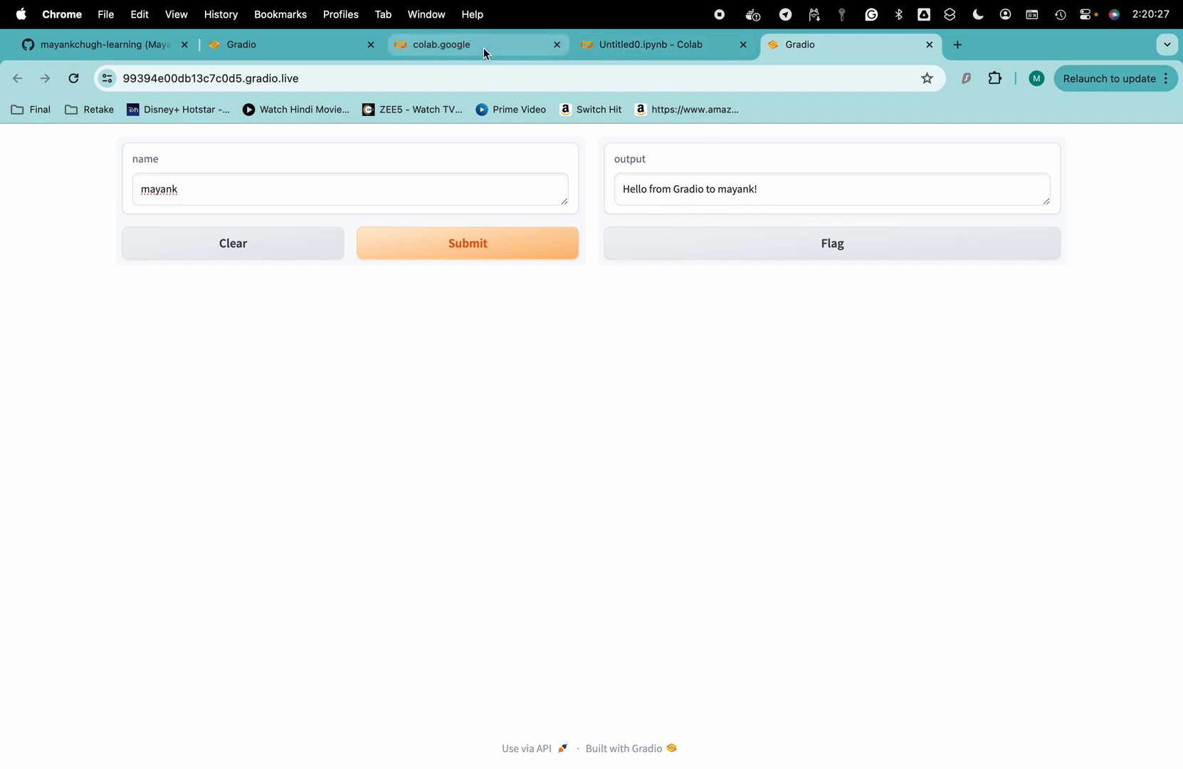
left_click(663, 44)
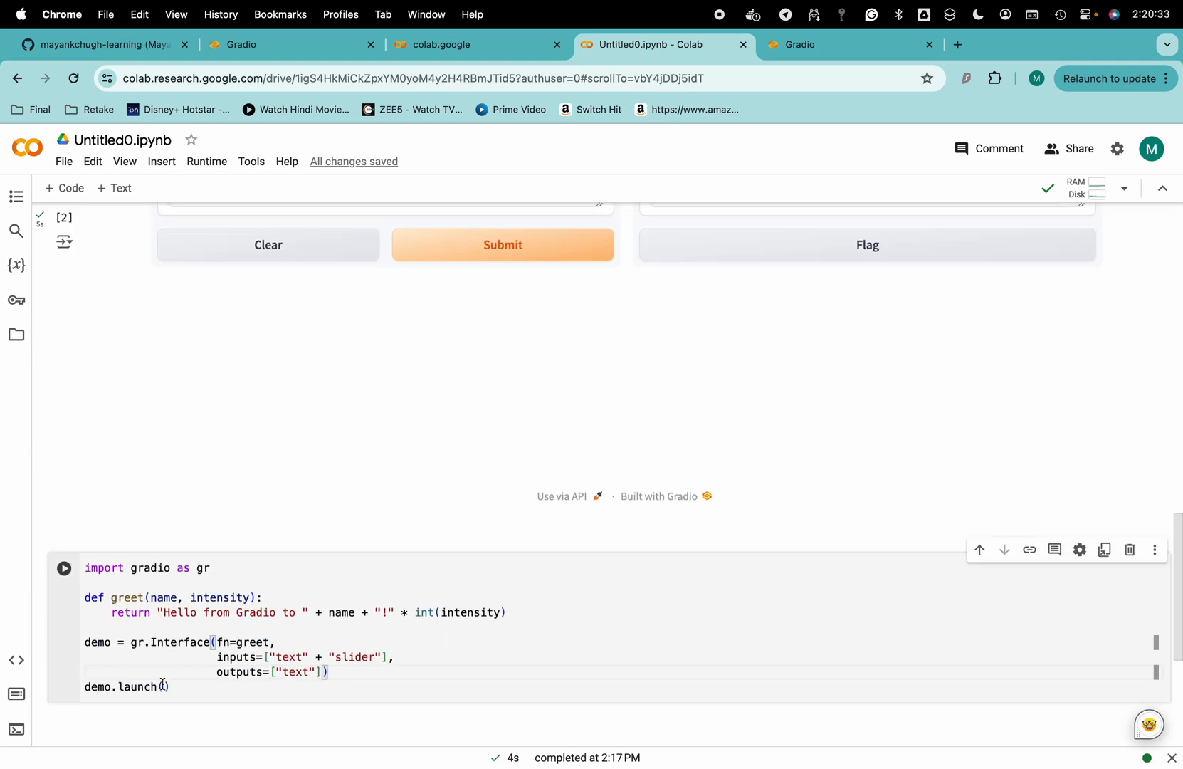
- Add share=True to the launch call and run the cell, then begin editing the Interface code
type("share=True")
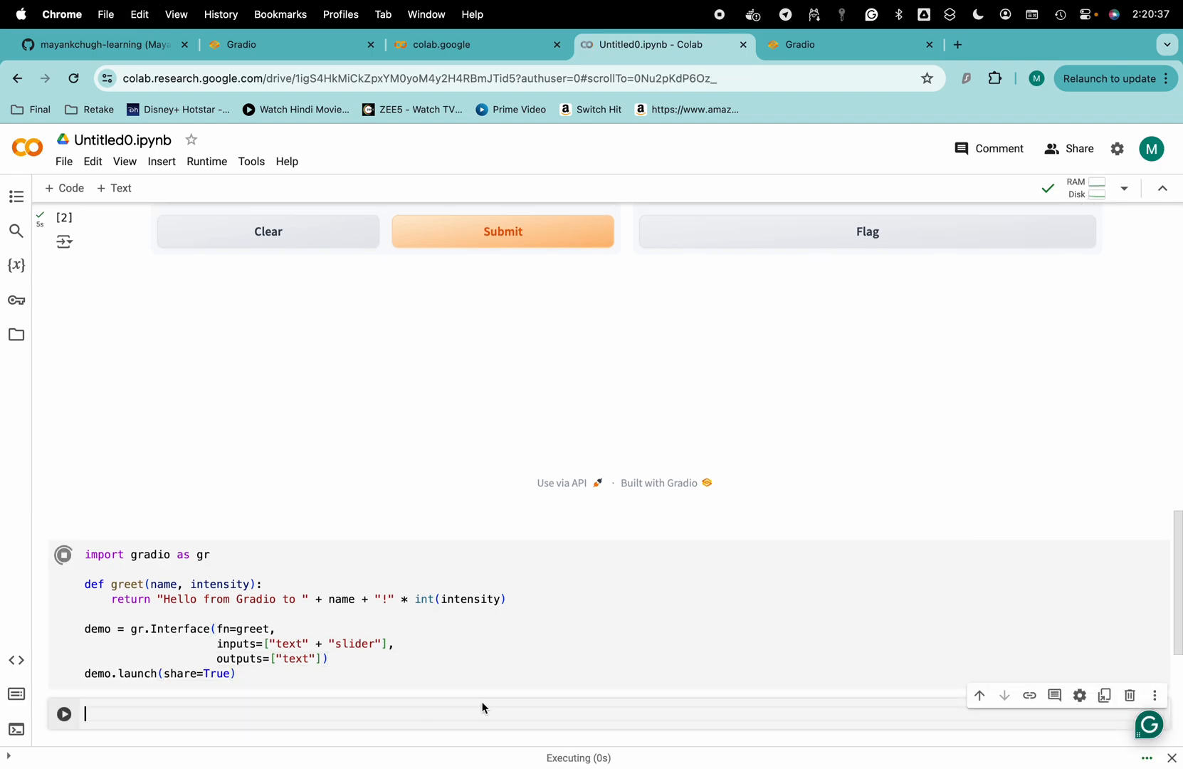
left_click(64, 280)
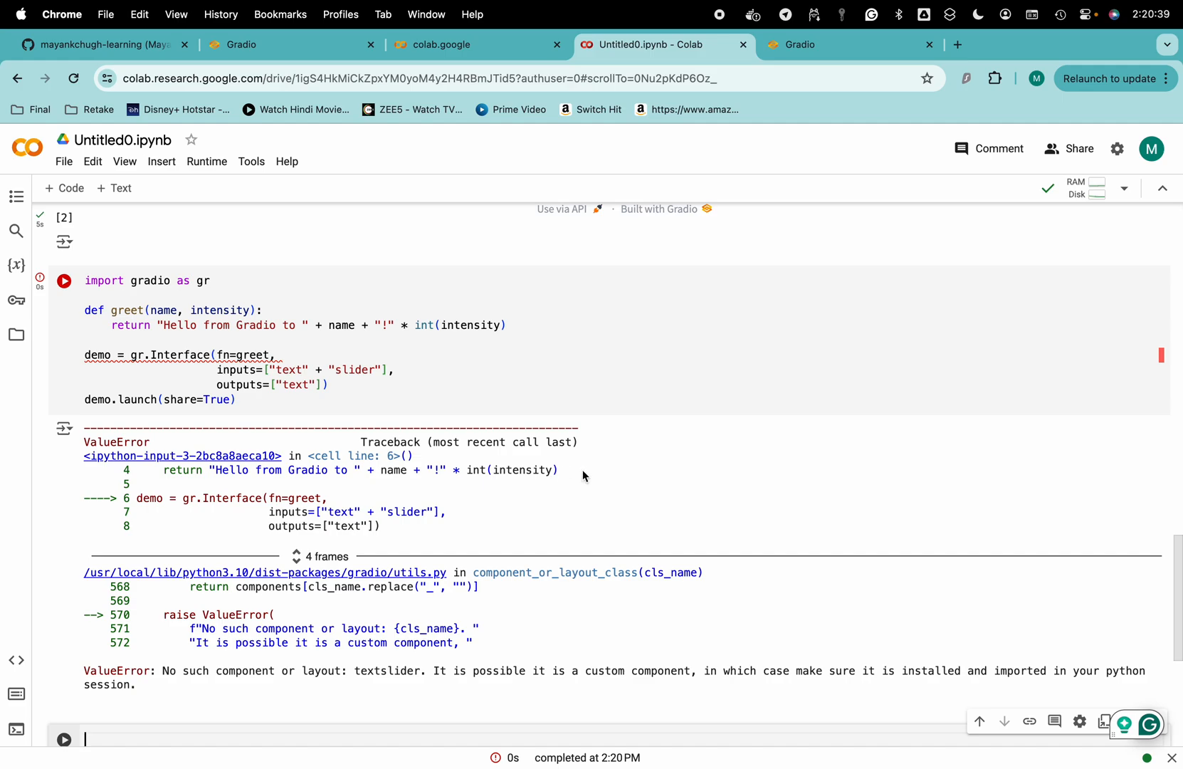
scroll("up", 3)
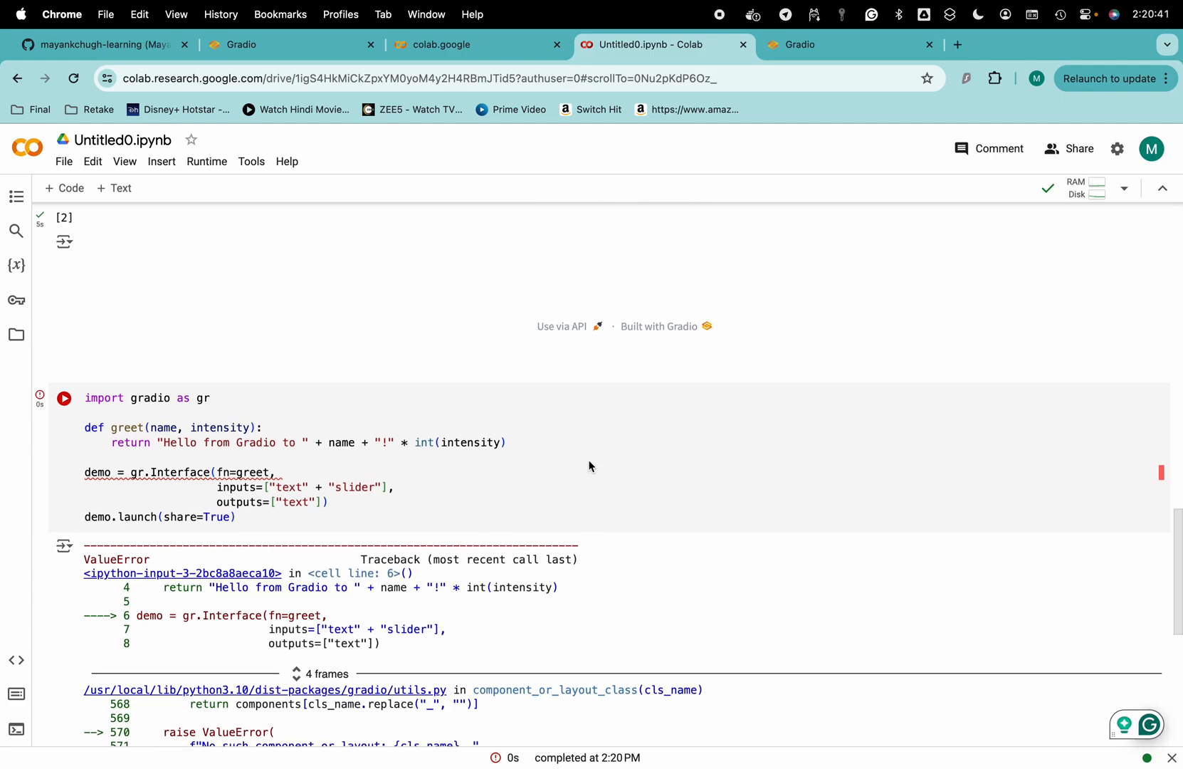
scroll("down", 3)
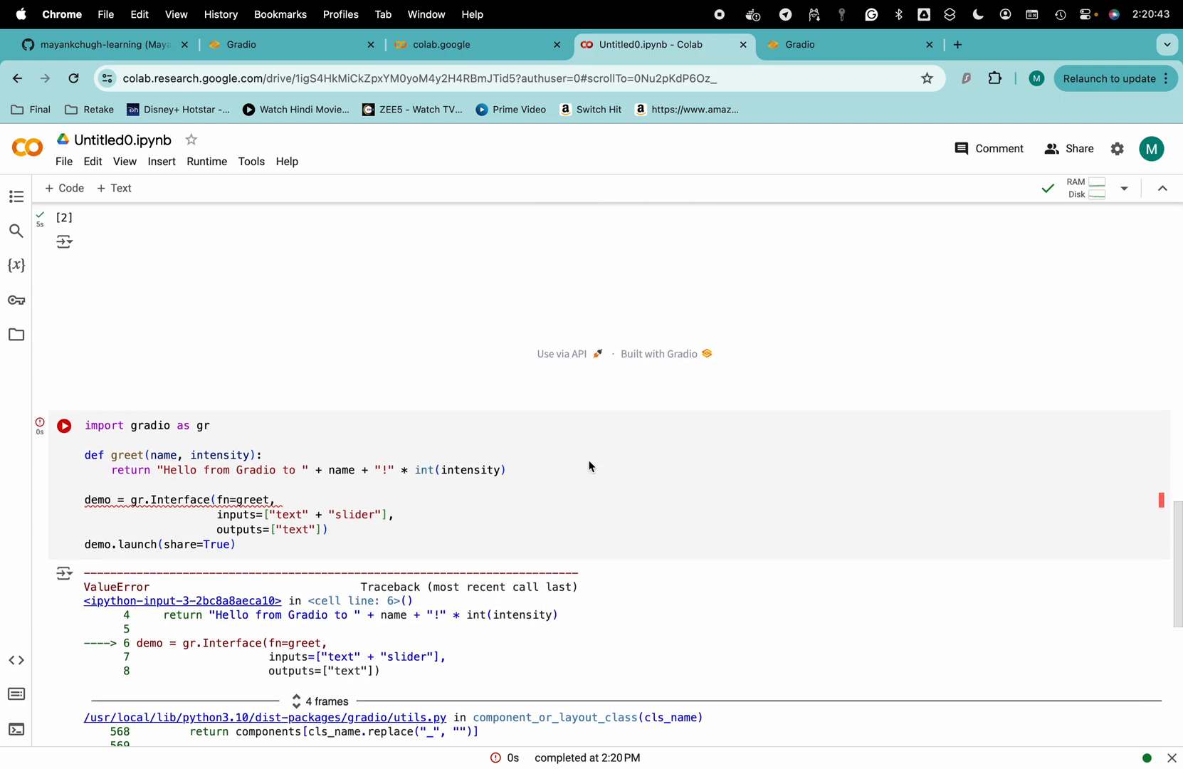
mouse_move(568, 541)
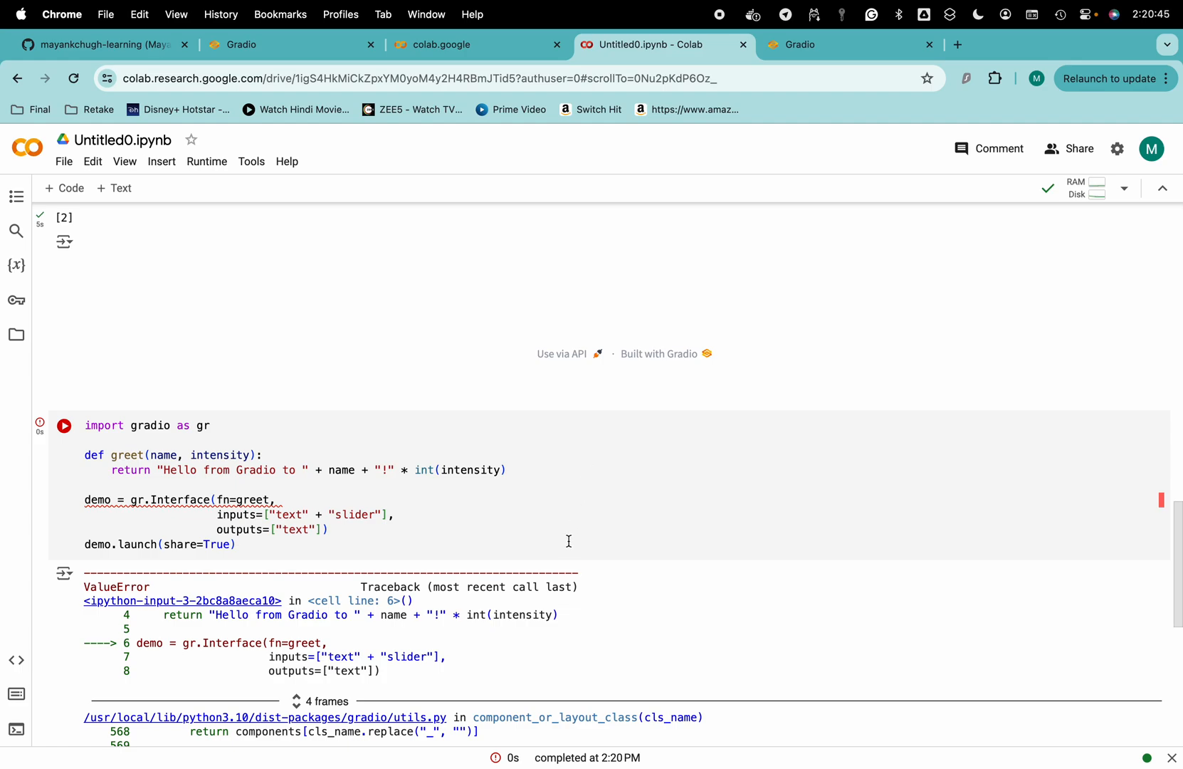
left_click(64, 426)
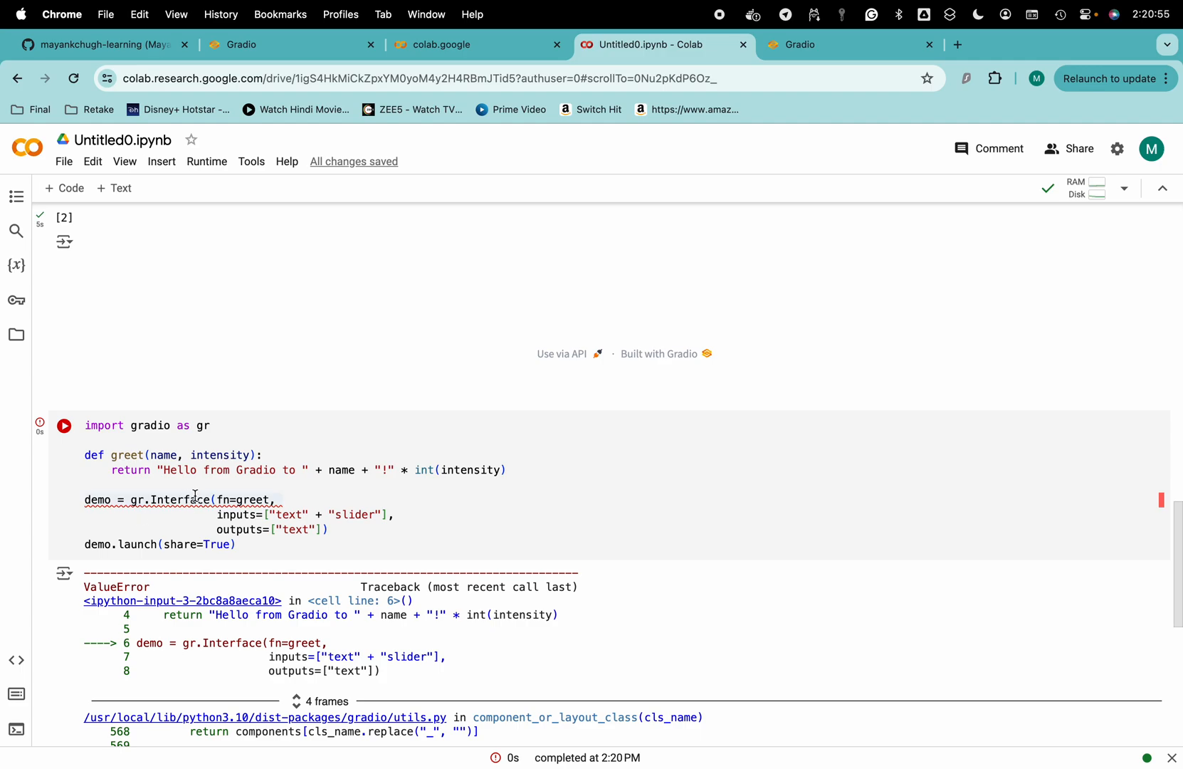
double_click(127, 456)
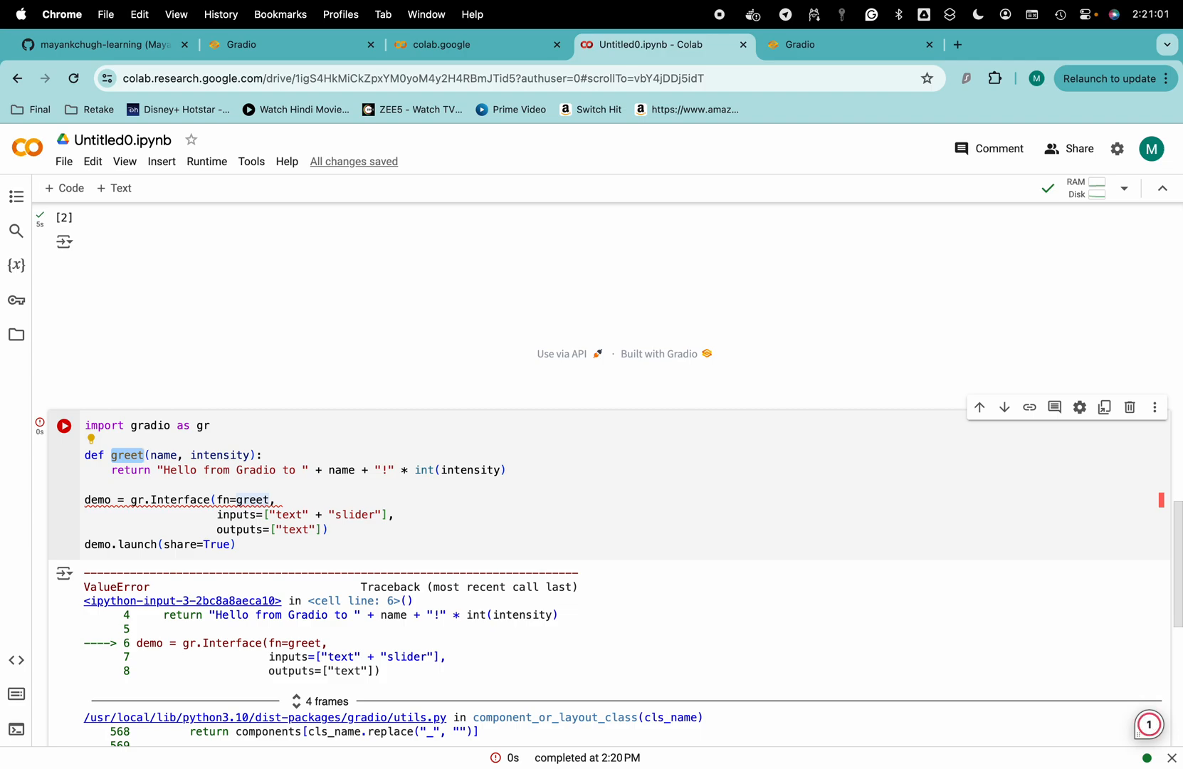
mouse_move(300, 503)
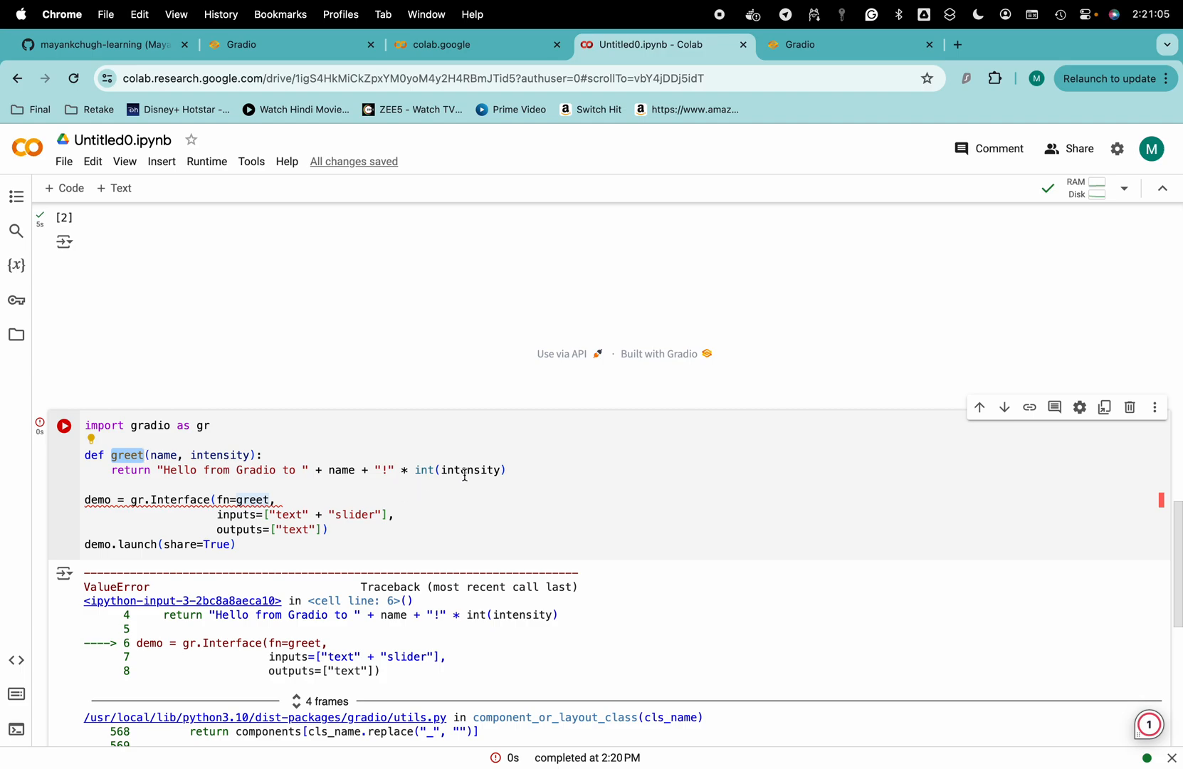
mouse_move(209, 509)
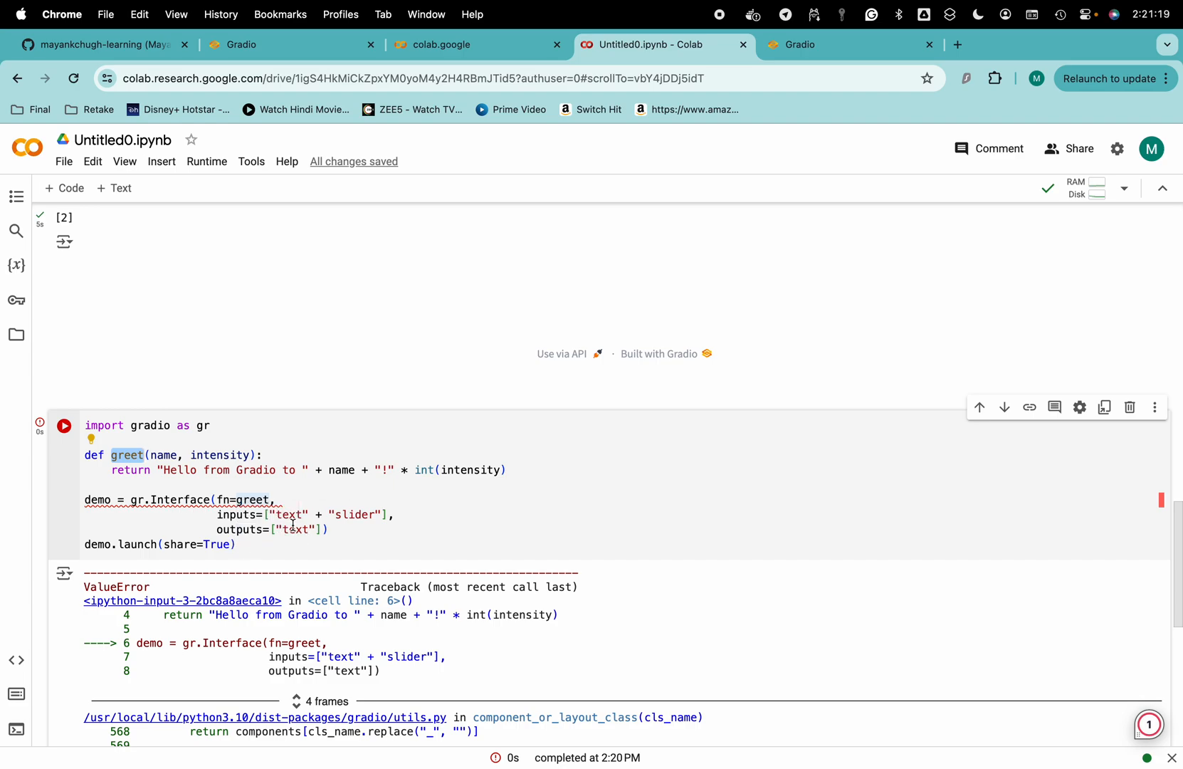
- Split the Interface arguments onto lines, fix inputs to ["text", "slider"] and rerun the cell
left_click(321, 528)
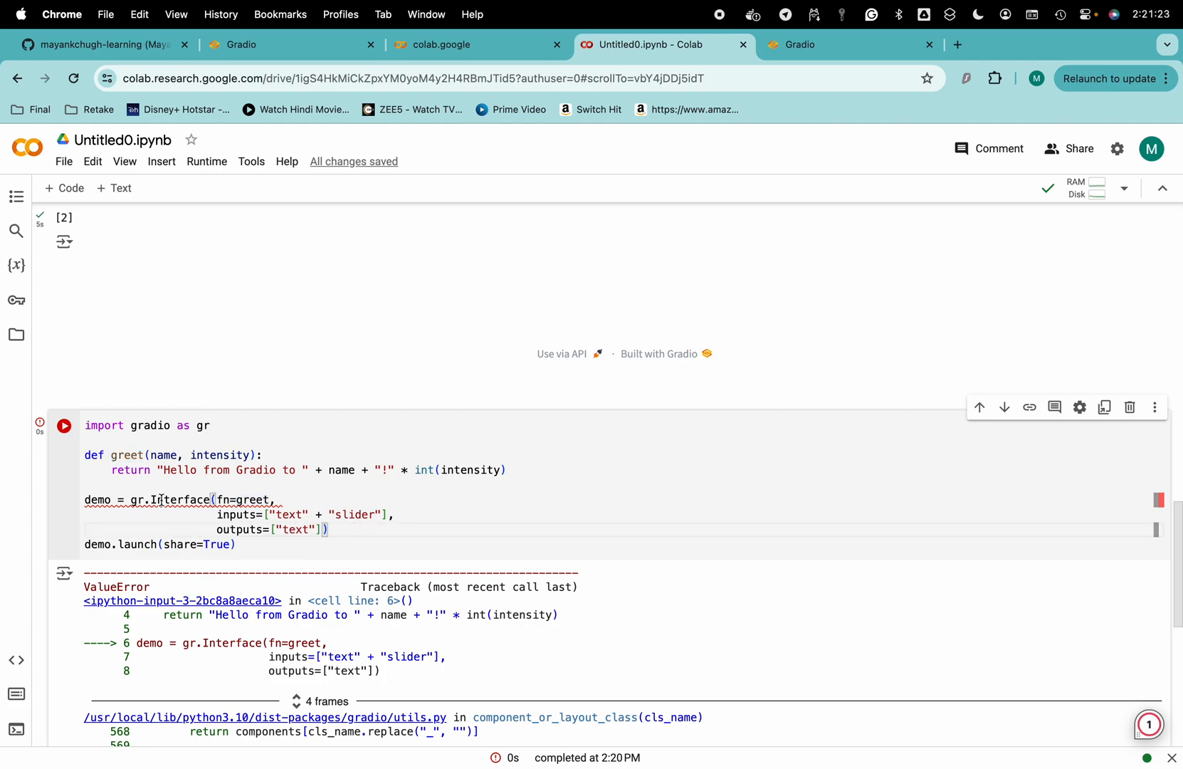
mouse_move(178, 500)
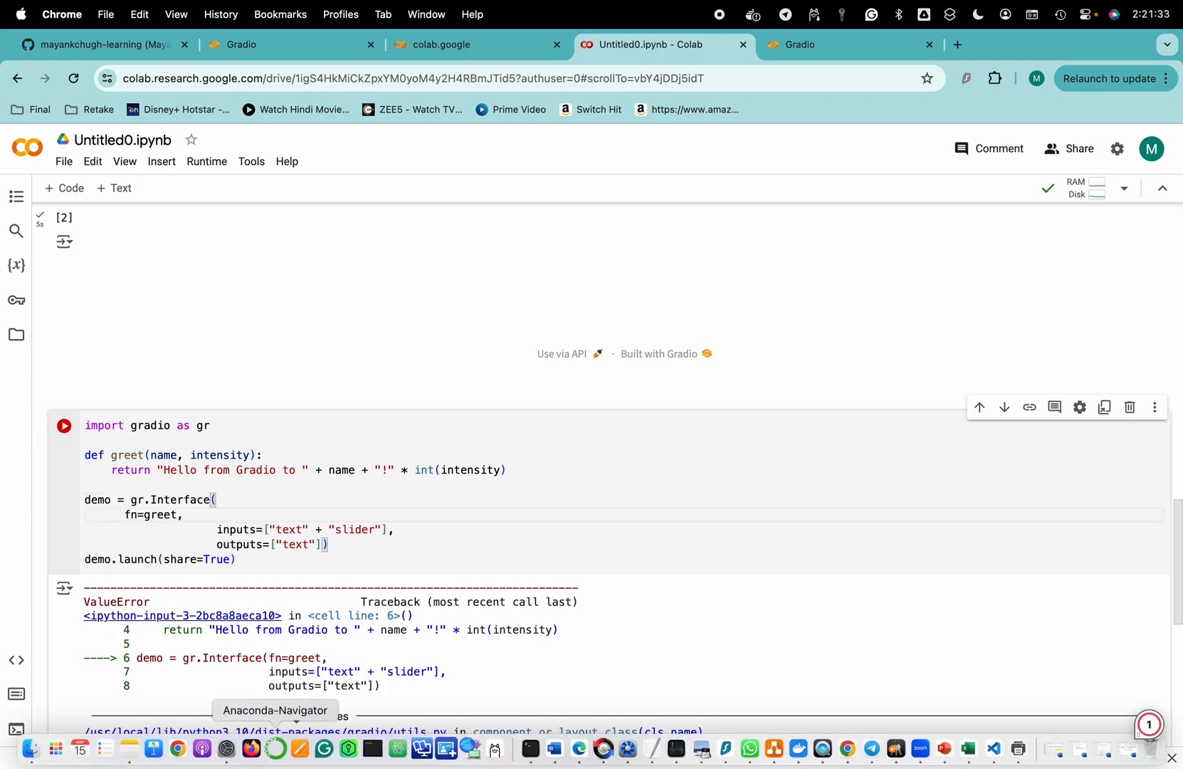
left_click(112, 528)
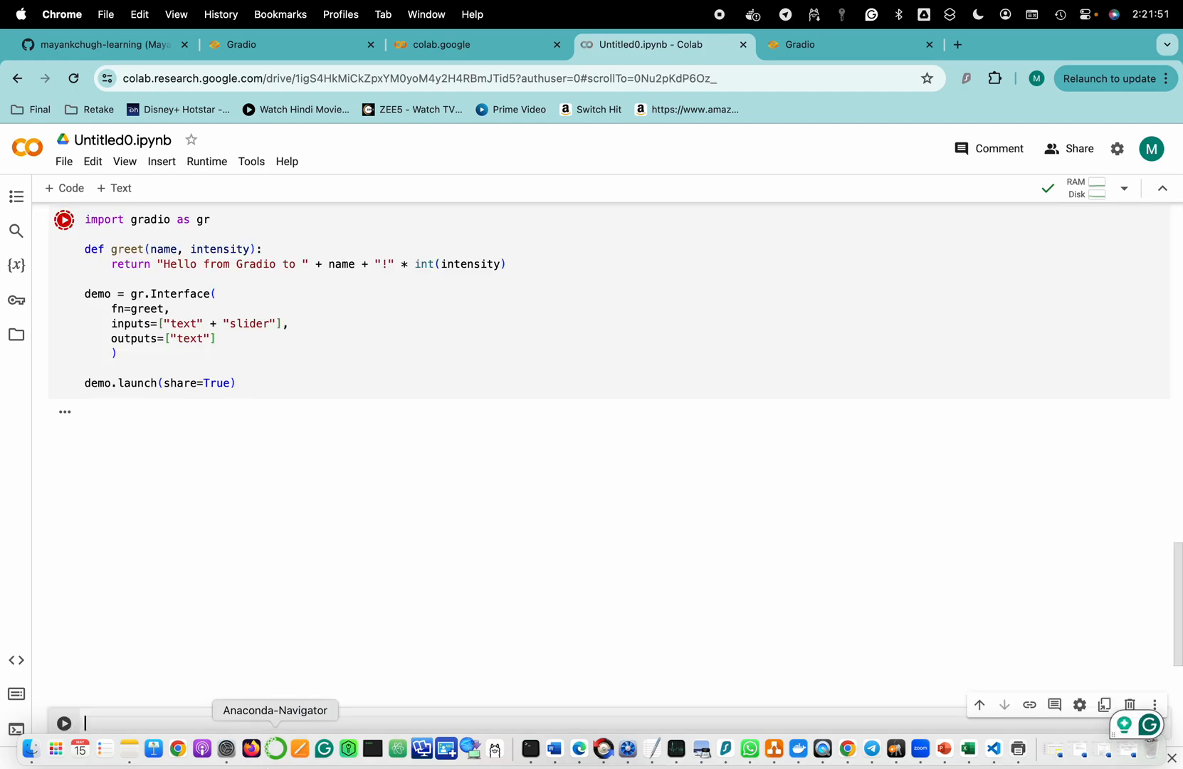
left_click(65, 220)
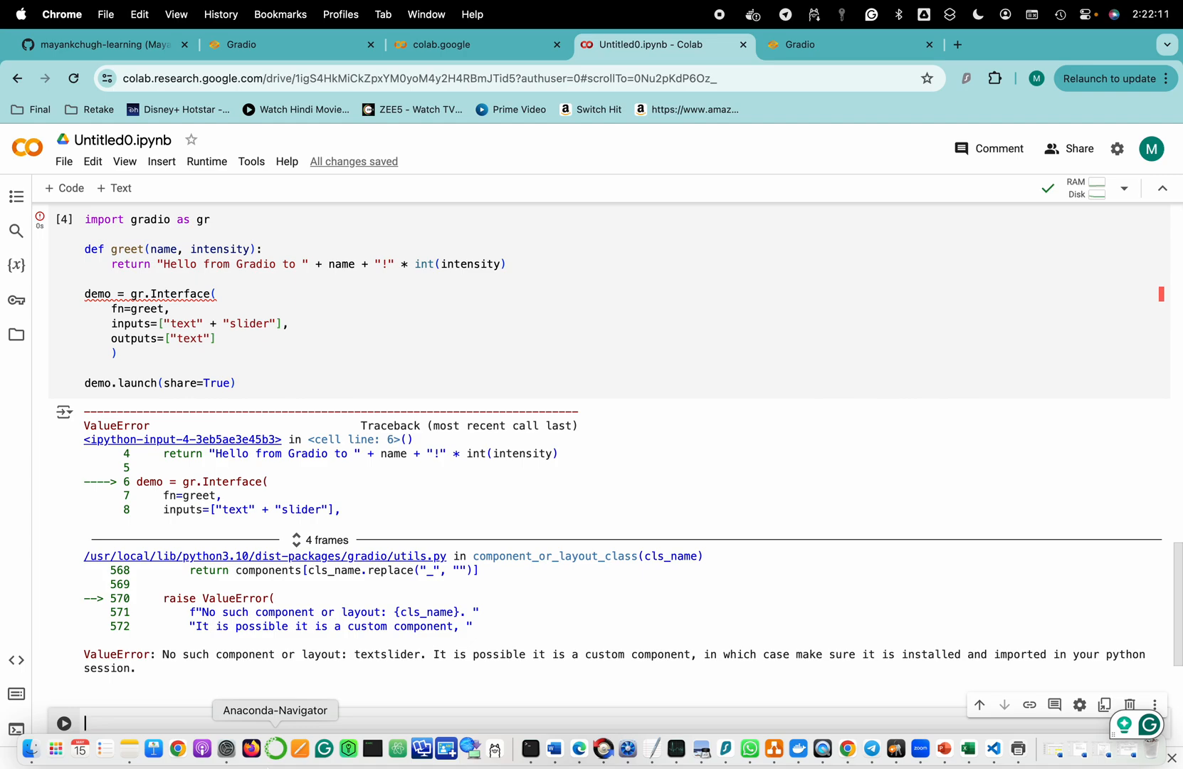
left_click(217, 337)
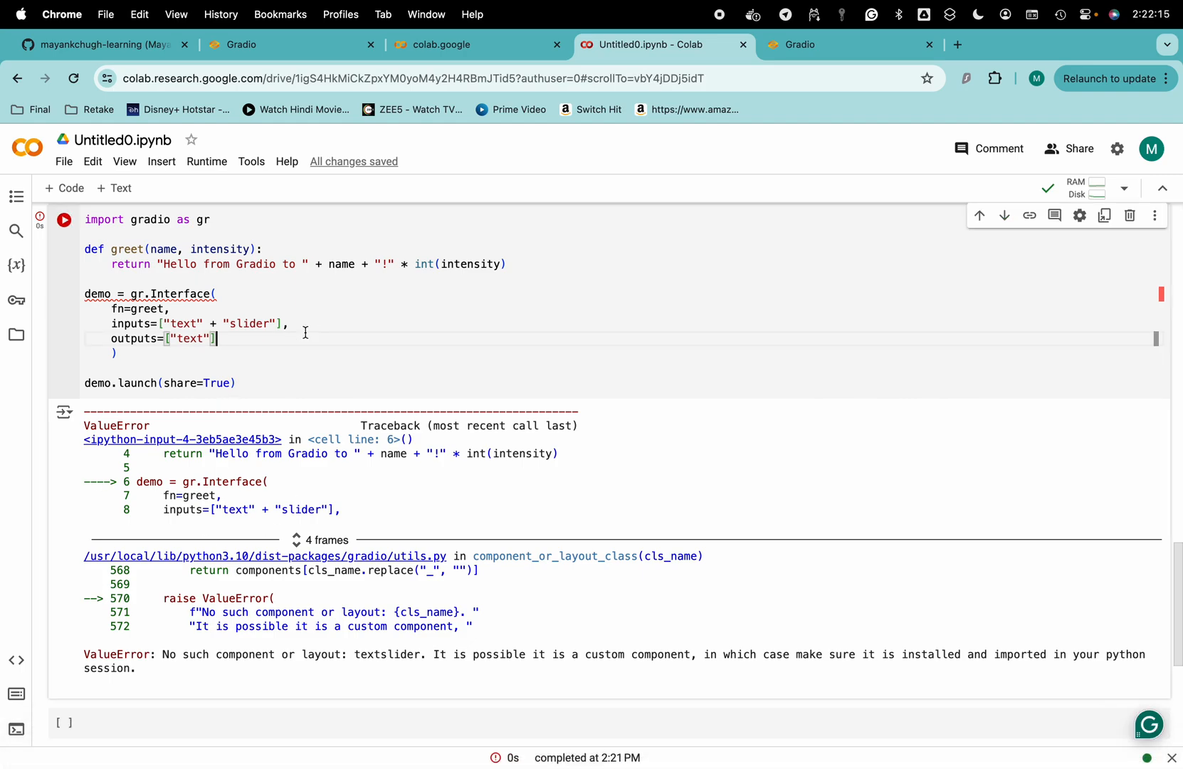
mouse_move(220, 322)
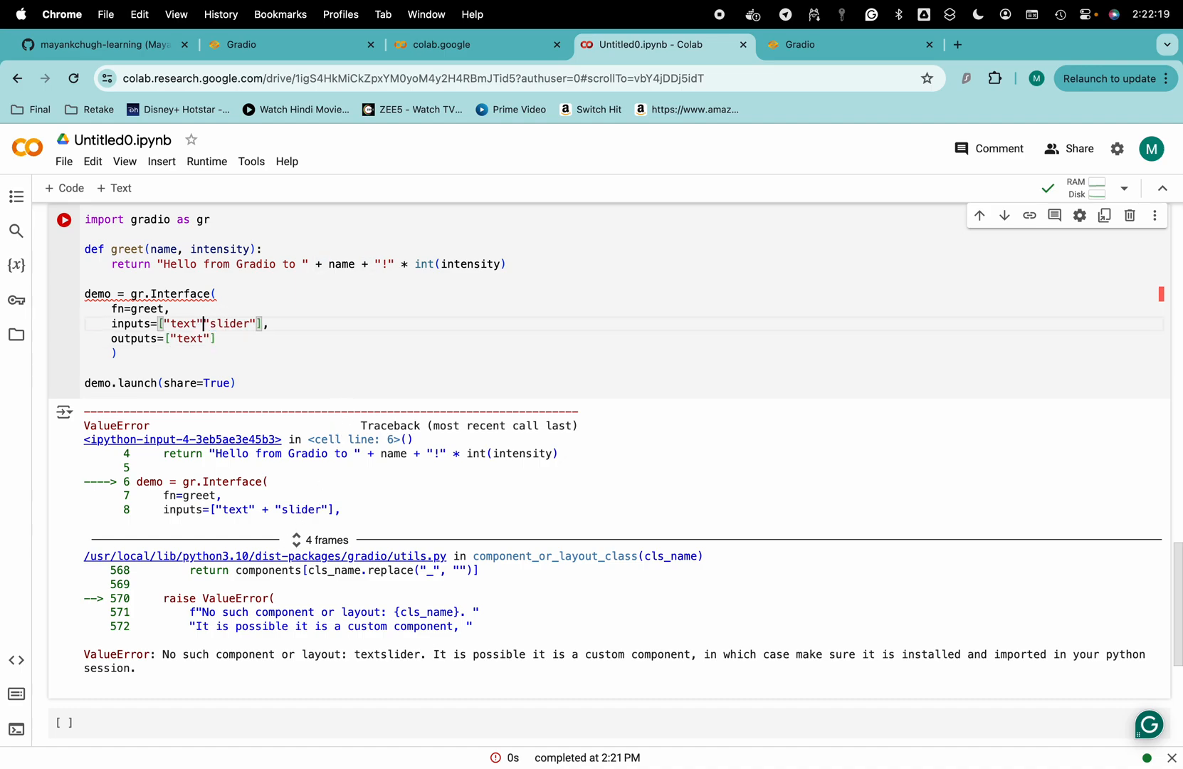
left_click(64, 220)
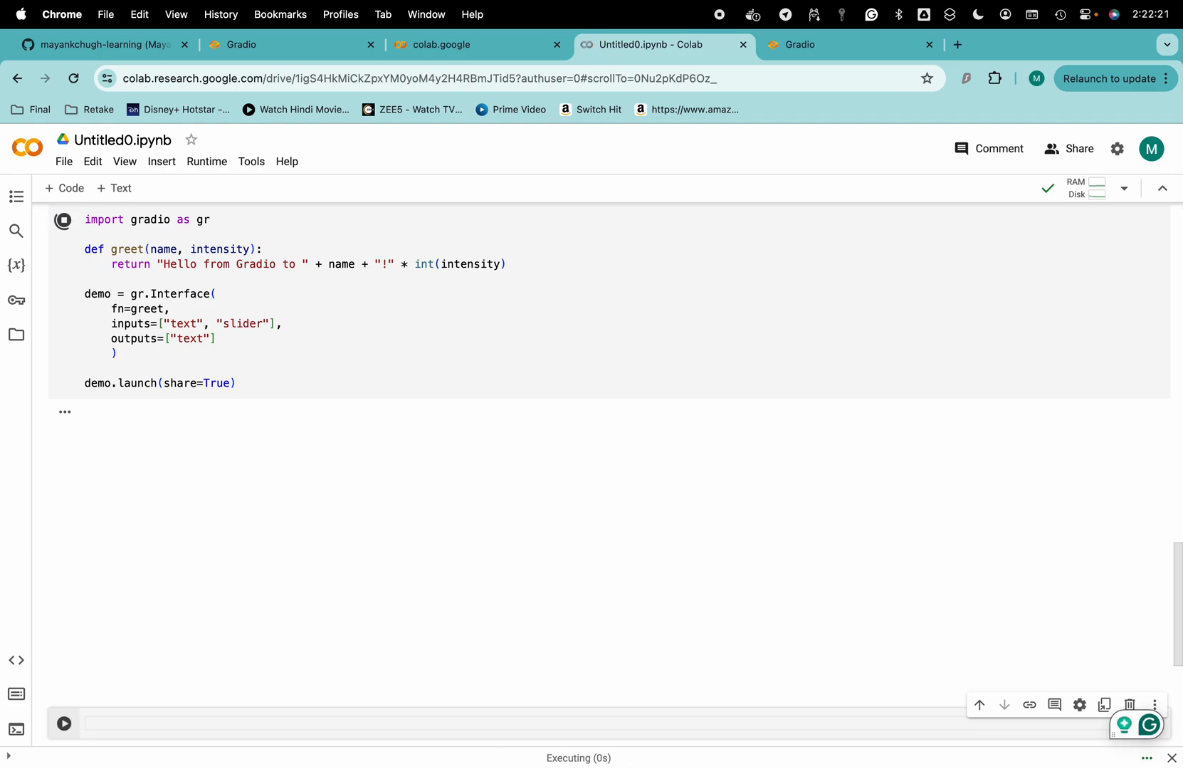
left_click(64, 221)
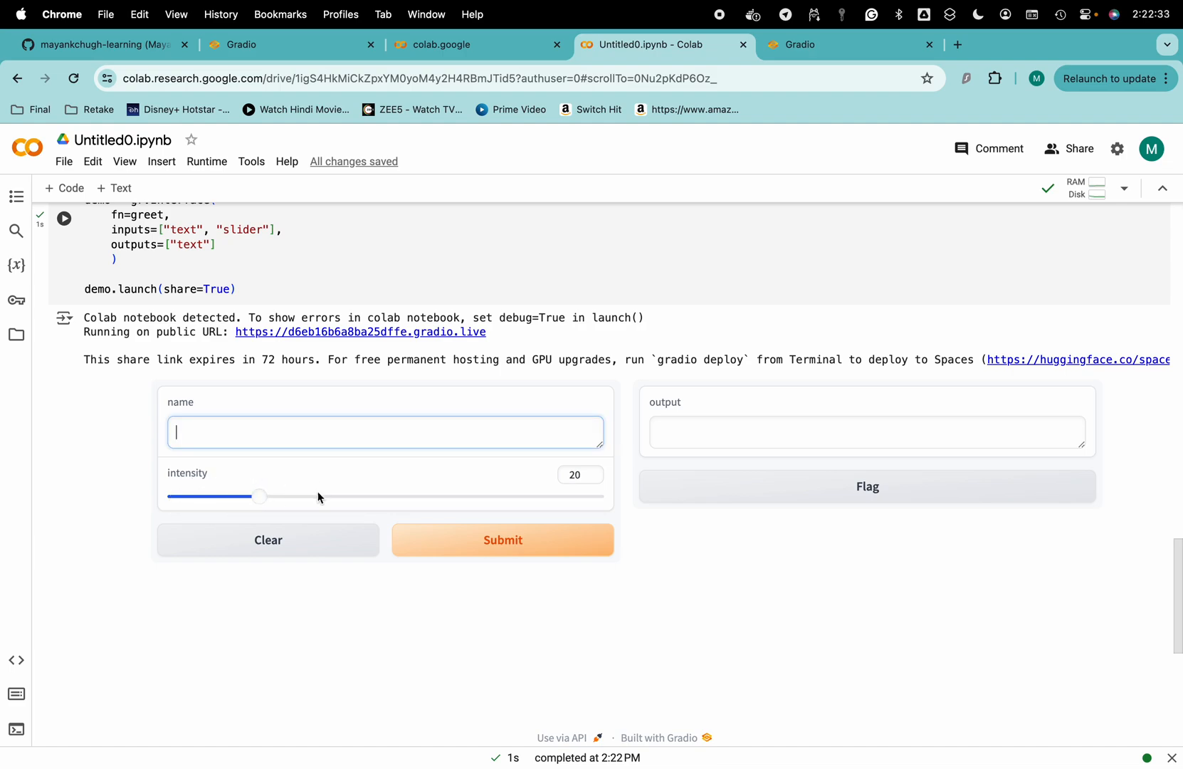
- Submit the name Mayank at intensity 20, getting 'Hello from Gradio to Mayank' with twenty exclamation marks
type("Mayank")
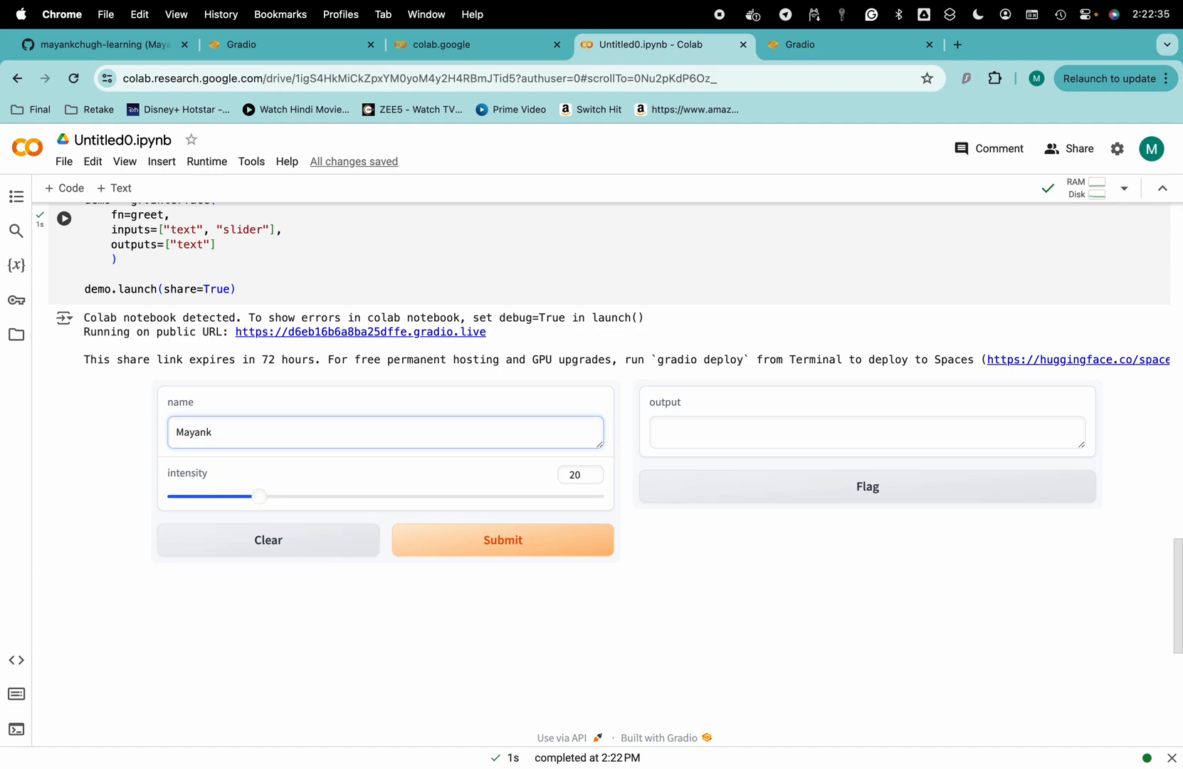
left_click(501, 539)
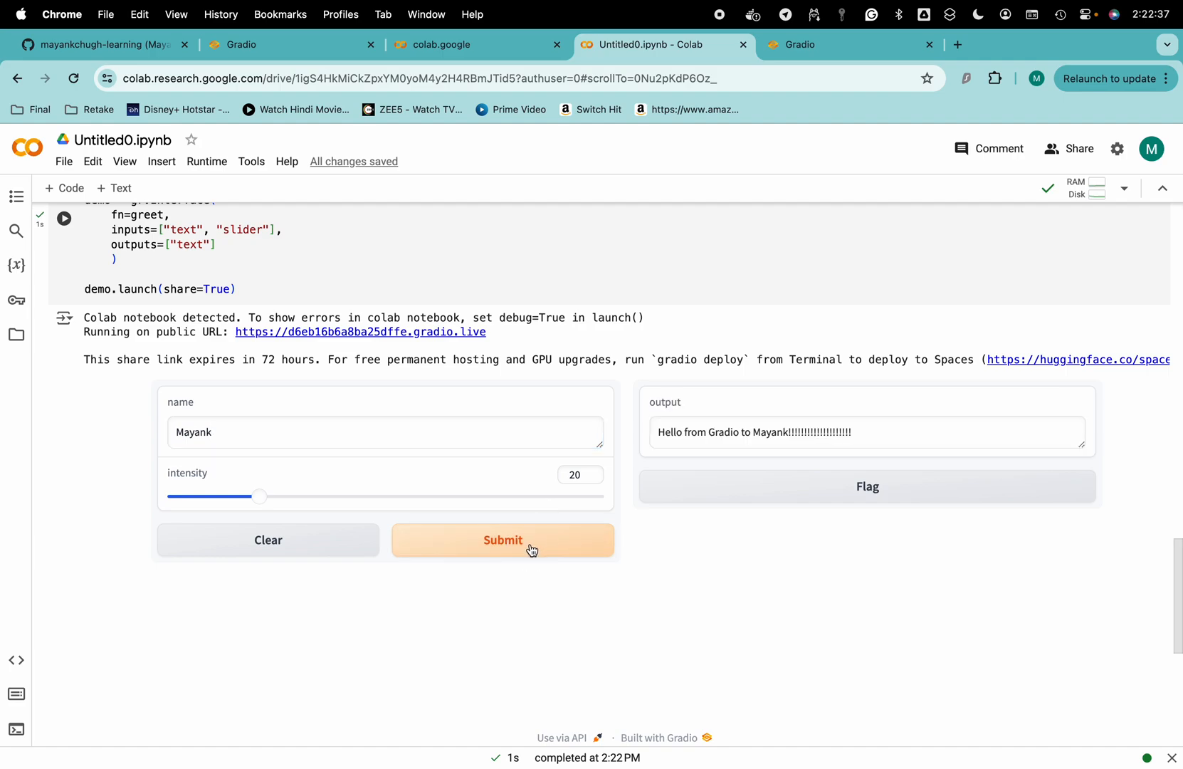
scroll("up", 3)
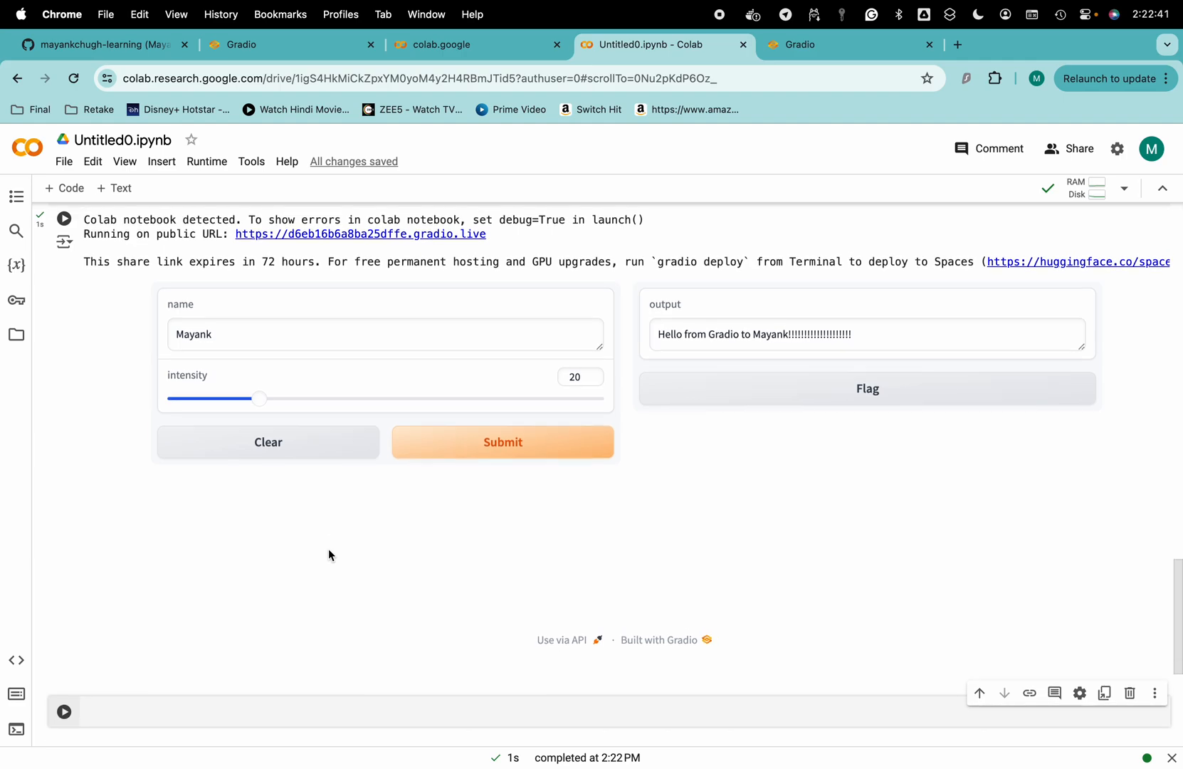
scroll("up", 3)
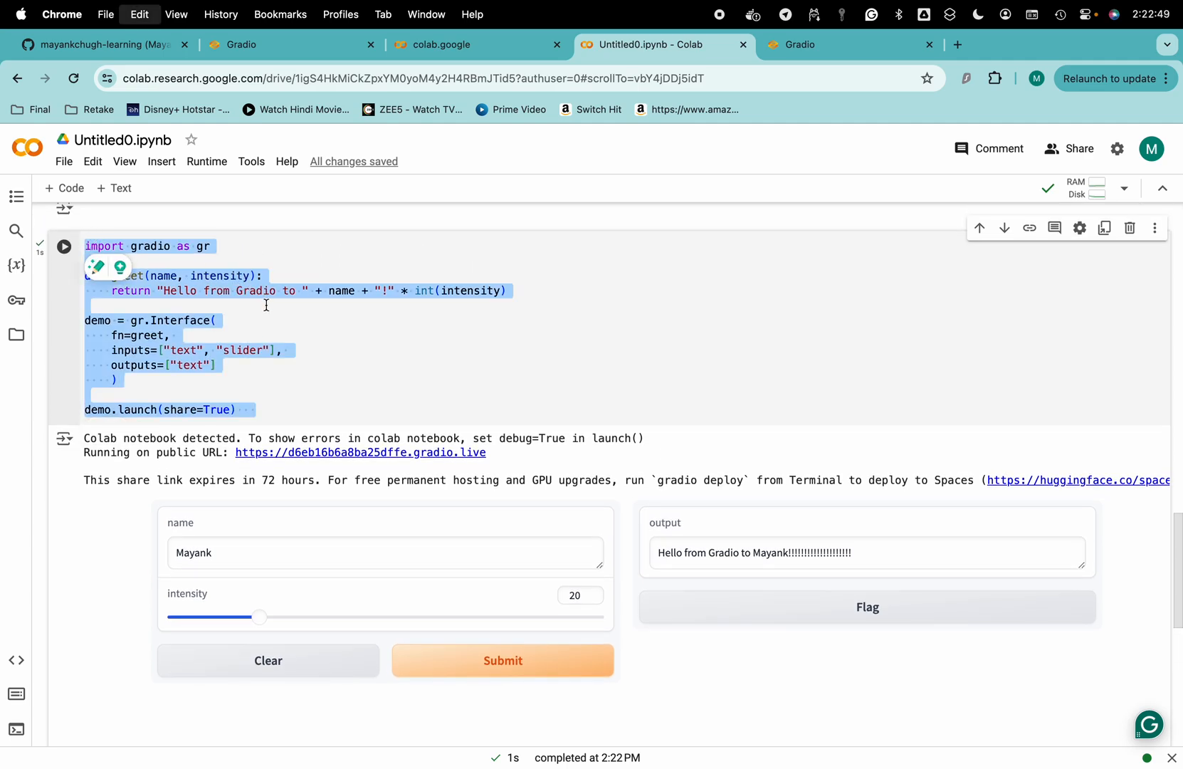
- Add and run a %%writefile app.py cell holding the greet demo code
scroll("down", 3)
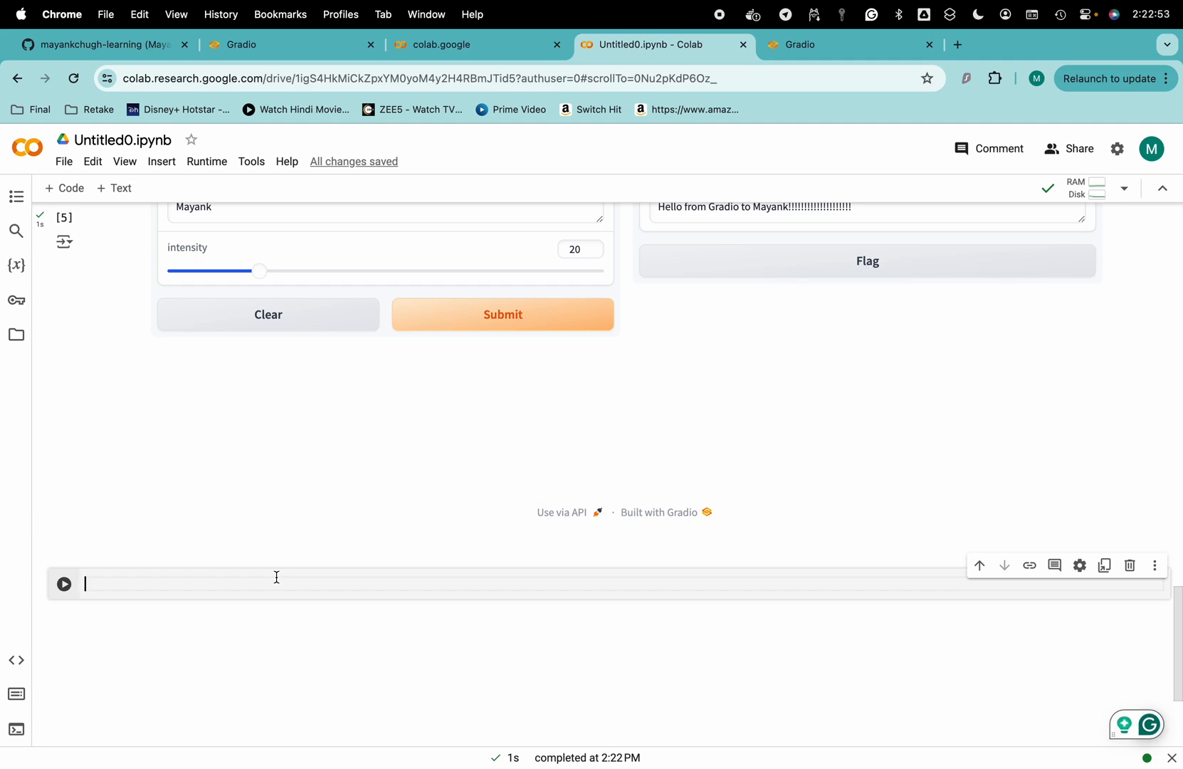
type("%")
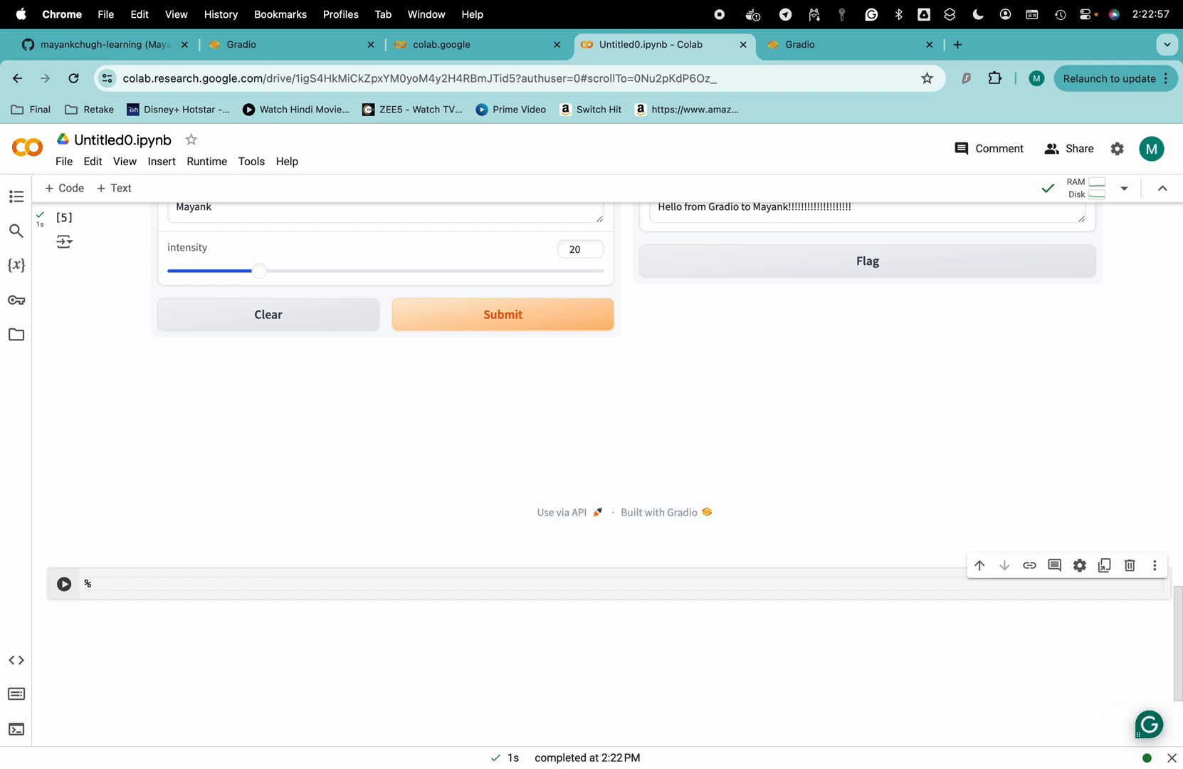
type("writefile a")
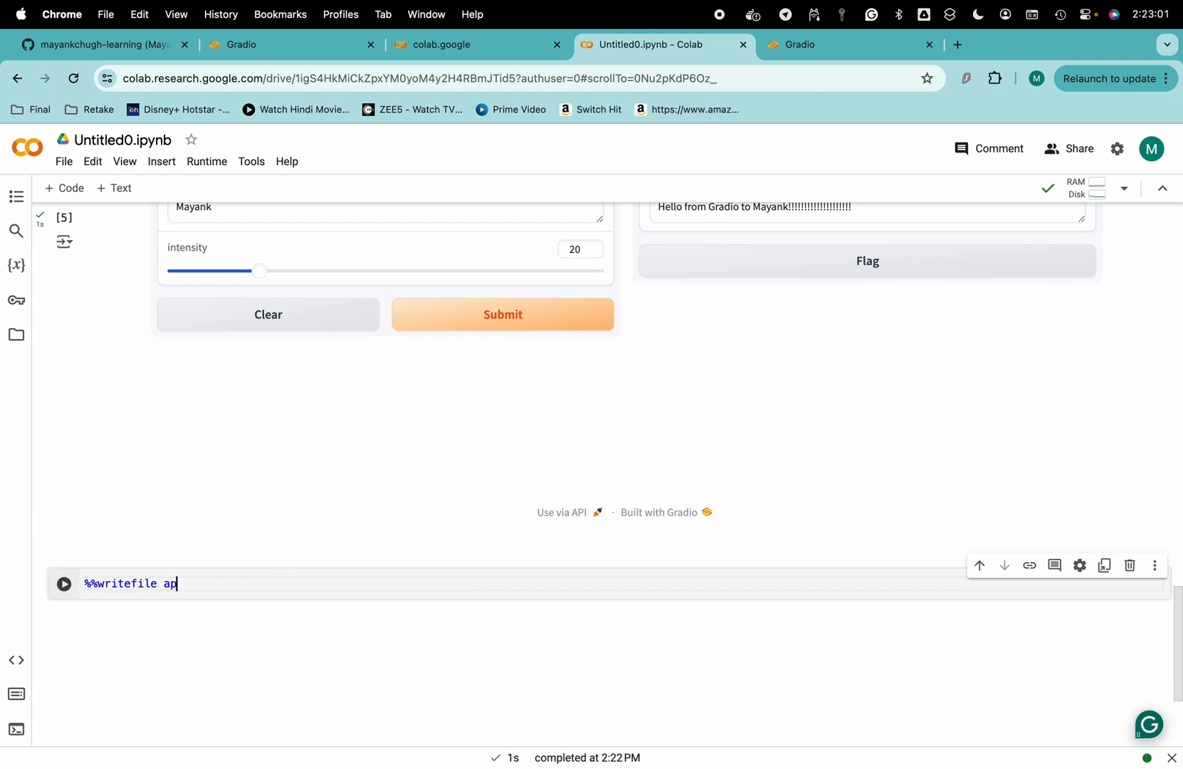
type("p.py")
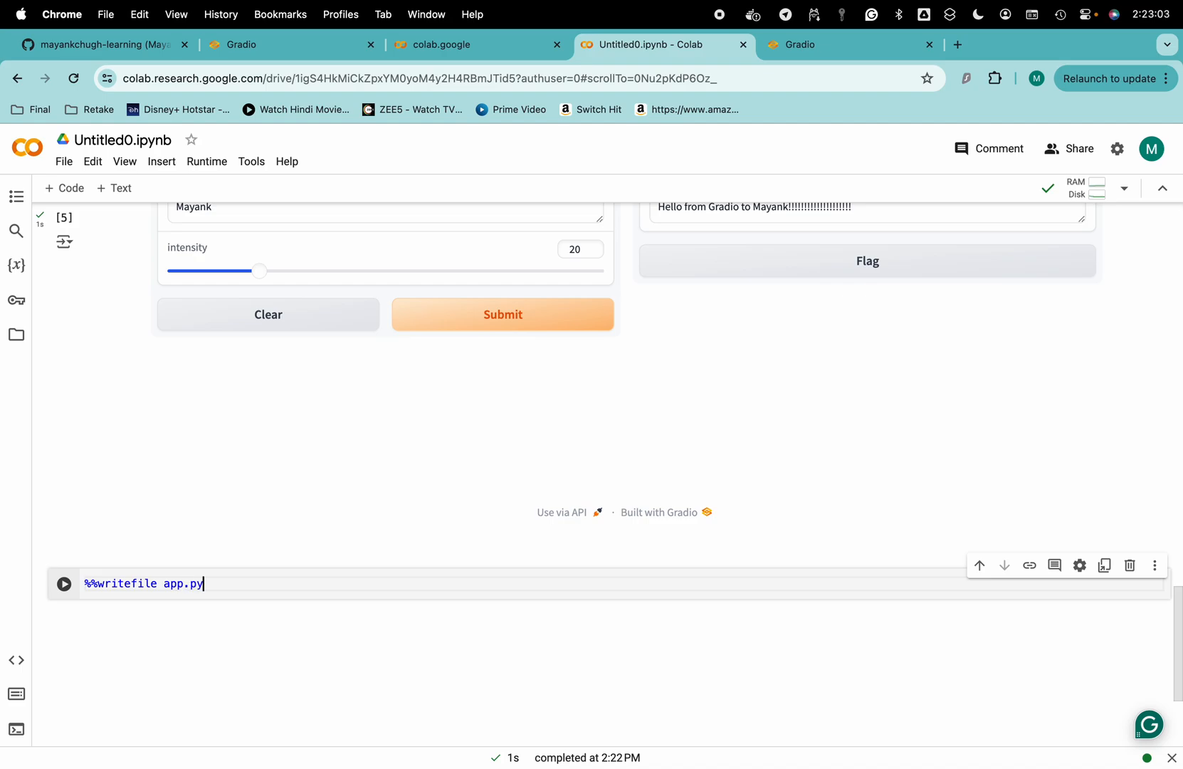
type("3cd")
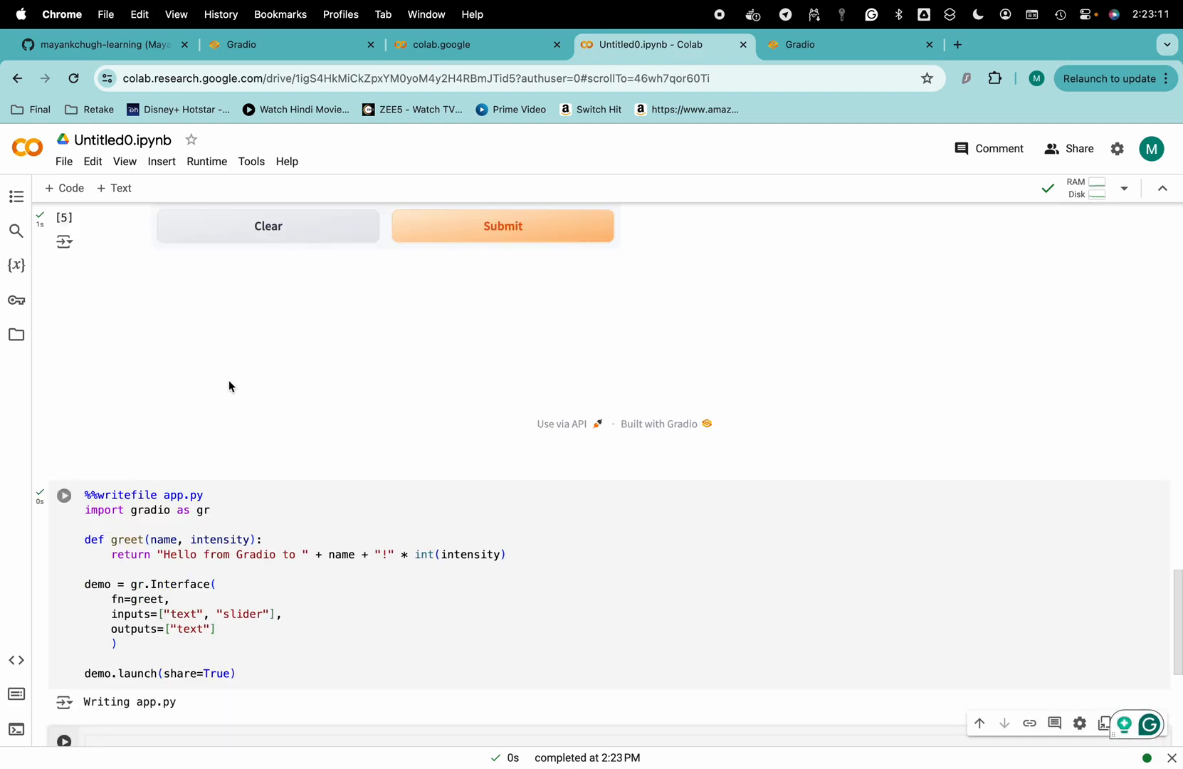
- Show the runtime Files sidebar to confirm app.py was written
left_click(15, 335)
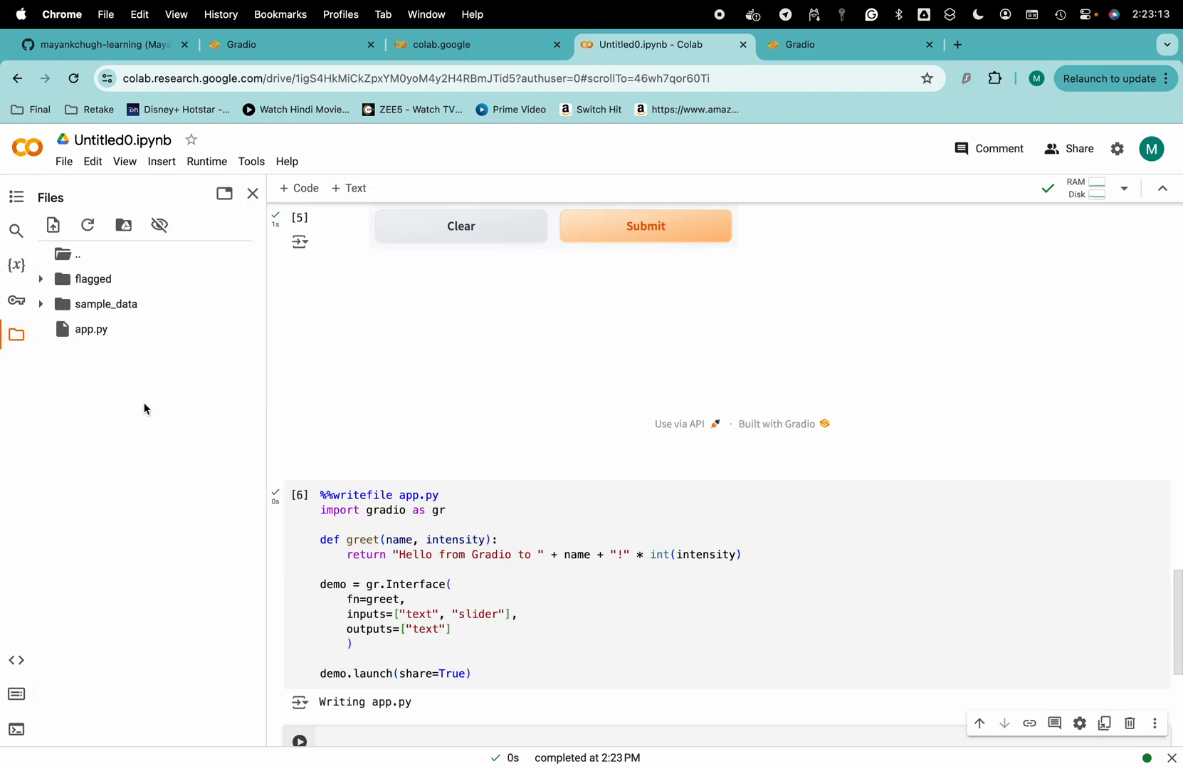
mouse_move(94, 279)
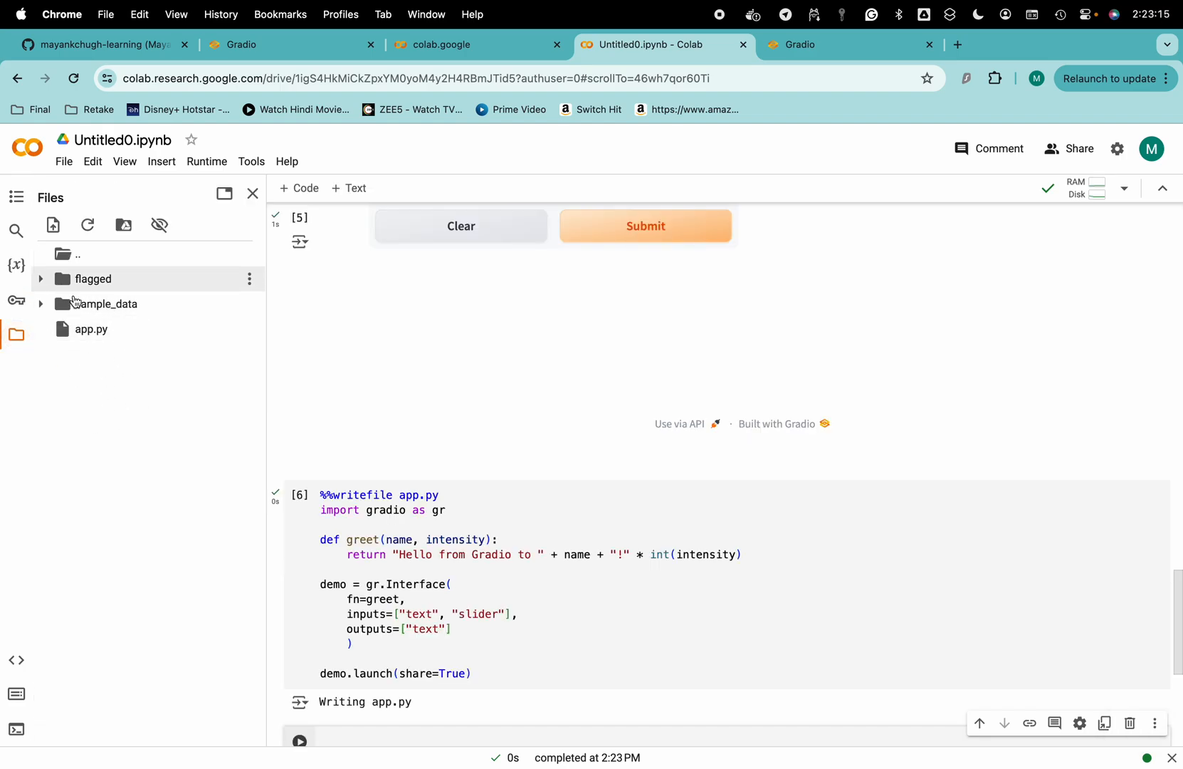
mouse_move(984, 755)
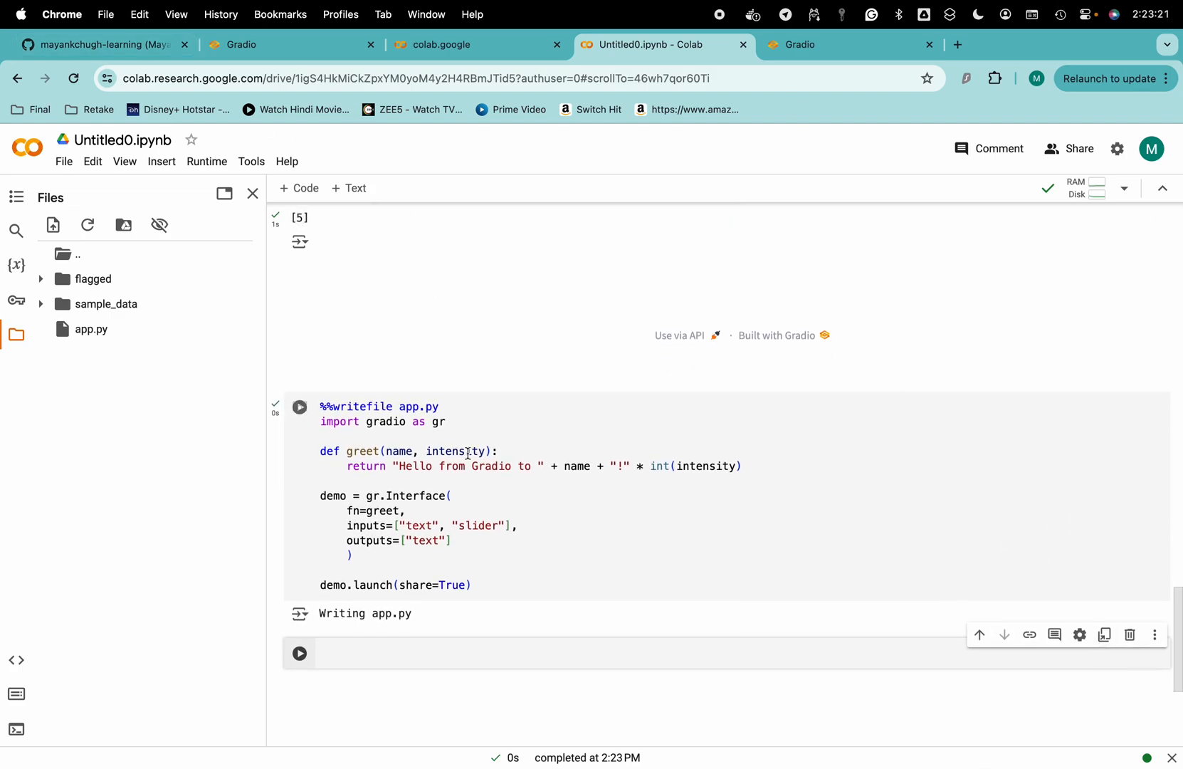
- Reload the old share-link page, find it expired, and close it
scroll("up", 3)
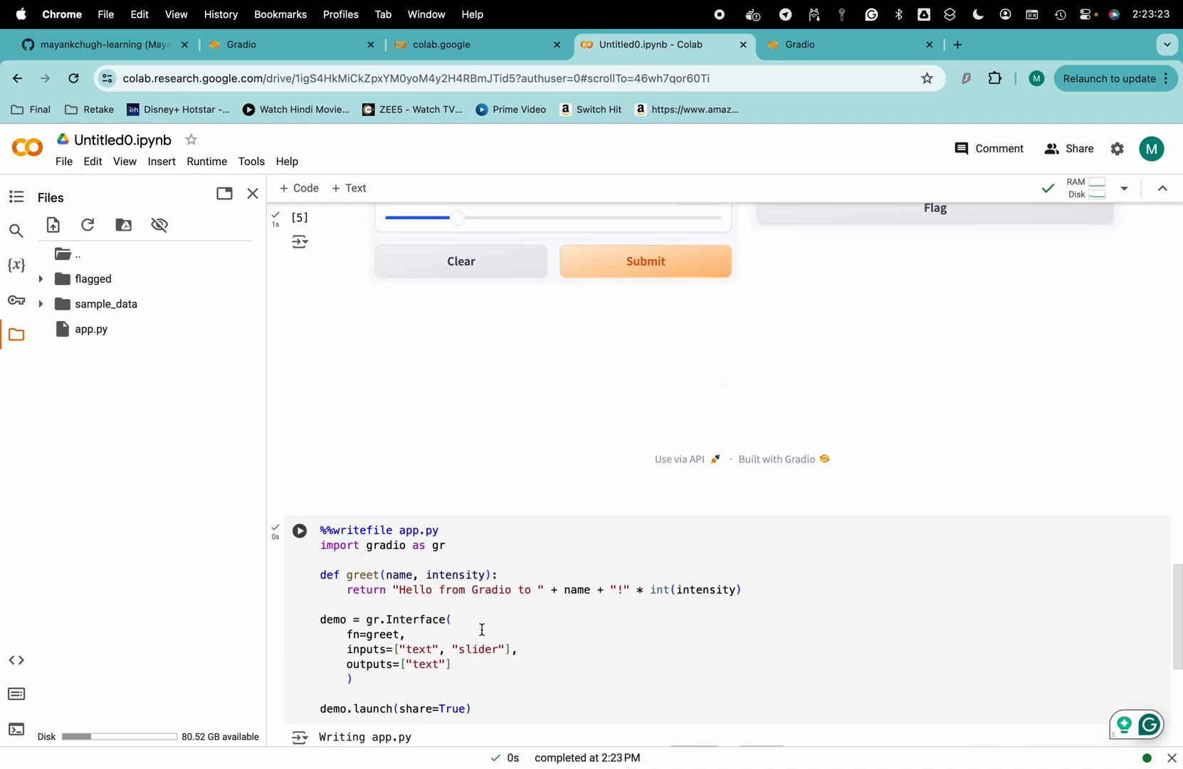
scroll("down", 3)
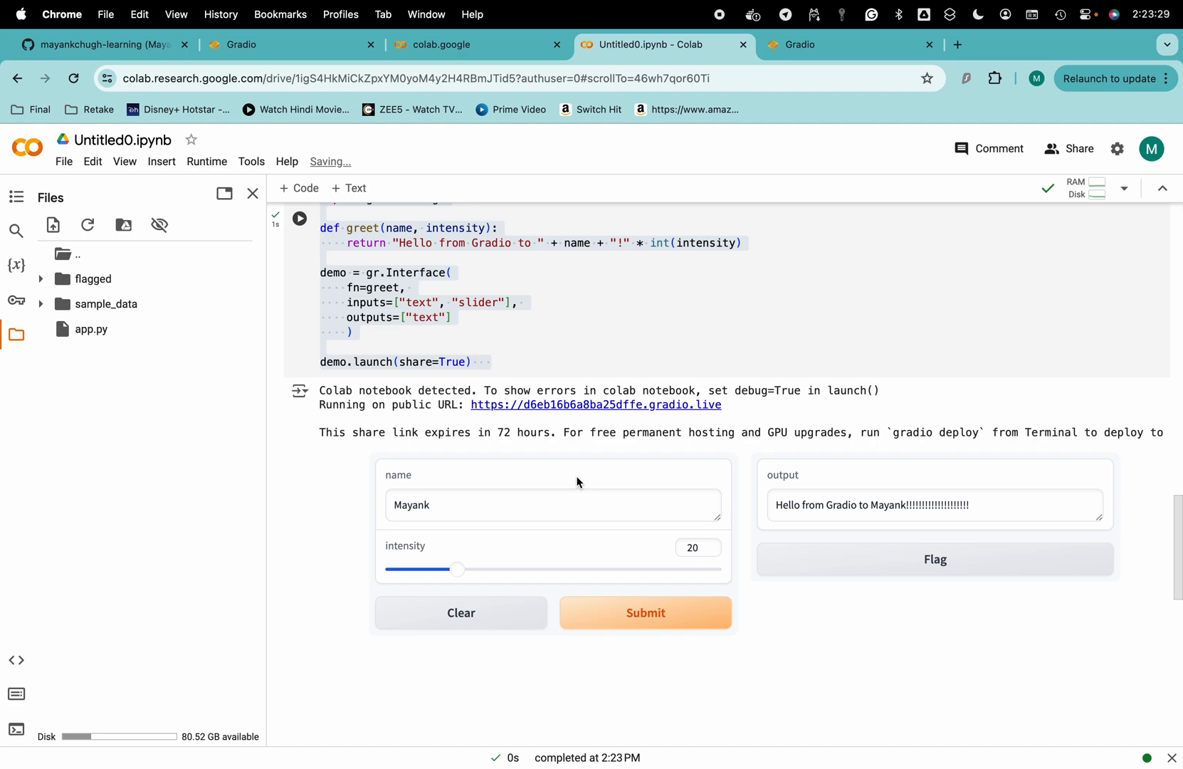
mouse_move(500, 433)
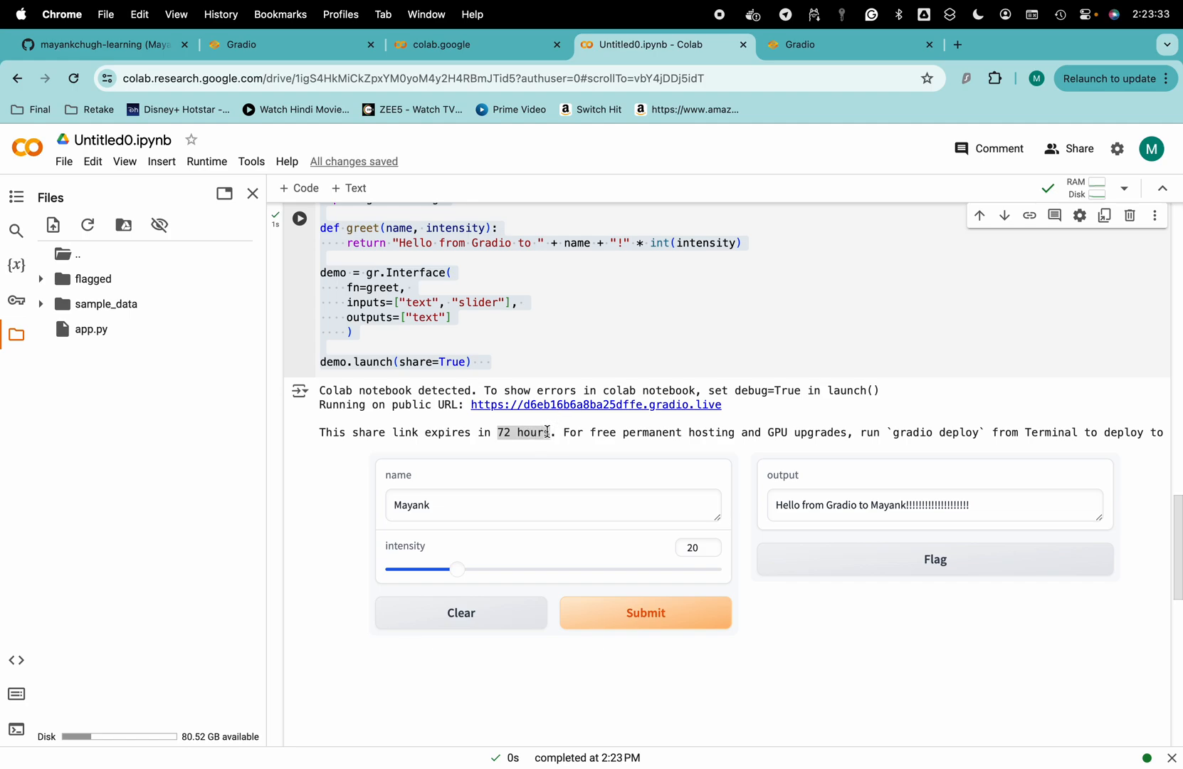
scroll("down", 3)
type("!")
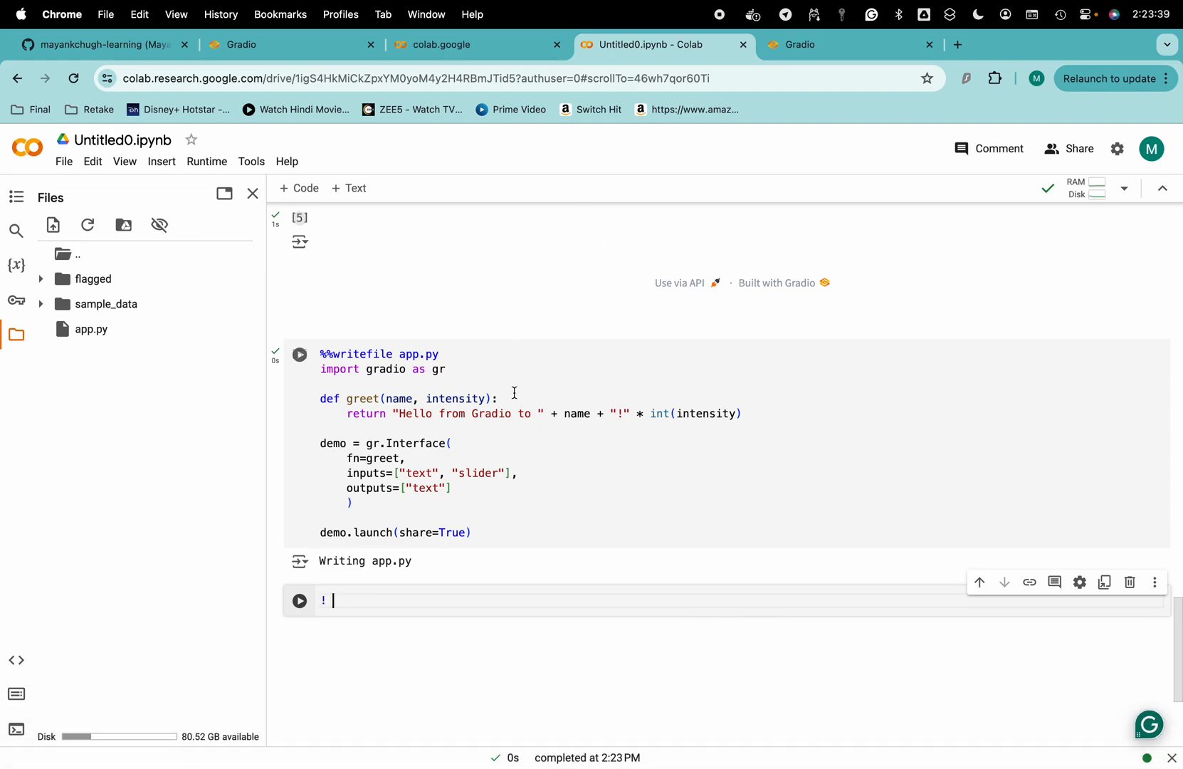
left_click(802, 44)
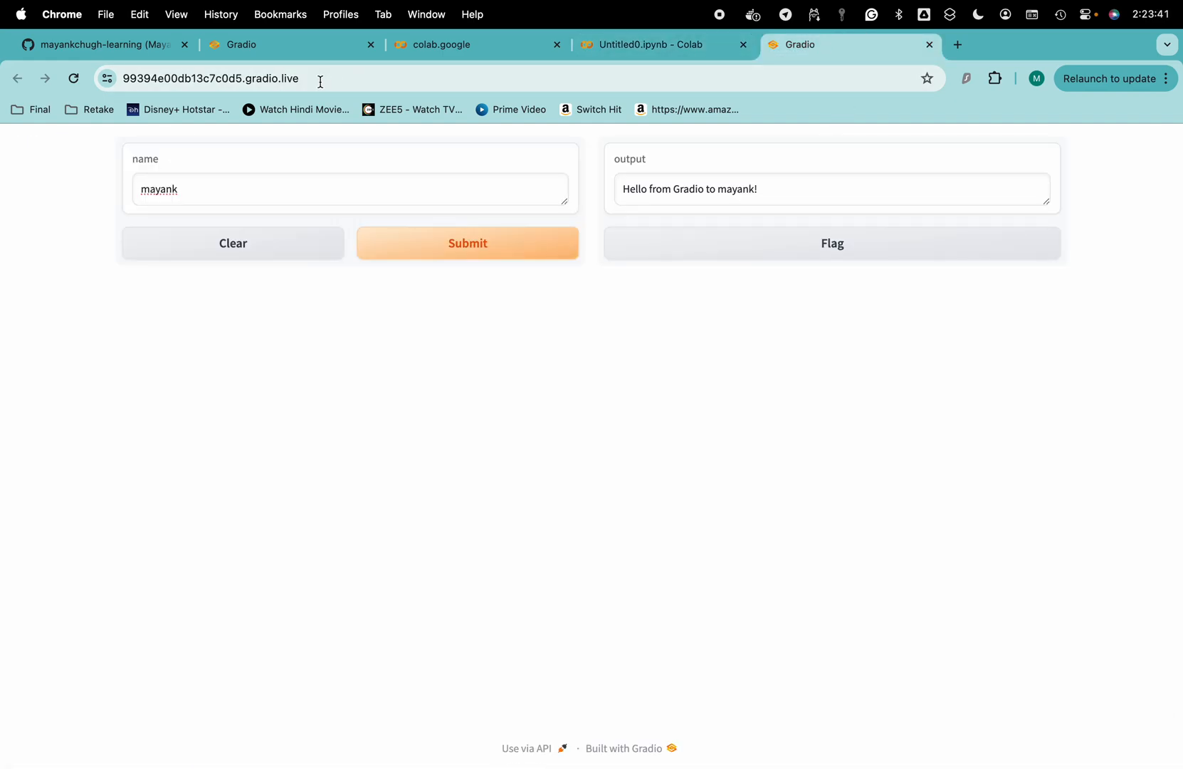
left_click(73, 78)
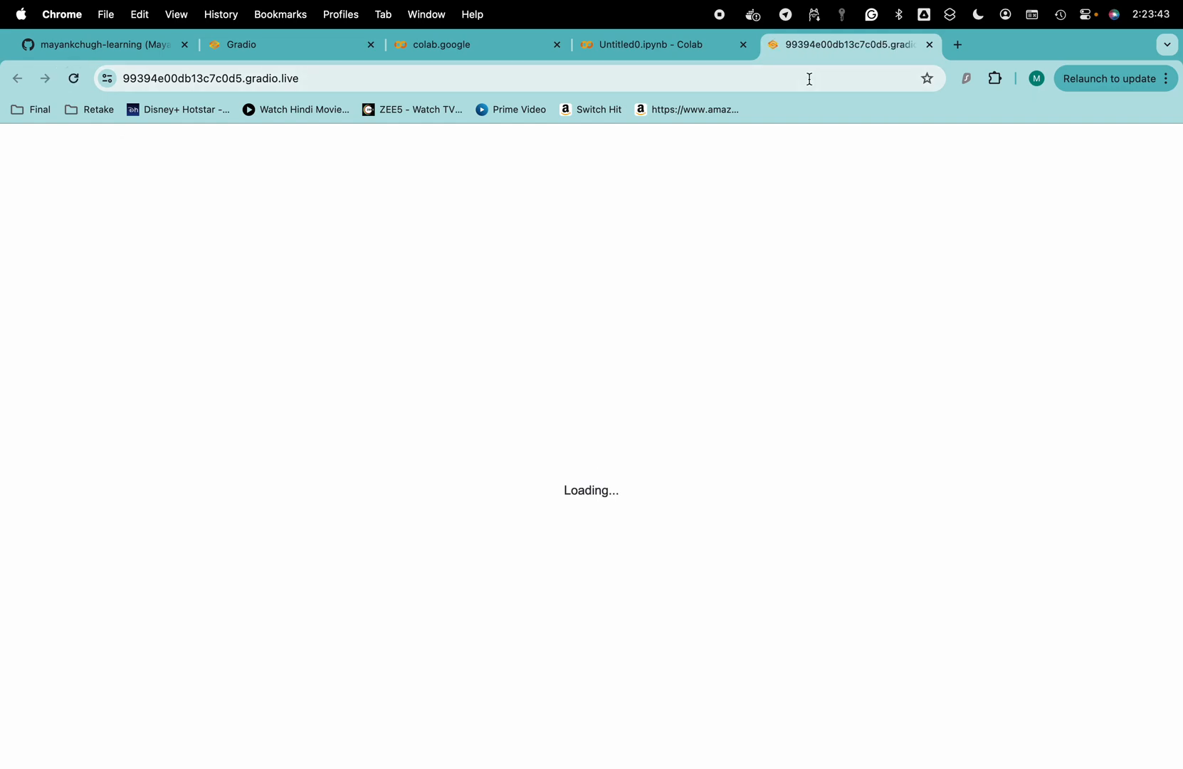
left_click(662, 44)
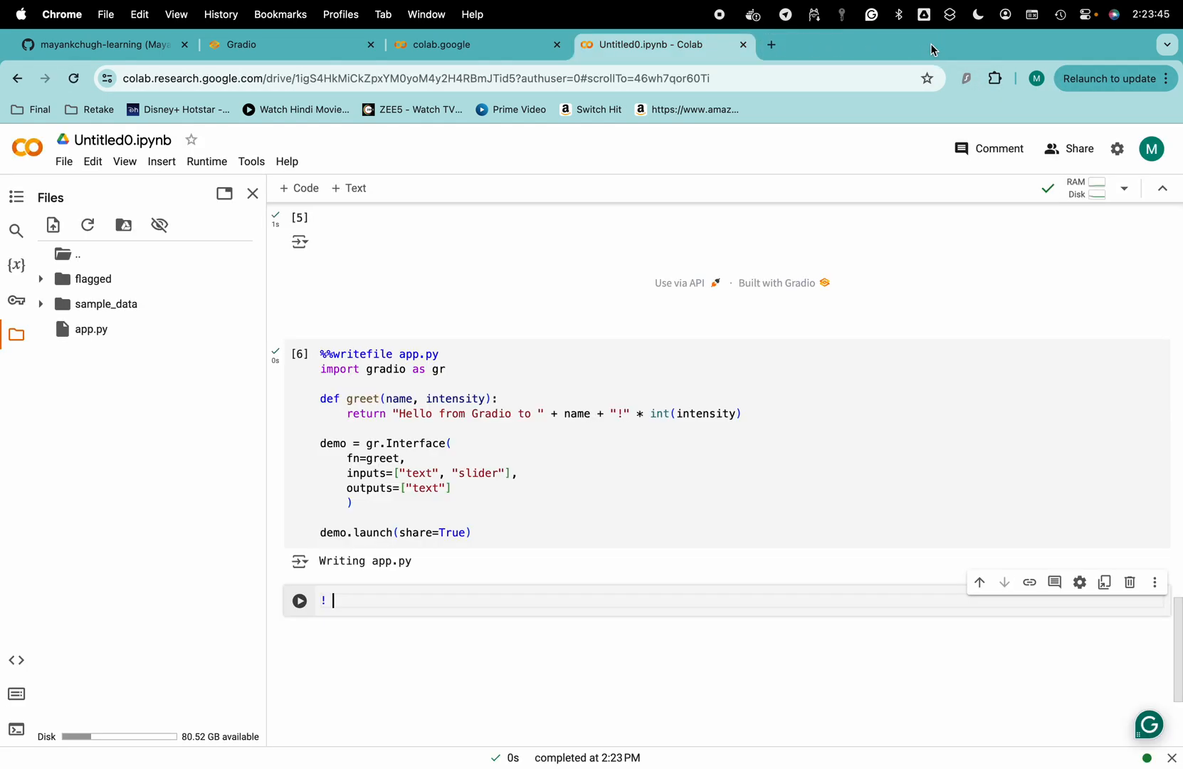
- Revisit the earlier public link, then begin a ! shell command in a new cell below app.py
scroll("down", 3)
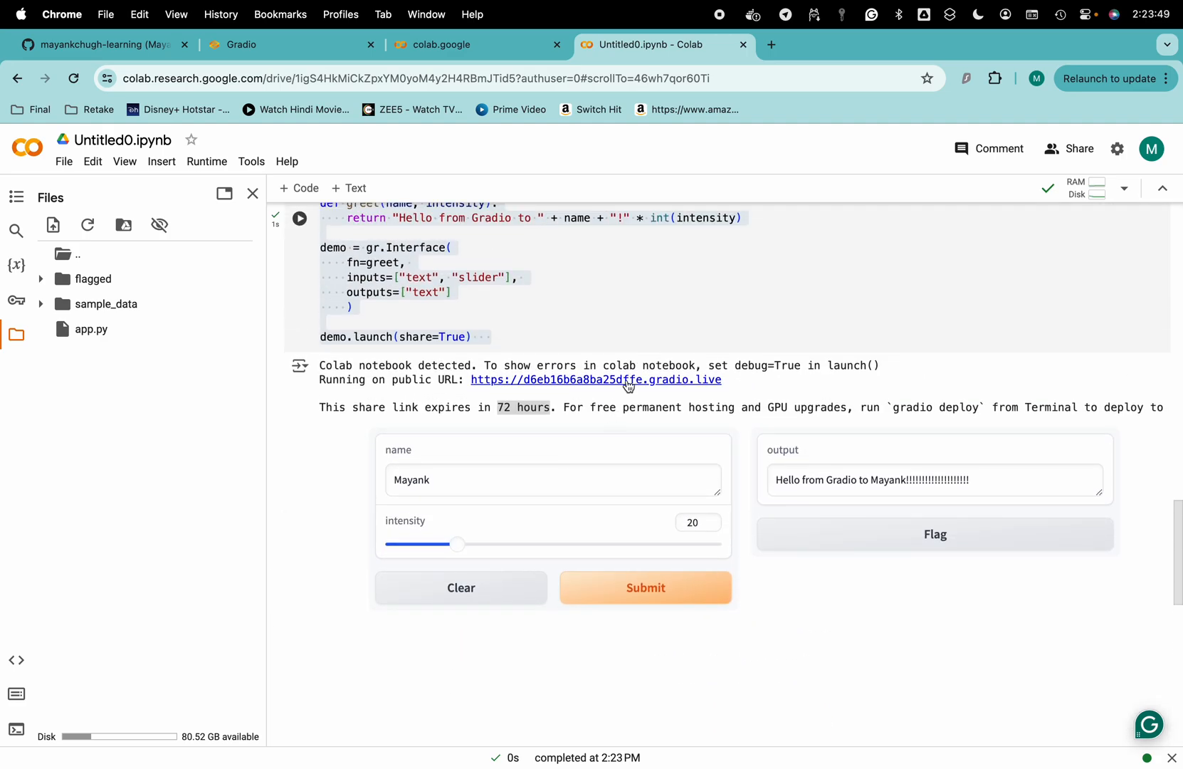
left_click(595, 380)
type("!")
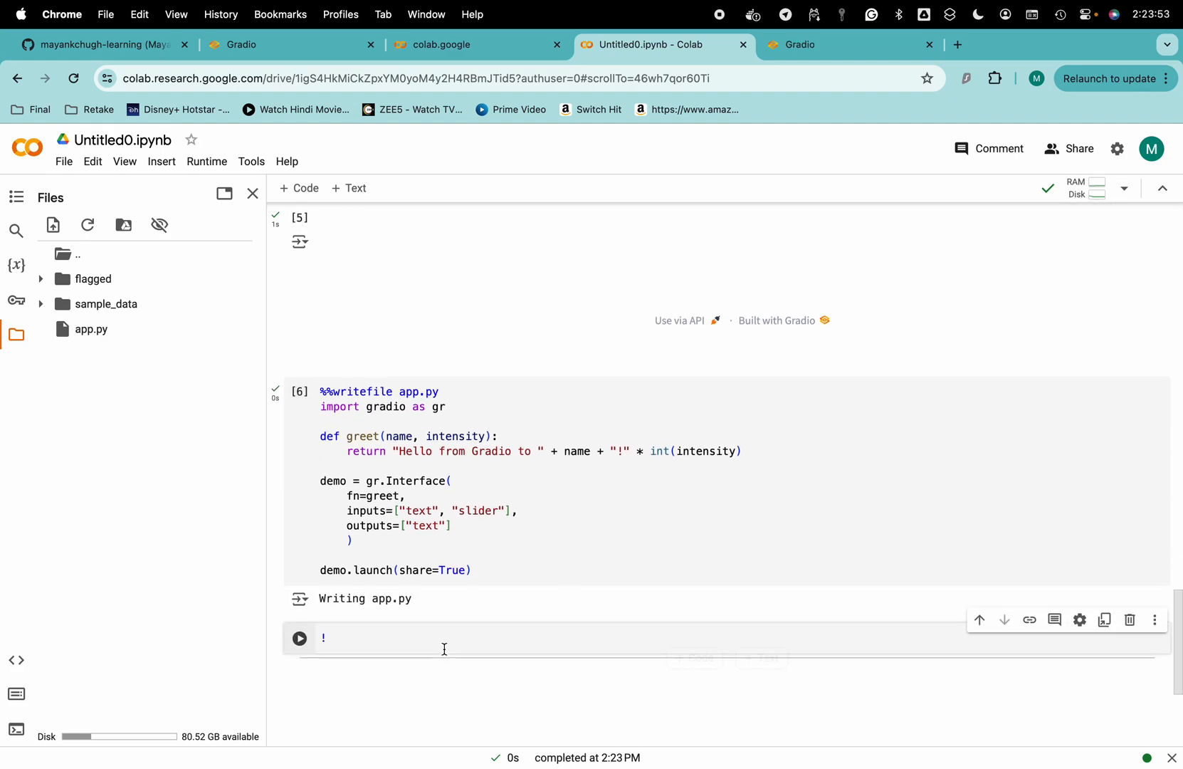
type("p")
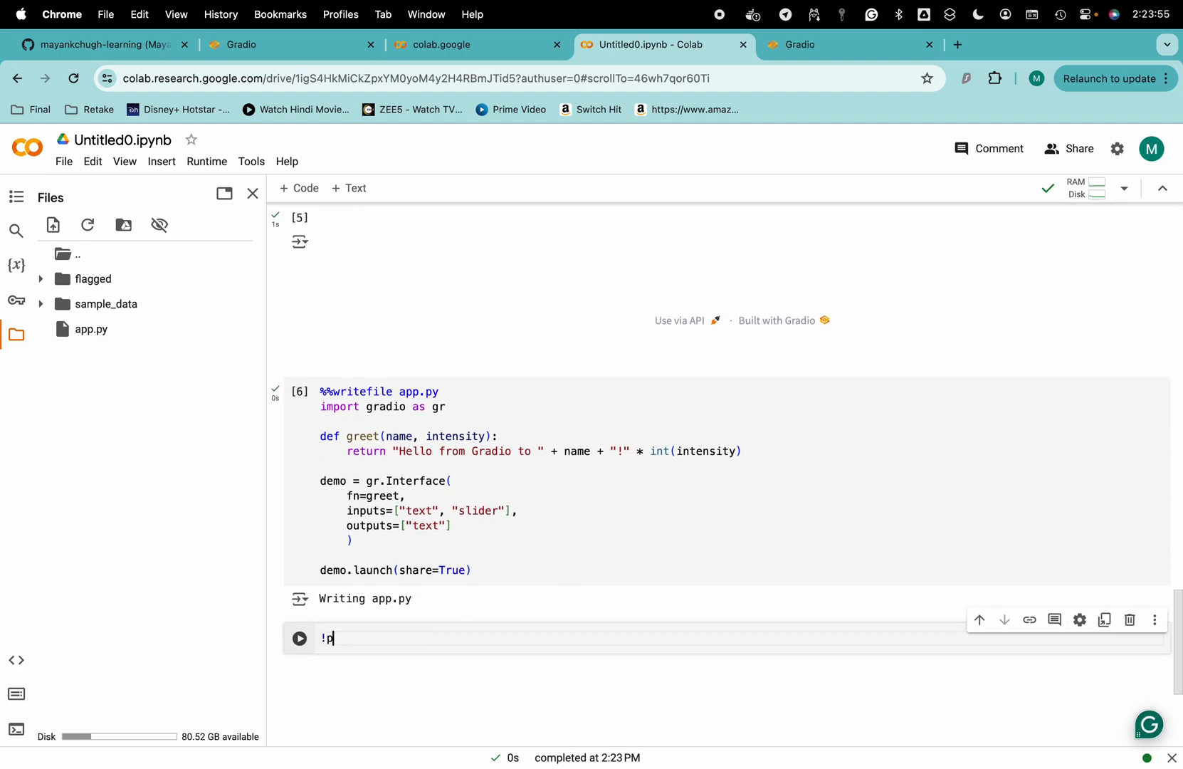
- Finish !python app.py and change the greeting to "Hello "+ name +" from Gradio" + "!"
type("ython app")
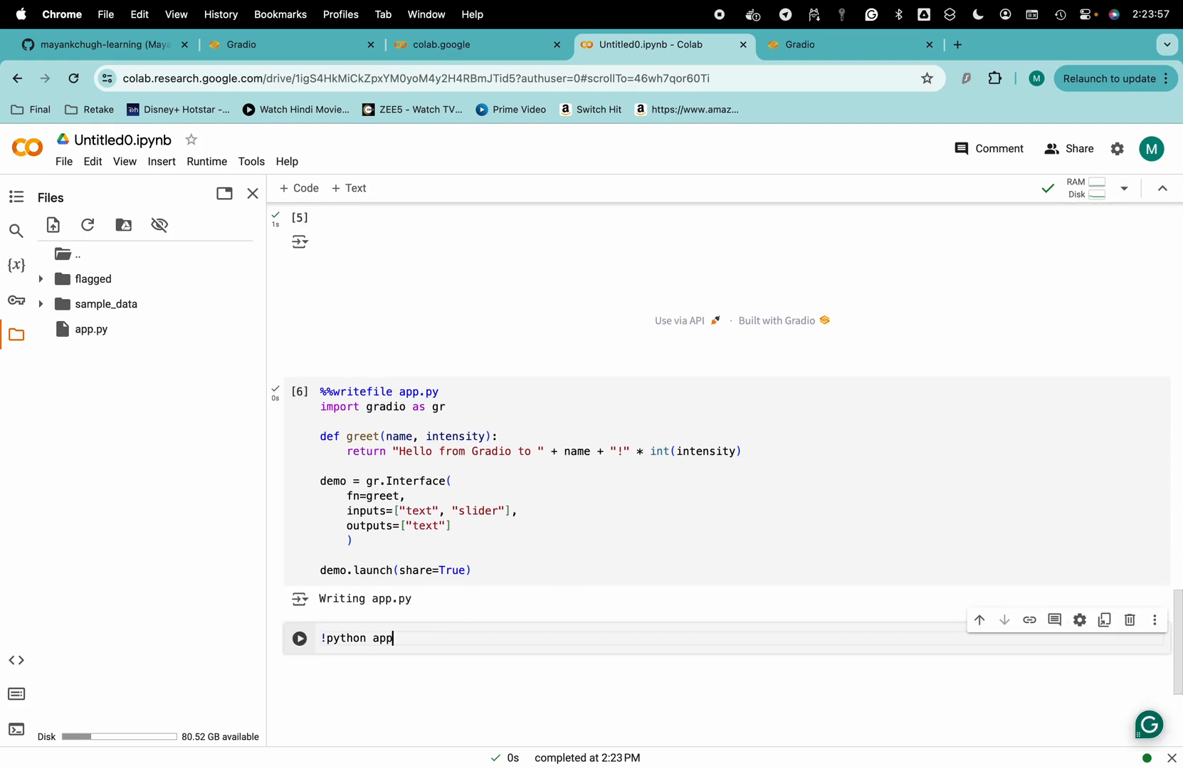
type(".py")
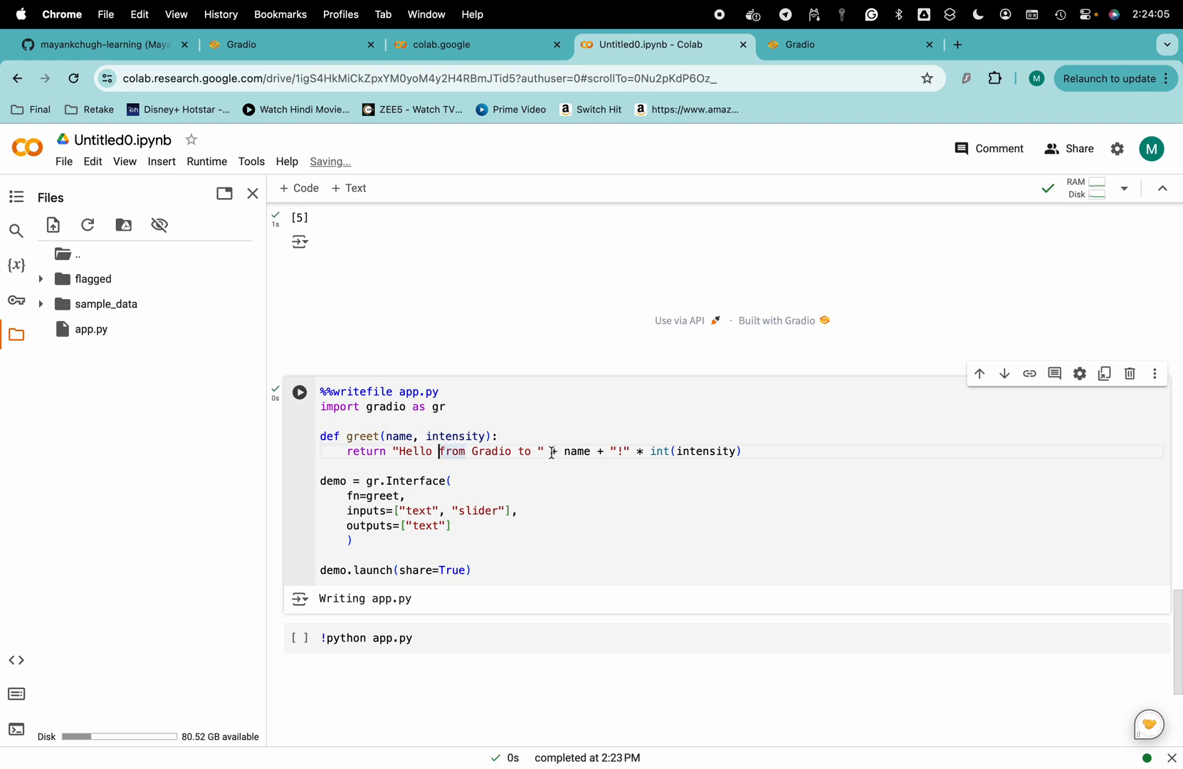
double_click(574, 452)
type("\"+ name +\" ")
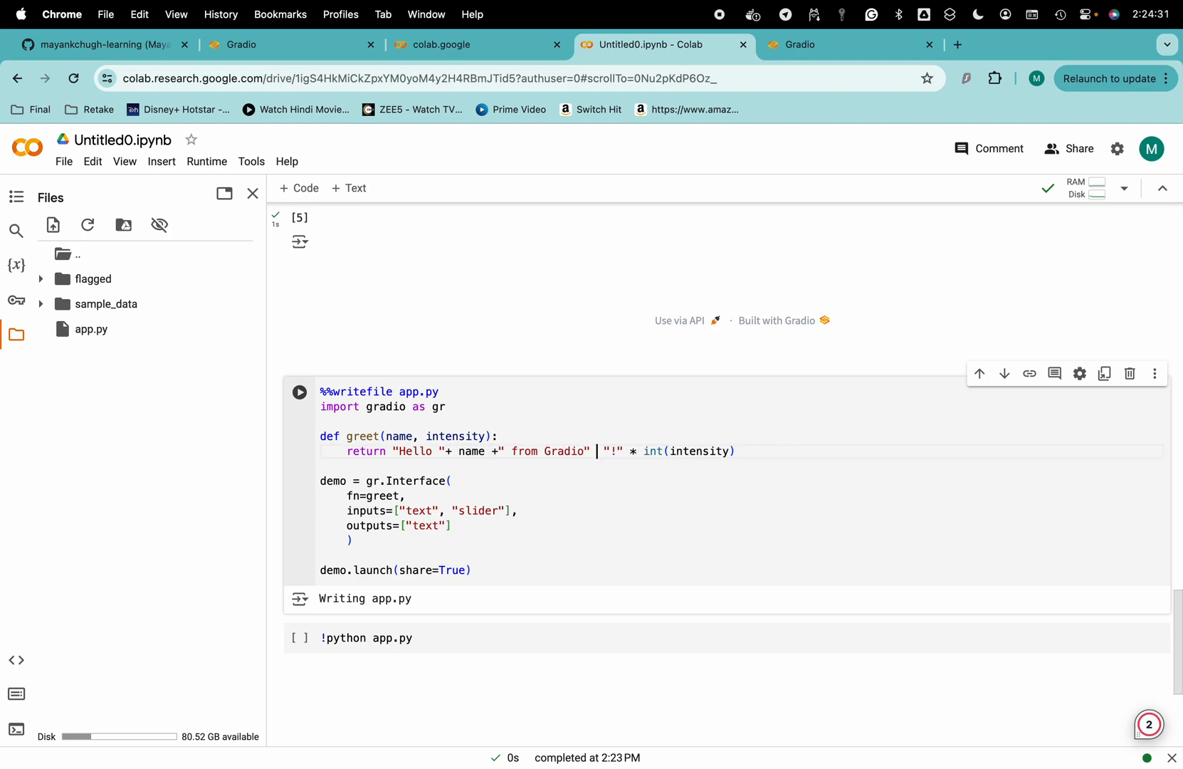
type("+")
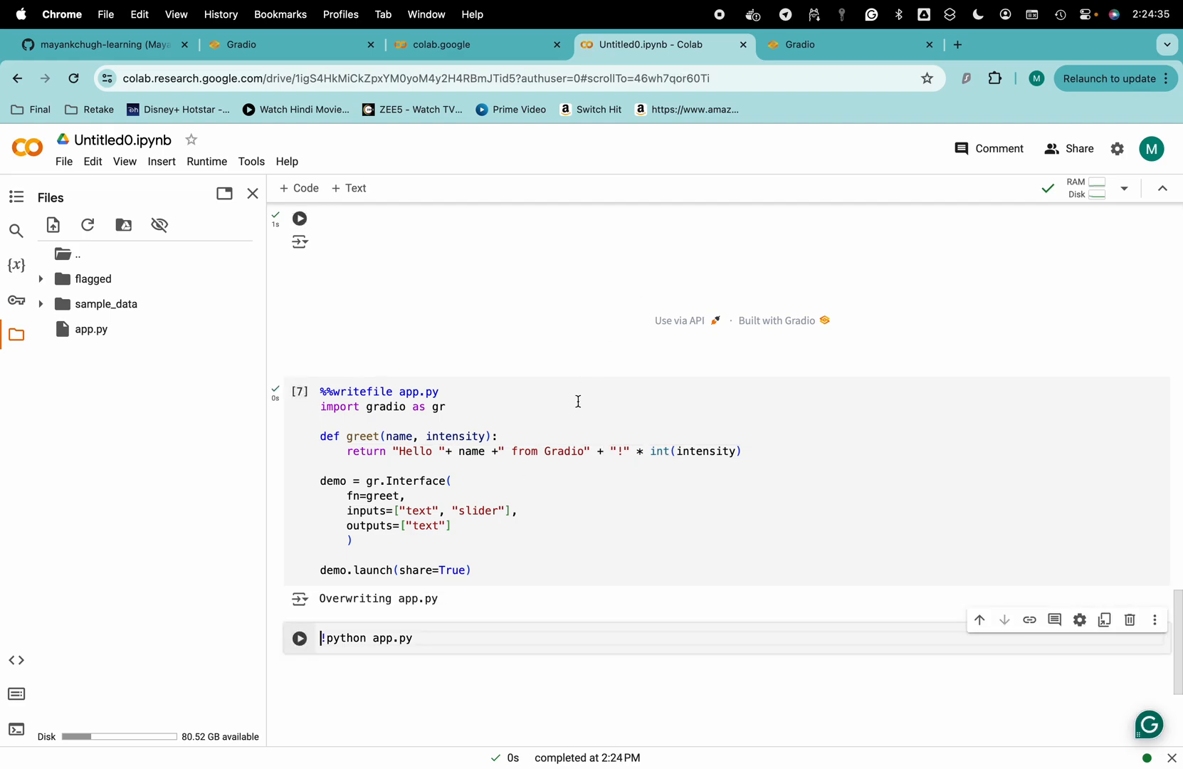
- Rewrite app.py and run the !python app.py cell, printing local and public gradio.live URLs
left_click(299, 638)
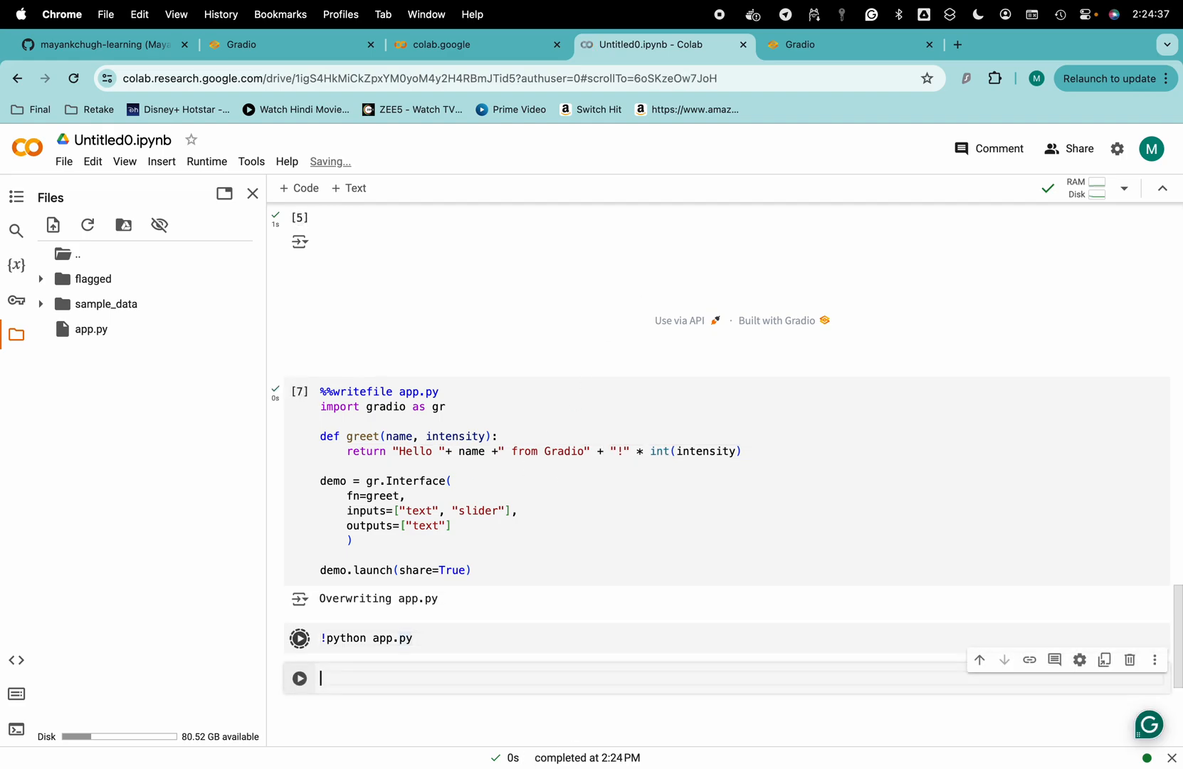
left_click(299, 638)
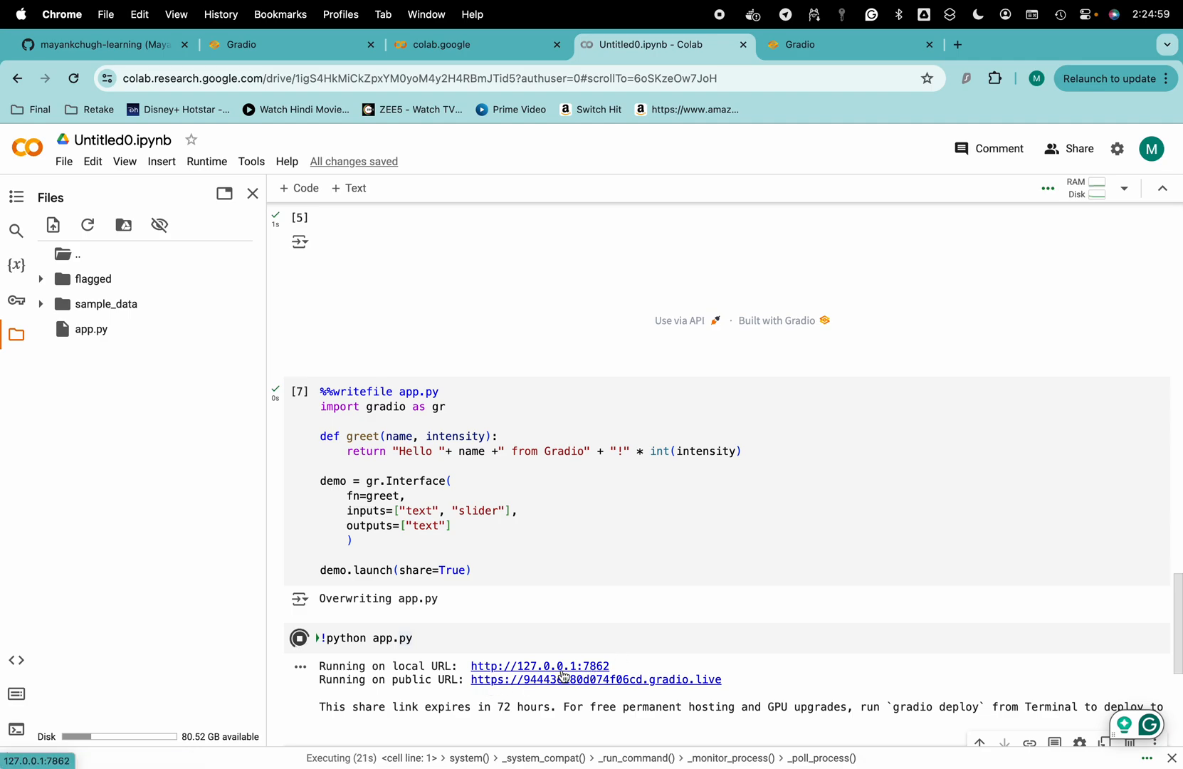
mouse_move(563, 685)
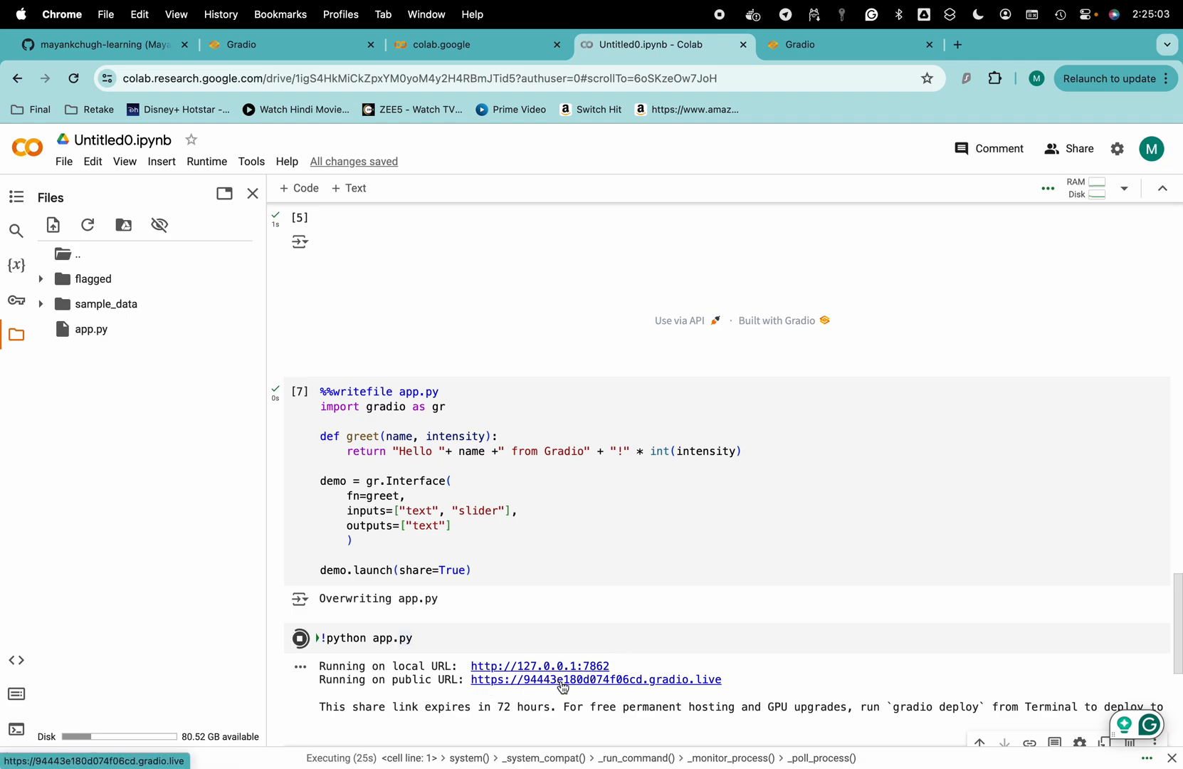
- Follow the new public gradio.live link to the app's name and intensity form
left_click(595, 679)
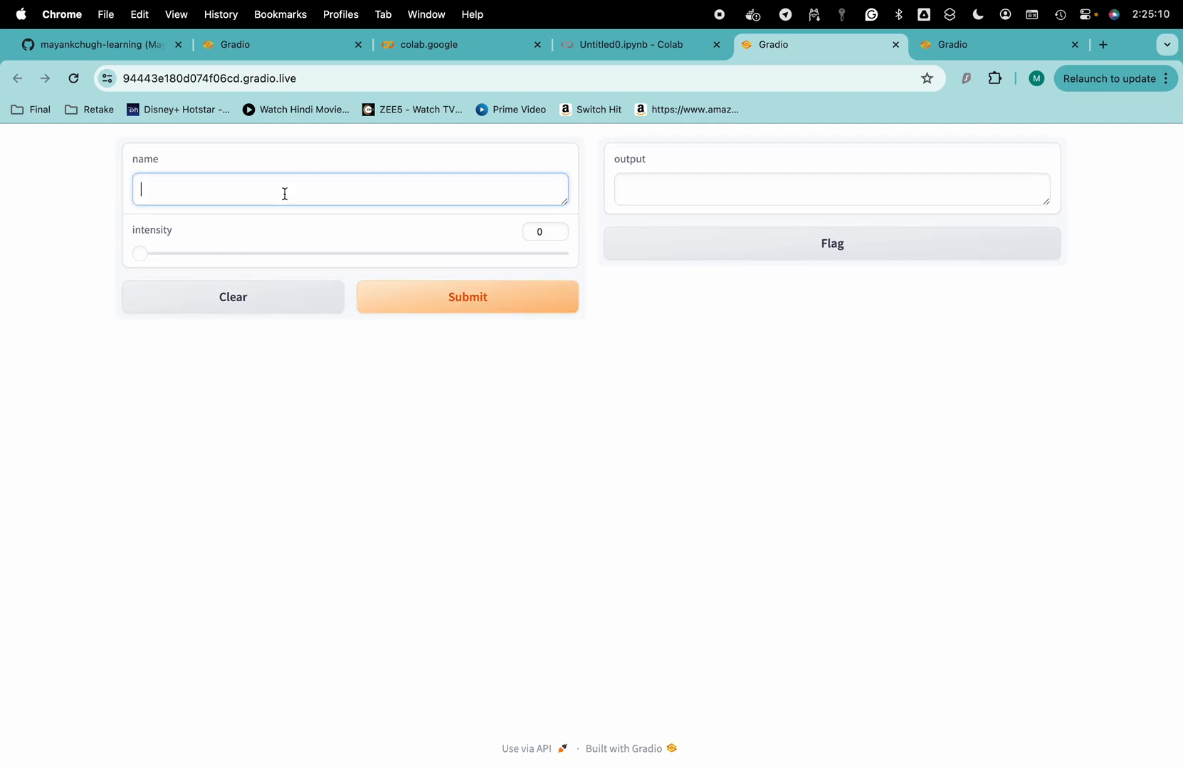
- Greet Mayank at intensity 5, getting 'Hello Mayank from Gradio!!!!!', and return to the notebook
type("Mayank")
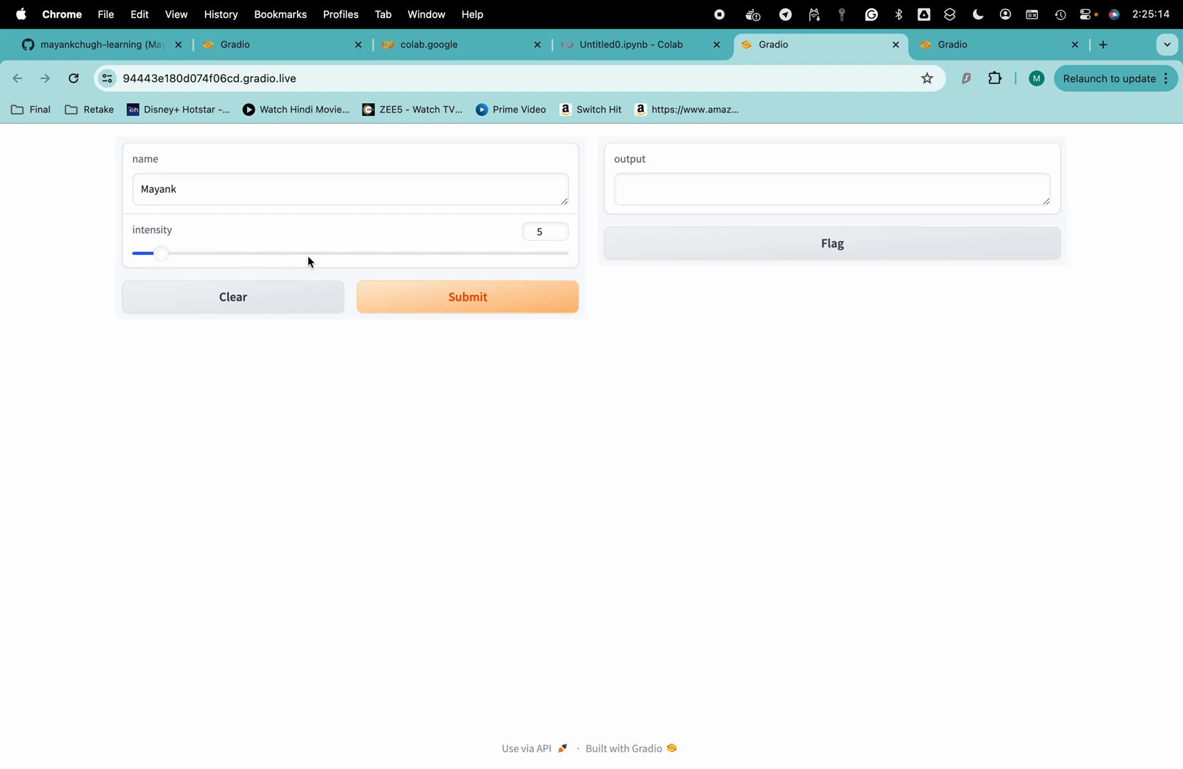
left_click(467, 296)
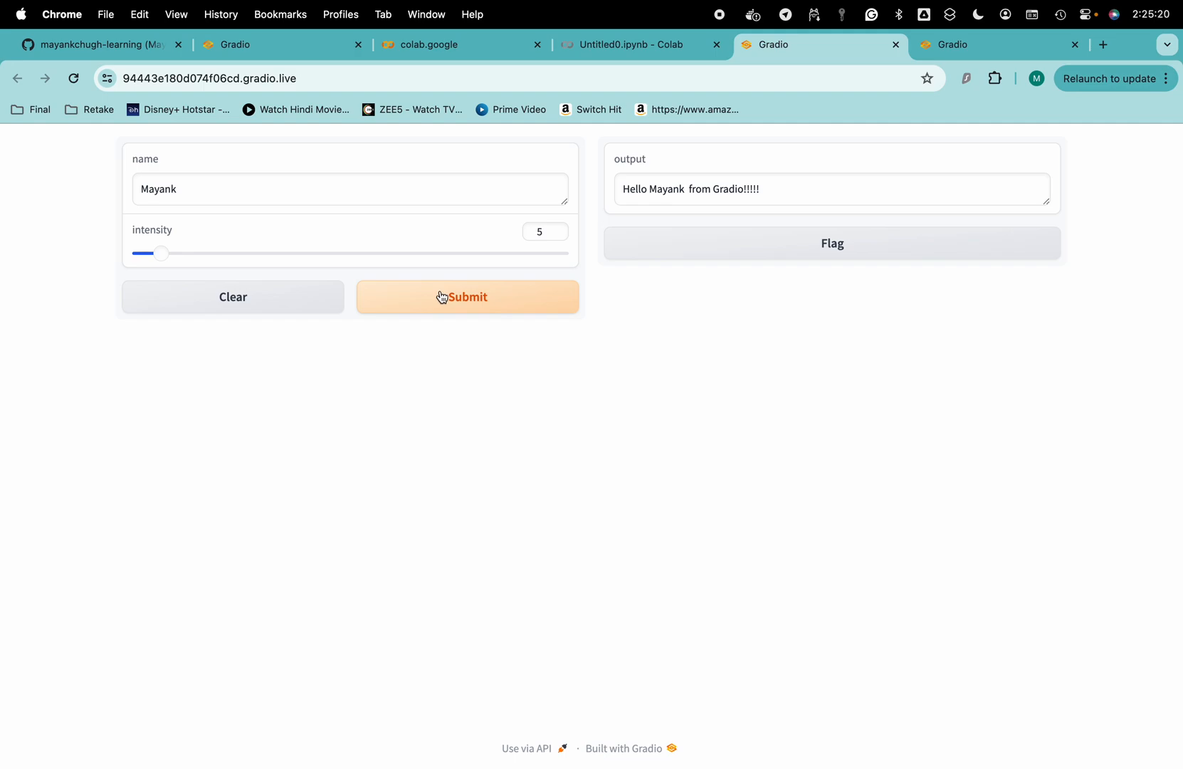
left_click(639, 44)
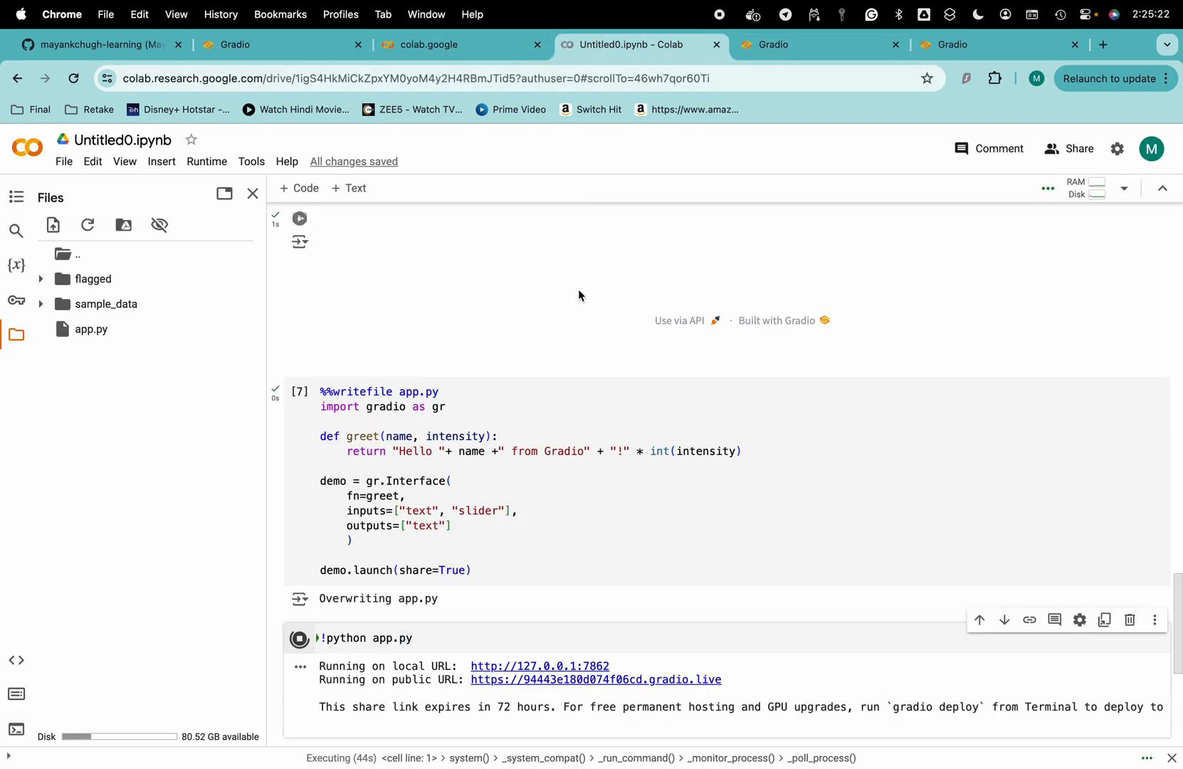
scroll("down", 3)
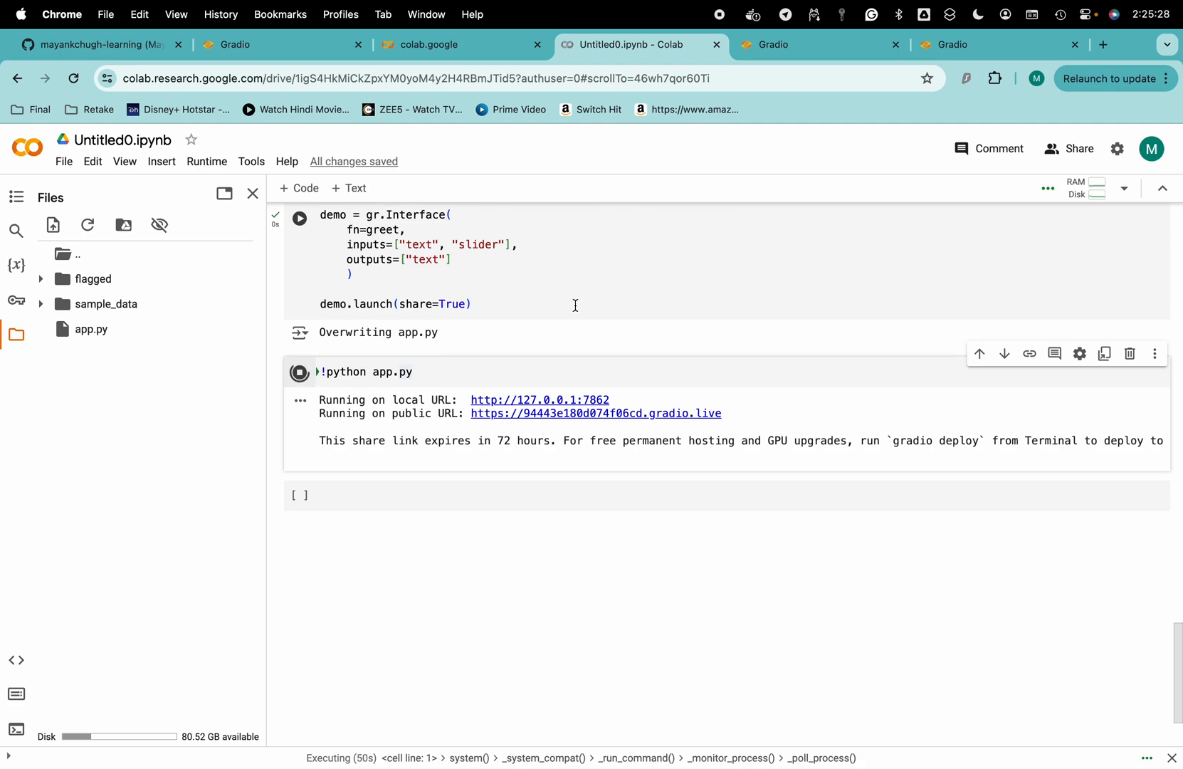
mouse_move(651, 332)
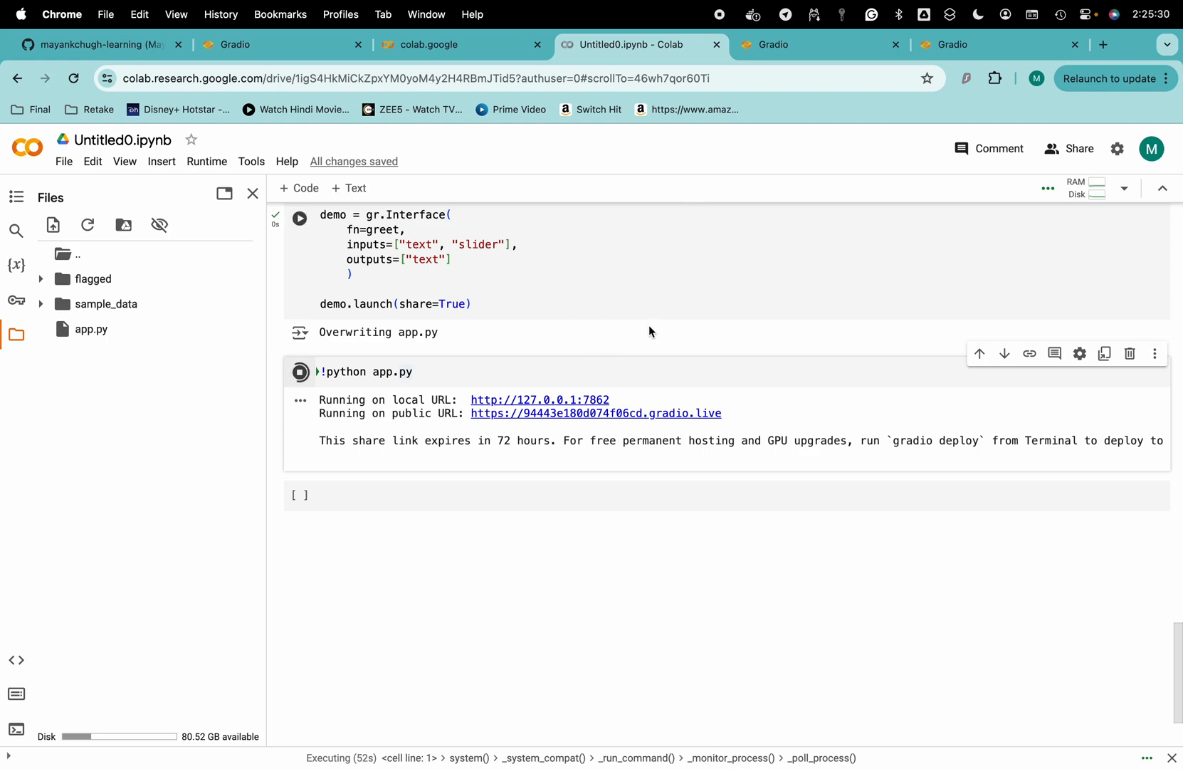